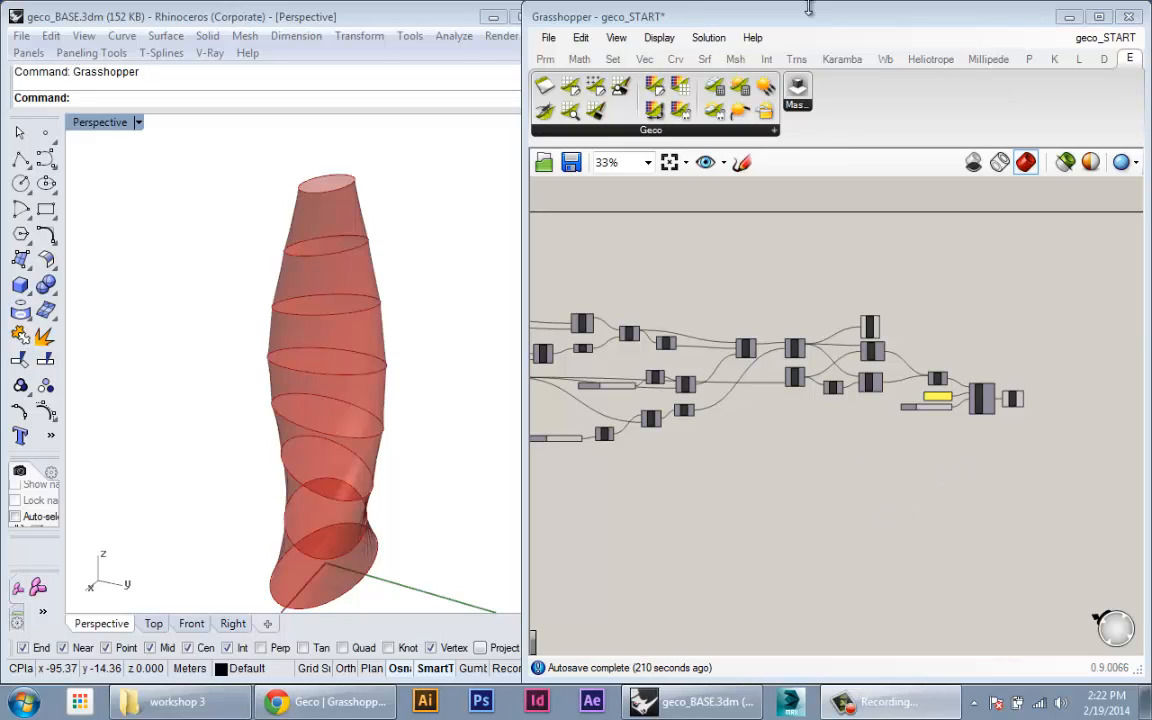
{"action": "mouse_move", "coordinate": [726, 262]}
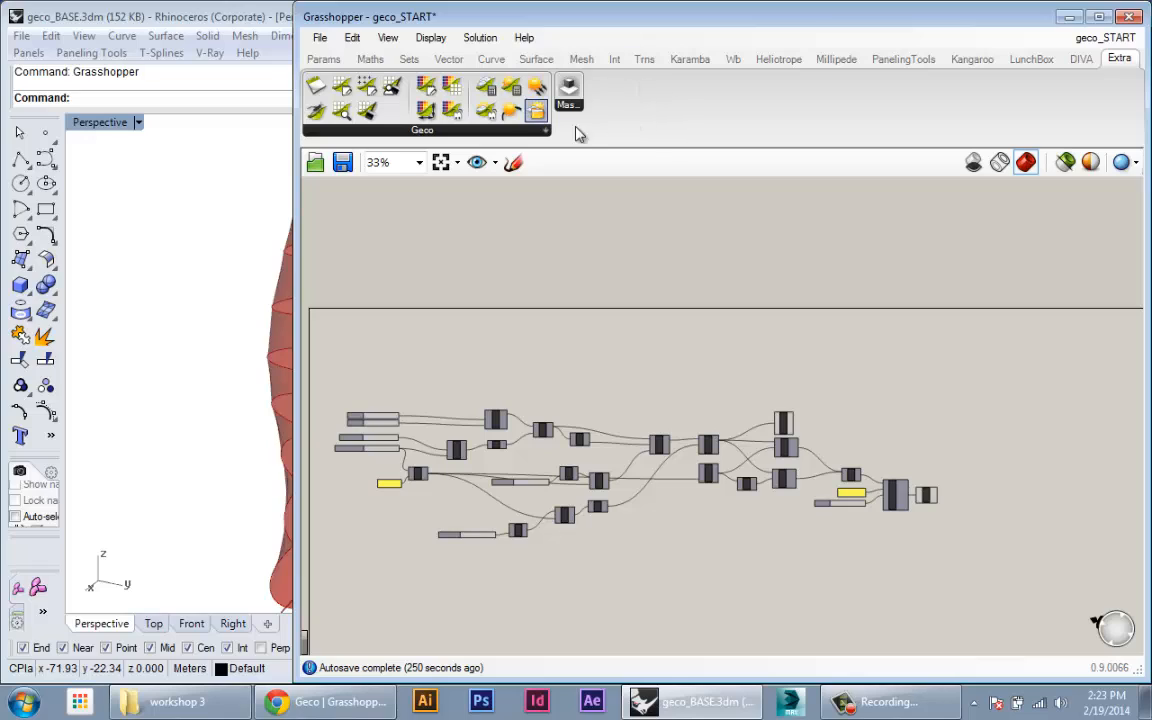
{"action": "mouse_move", "coordinate": [590, 132]}
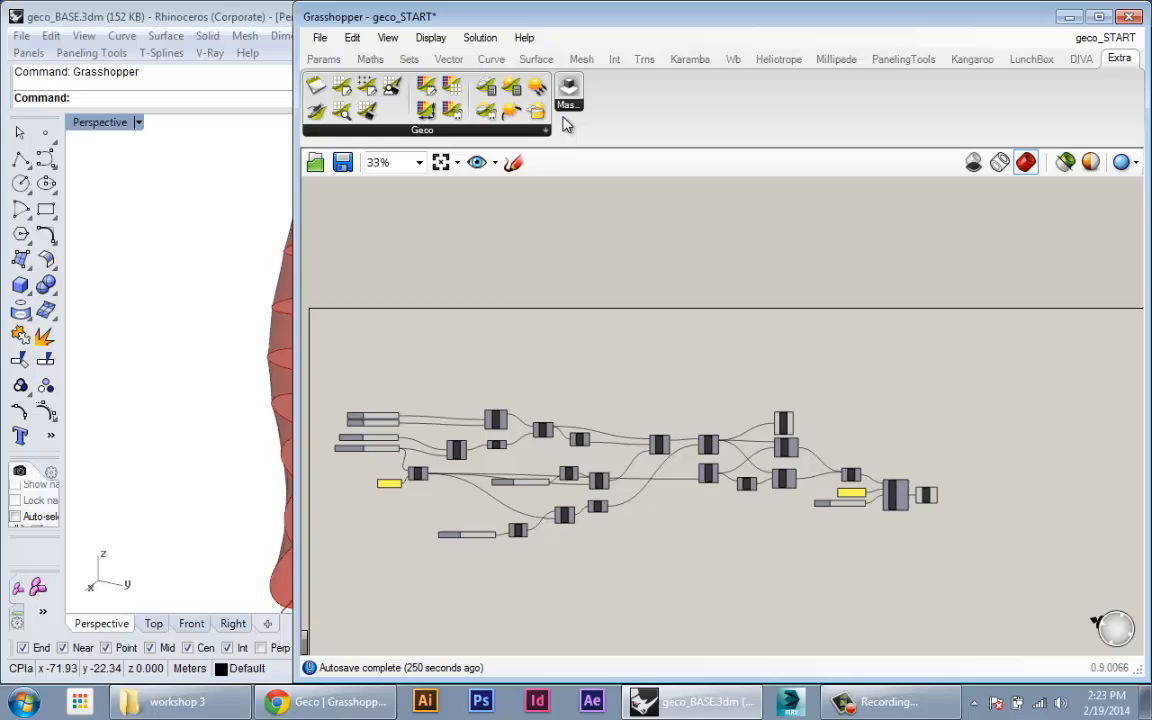
- Enlarge the Grasshopper window so the geco_START definition covers most of the Rhino view
{"action": "left_click", "coordinate": [300, 700]}
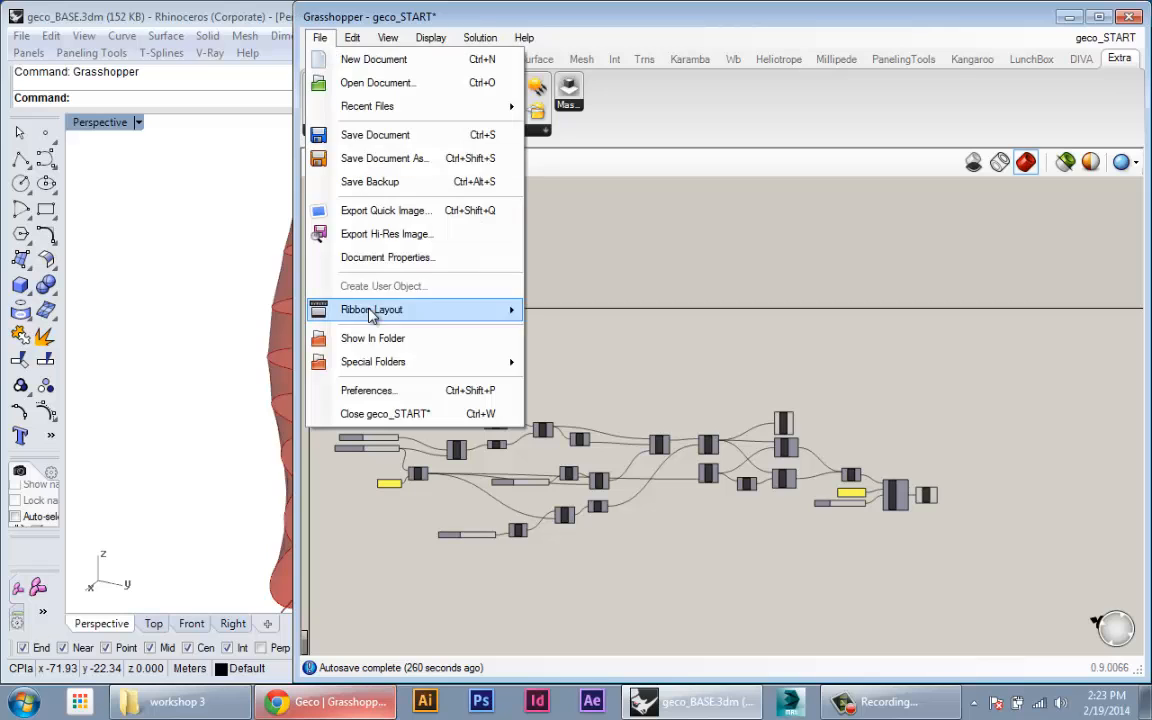
{"action": "mouse_move", "coordinate": [372, 362]}
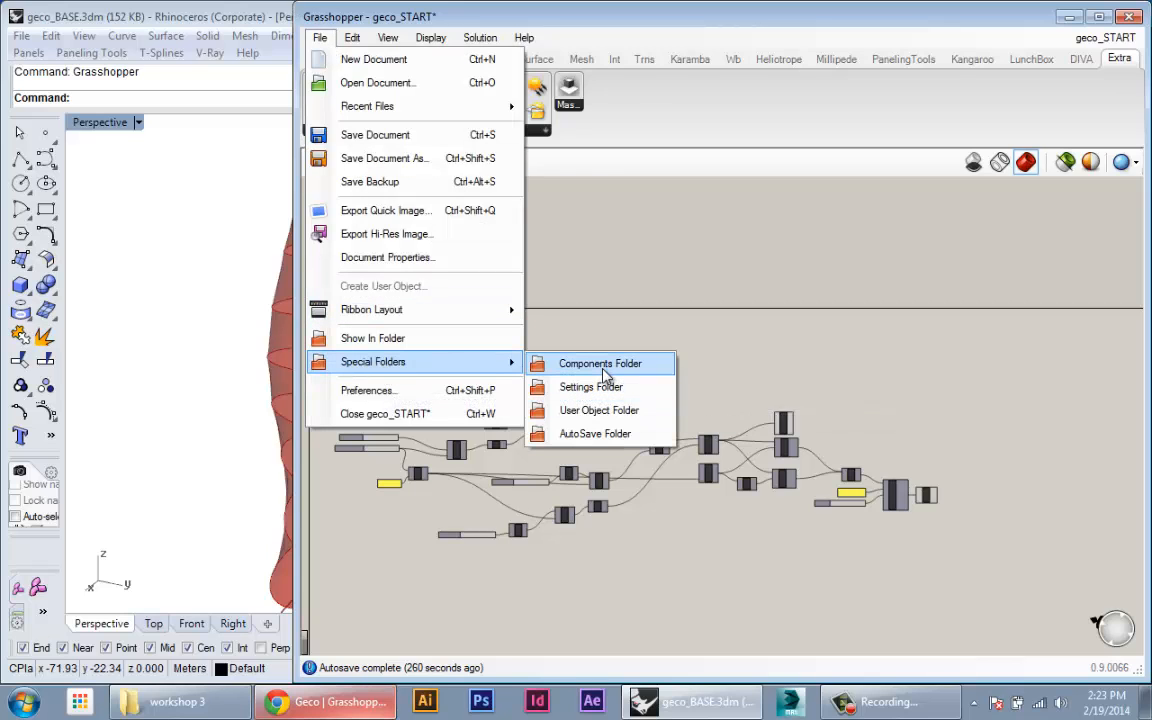
{"action": "left_click", "coordinate": [588, 364]}
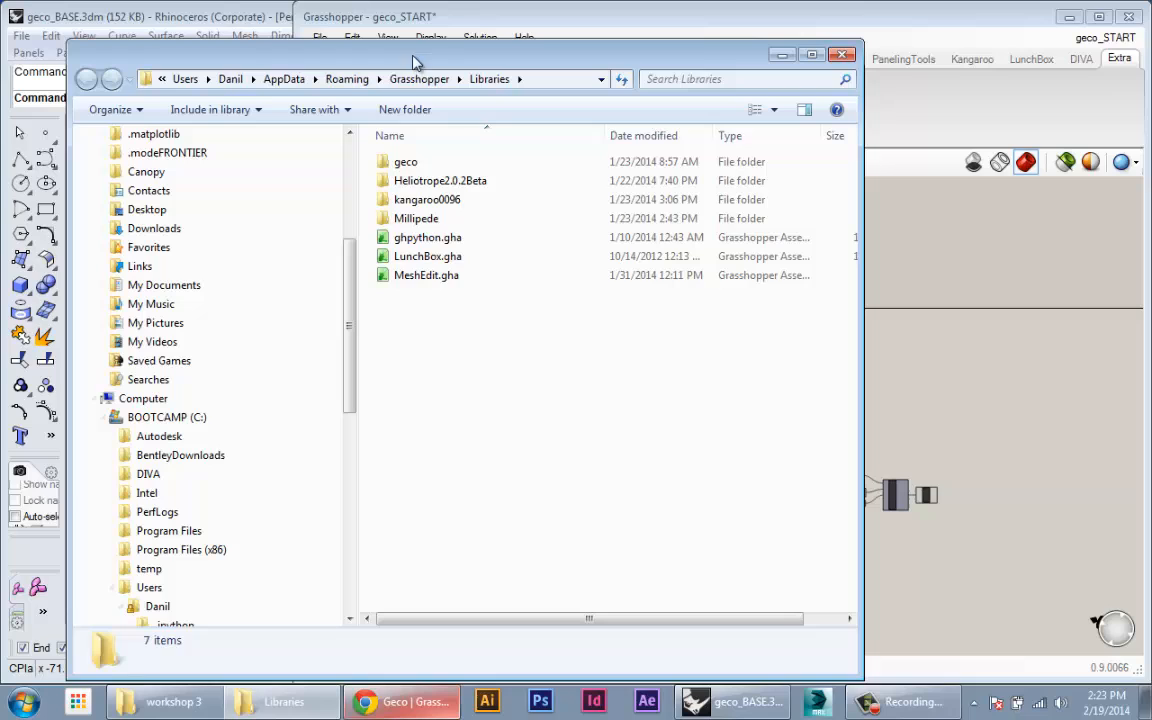
{"action": "double_click", "coordinate": [404, 160]}
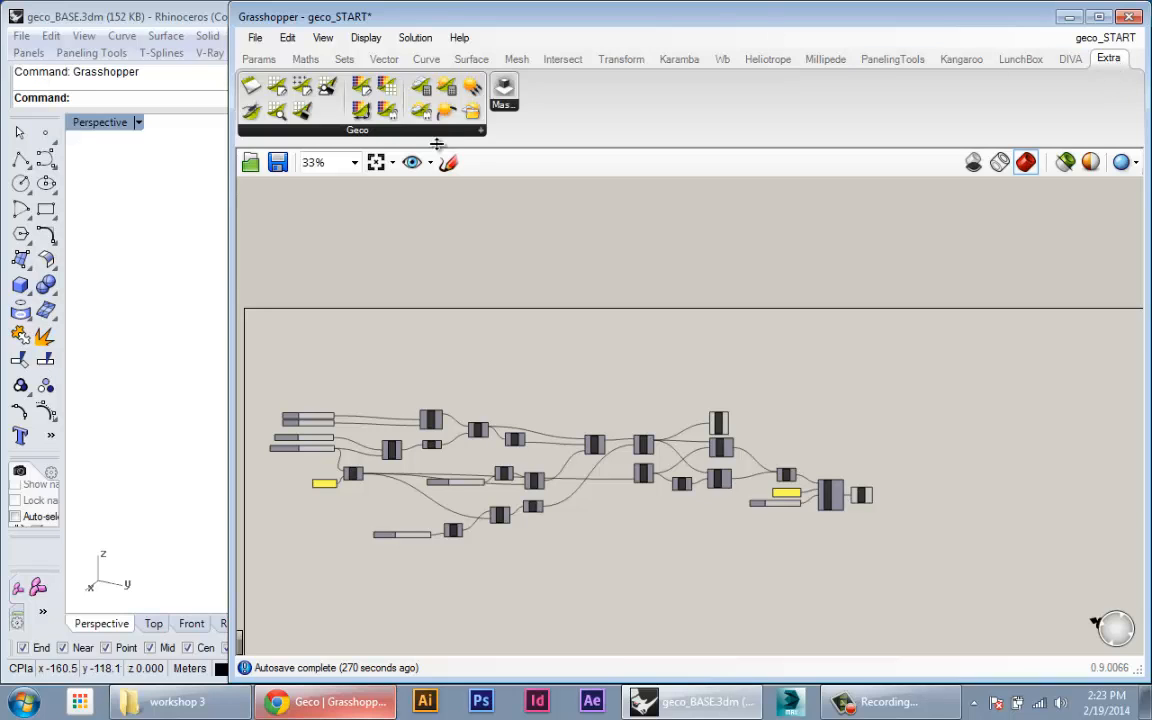
{"action": "left_click", "coordinate": [356, 130]}
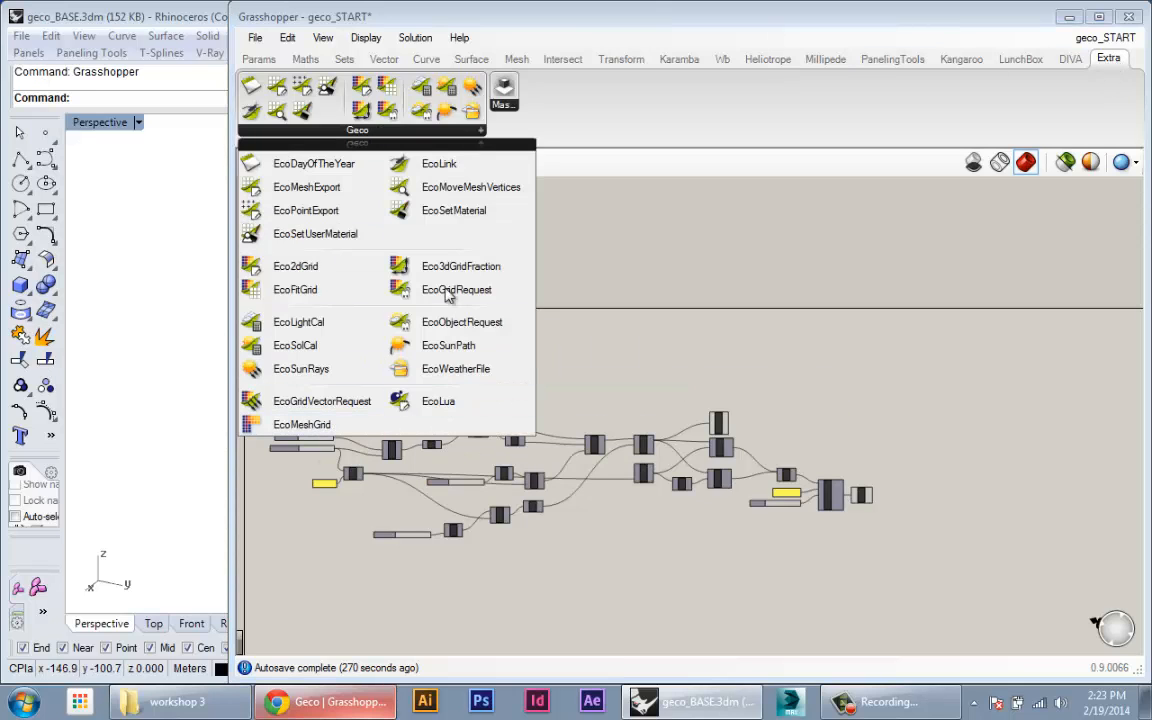
{"action": "mouse_move", "coordinate": [620, 214]}
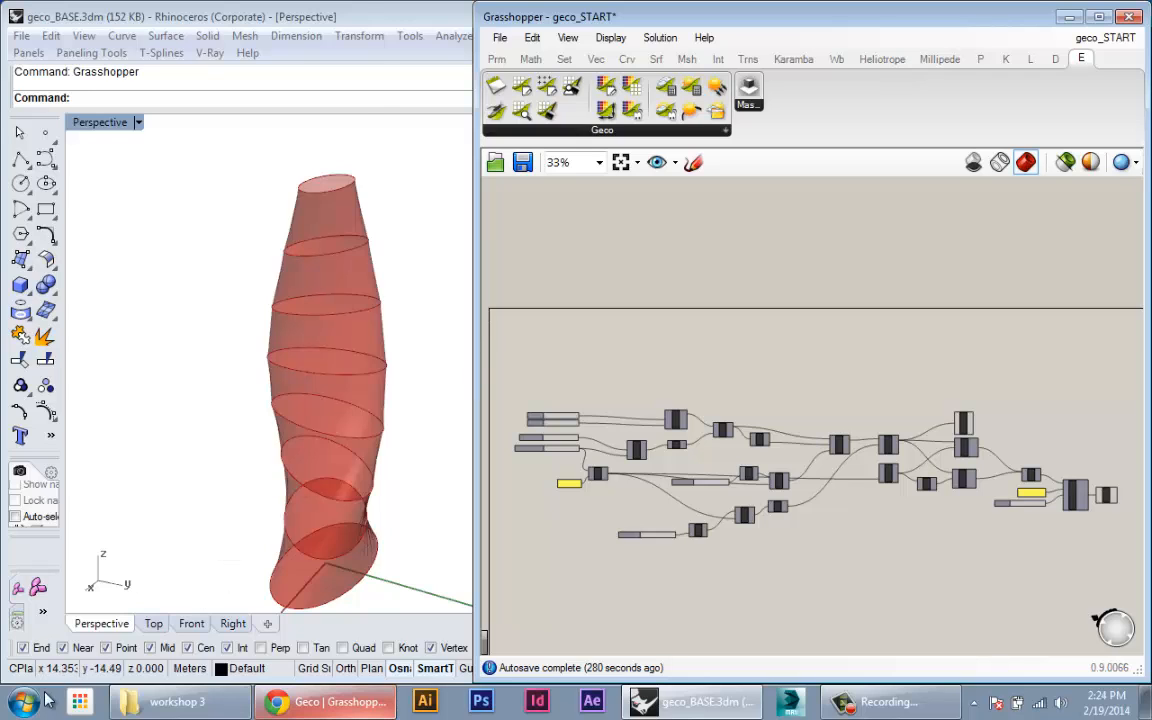
{"action": "left_click", "coordinate": [24, 698]}
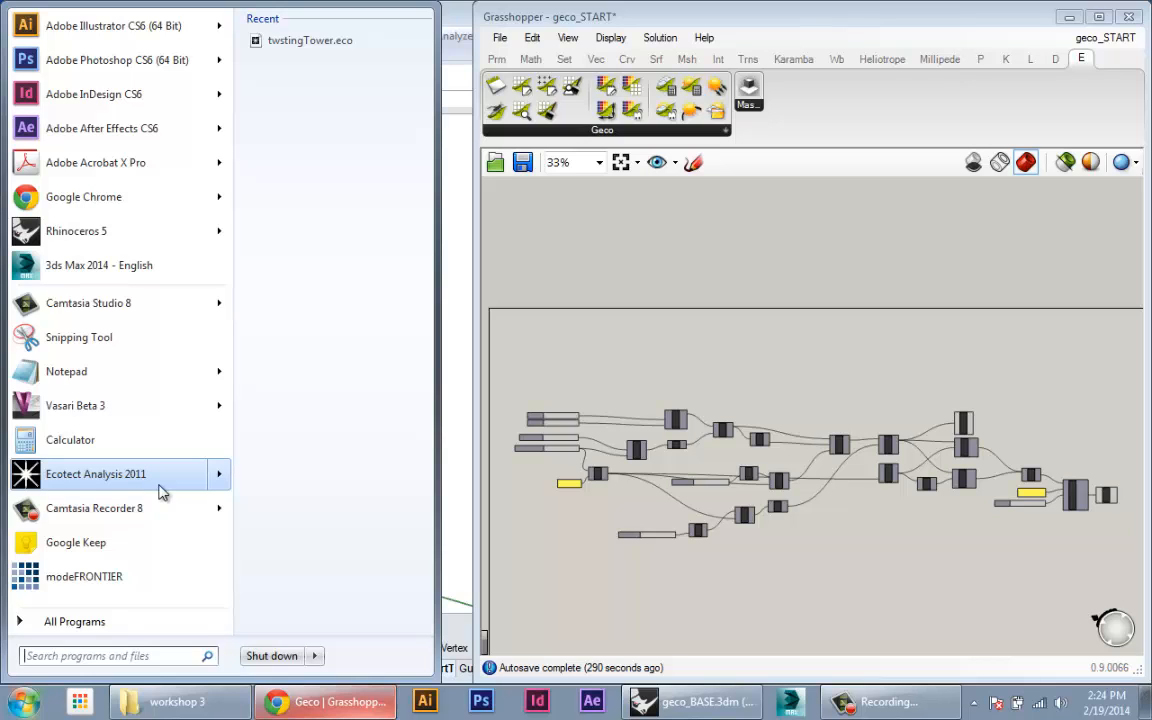
{"action": "mouse_move", "coordinate": [64, 508]}
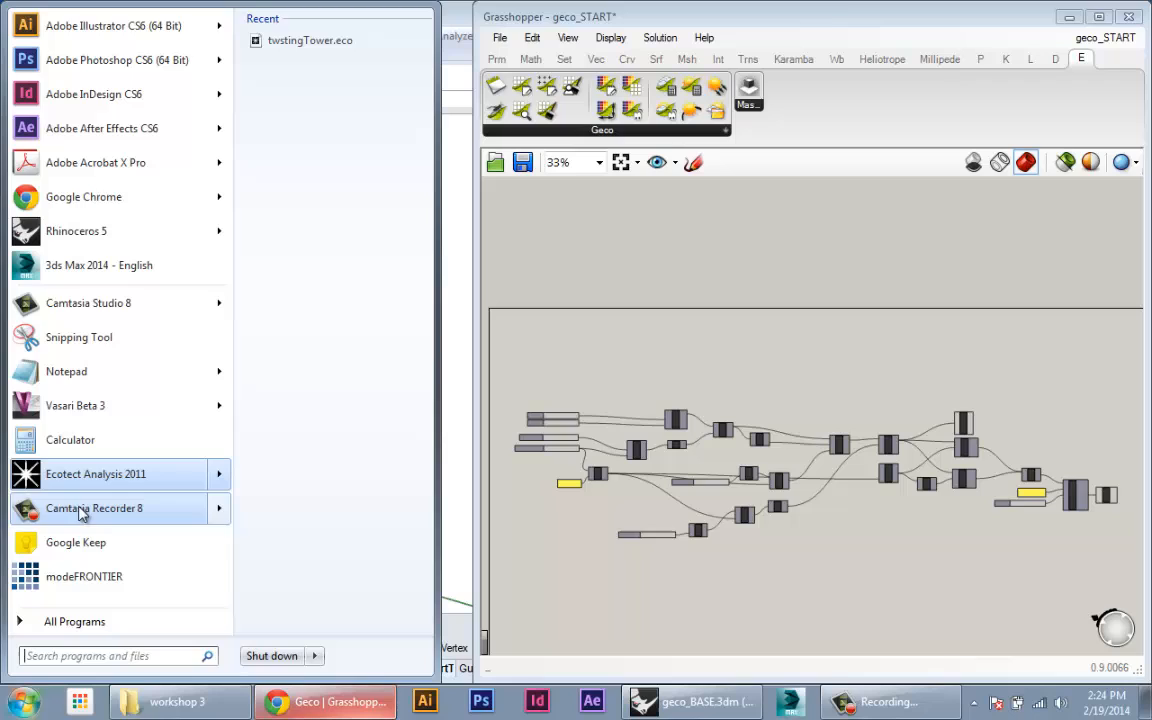
{"action": "mouse_move", "coordinate": [204, 488]}
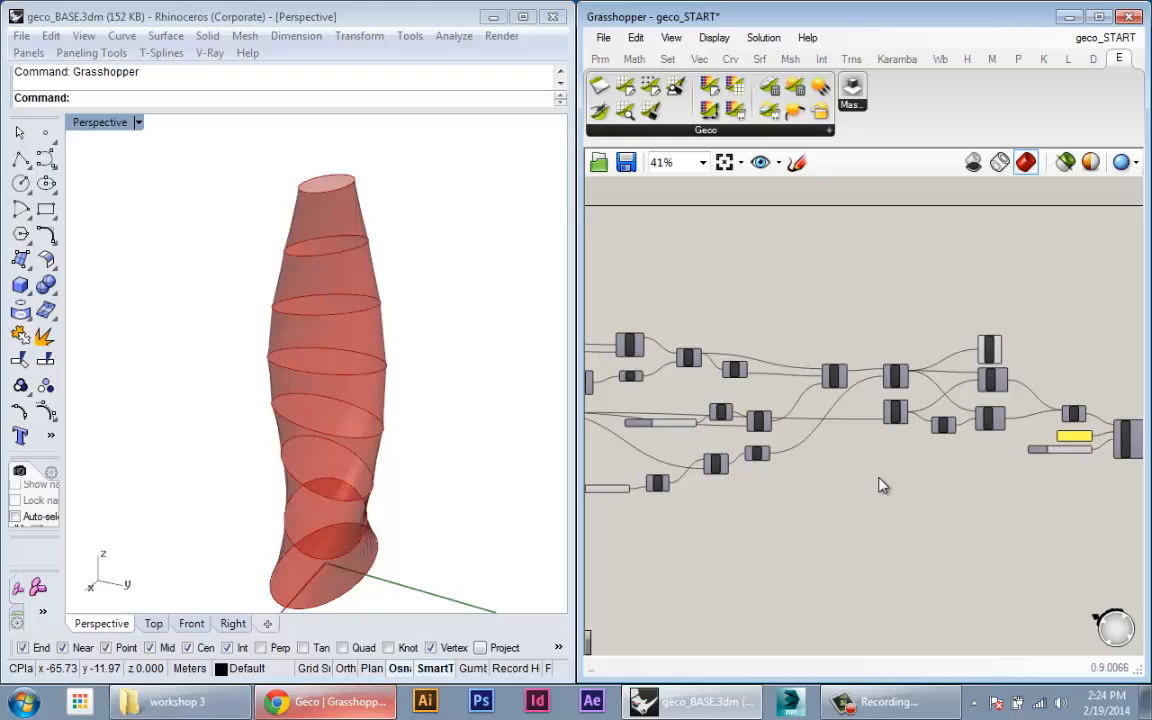
{"action": "mouse_move", "coordinate": [880, 488]}
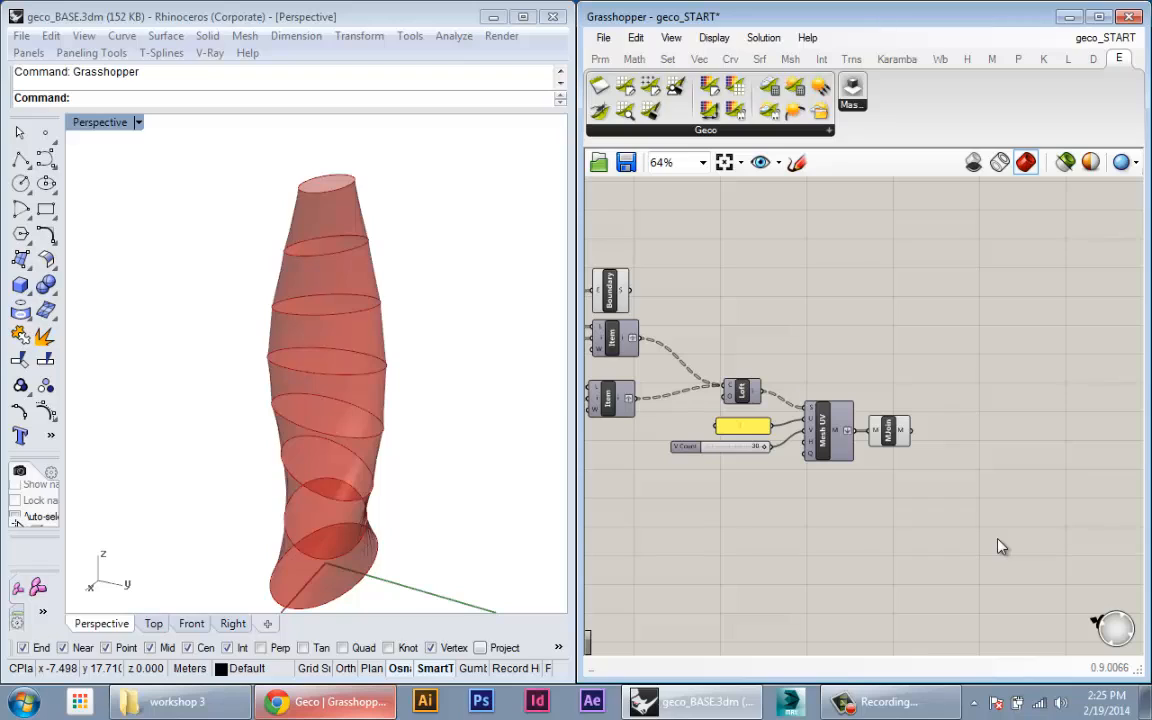
- Show the Geco component list on the Extra tab to reach the EcoLink component
{"action": "left_click", "coordinate": [704, 132]}
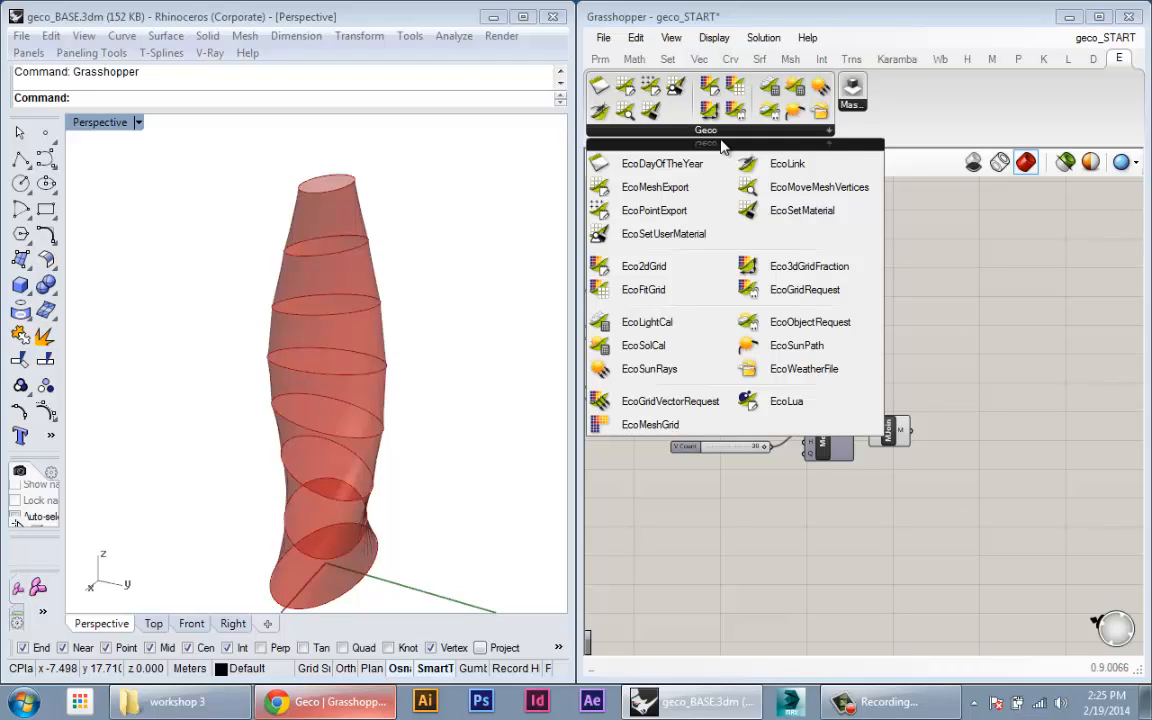
{"action": "mouse_move", "coordinate": [788, 164]}
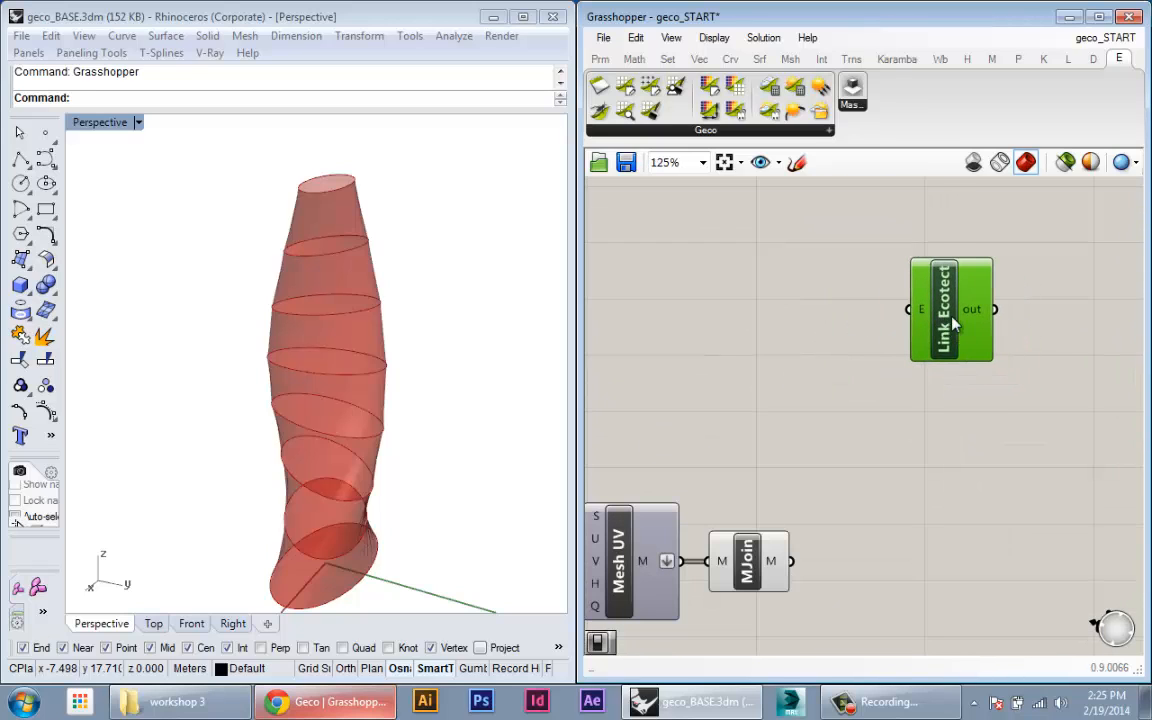
{"action": "left_click_drag", "start_coordinate": [950, 308], "coordinate": [942, 320]}
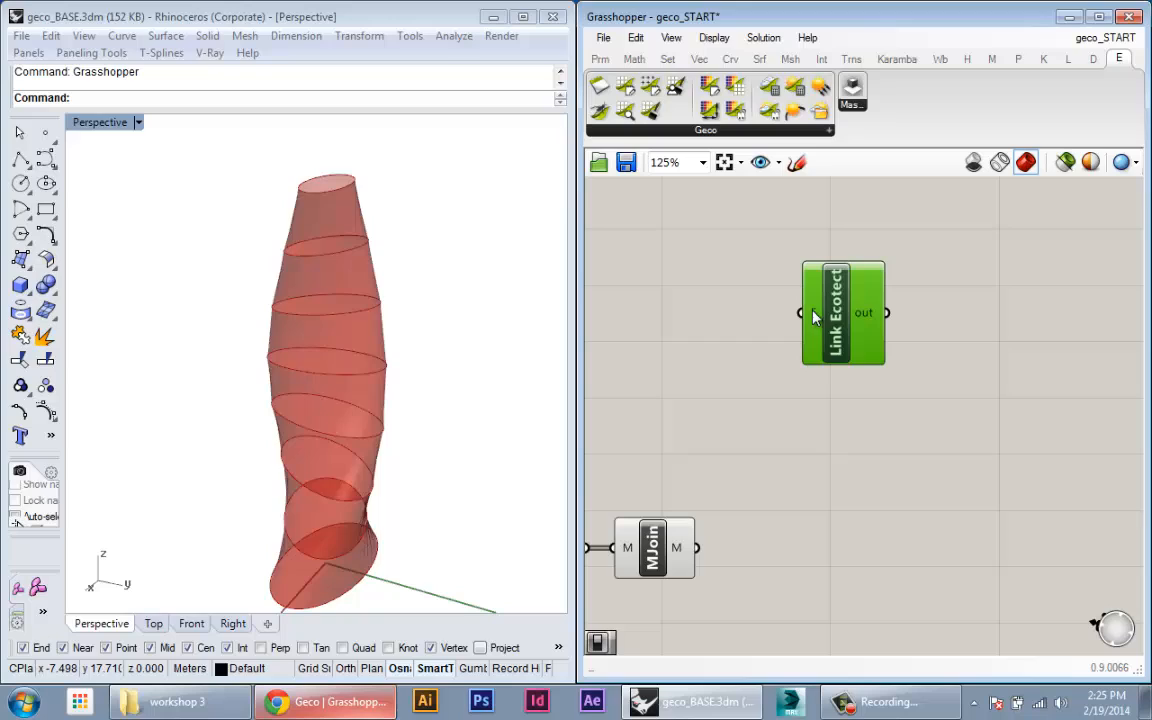
{"action": "mouse_move", "coordinate": [850, 302]}
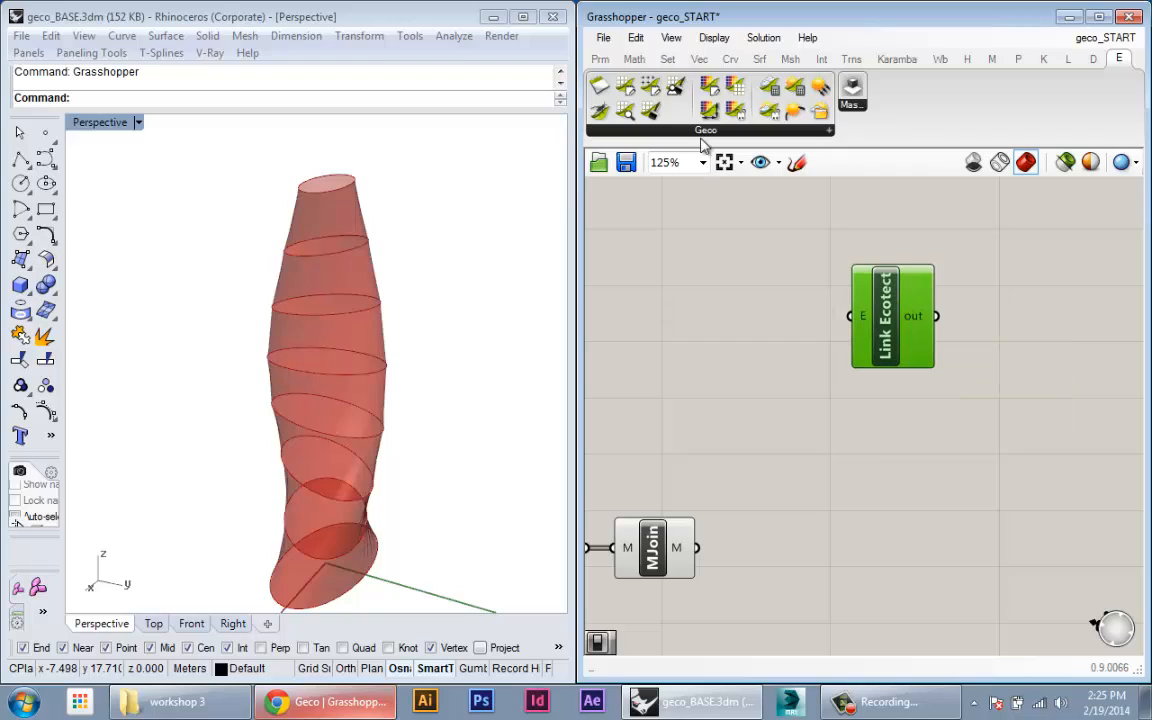
{"action": "mouse_move", "coordinate": [864, 322]}
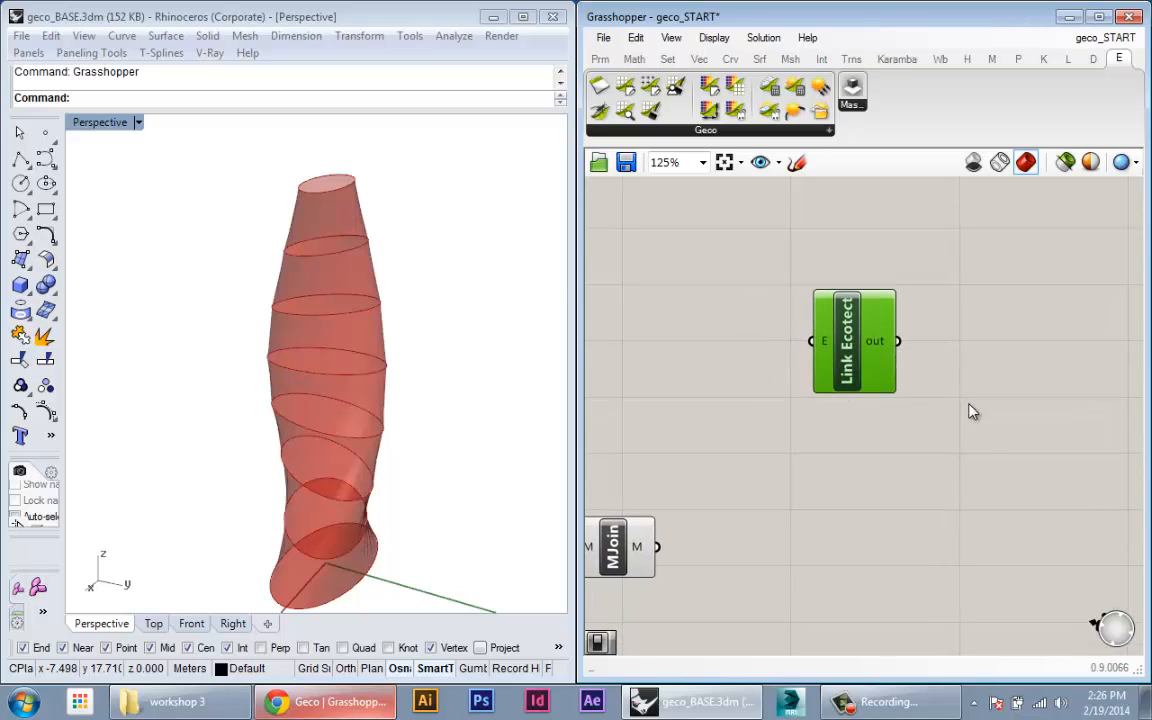
{"action": "left_click_drag", "start_coordinate": [856, 340], "coordinate": [872, 402]}
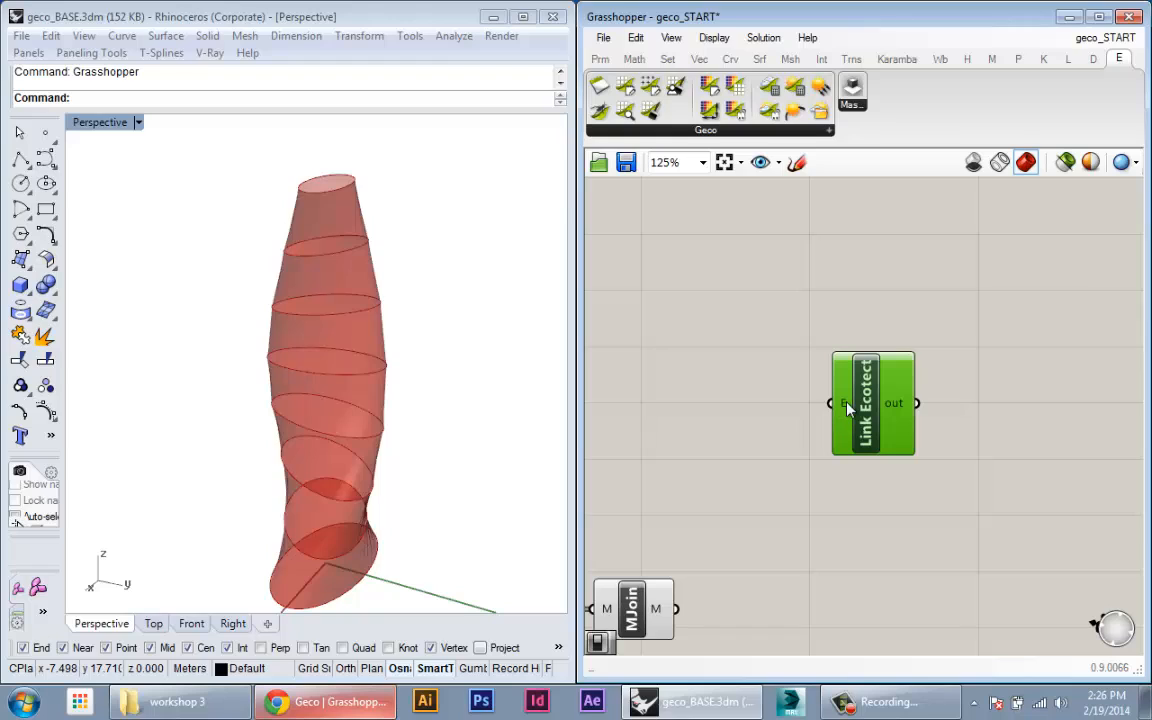
{"action": "mouse_move", "coordinate": [890, 436]}
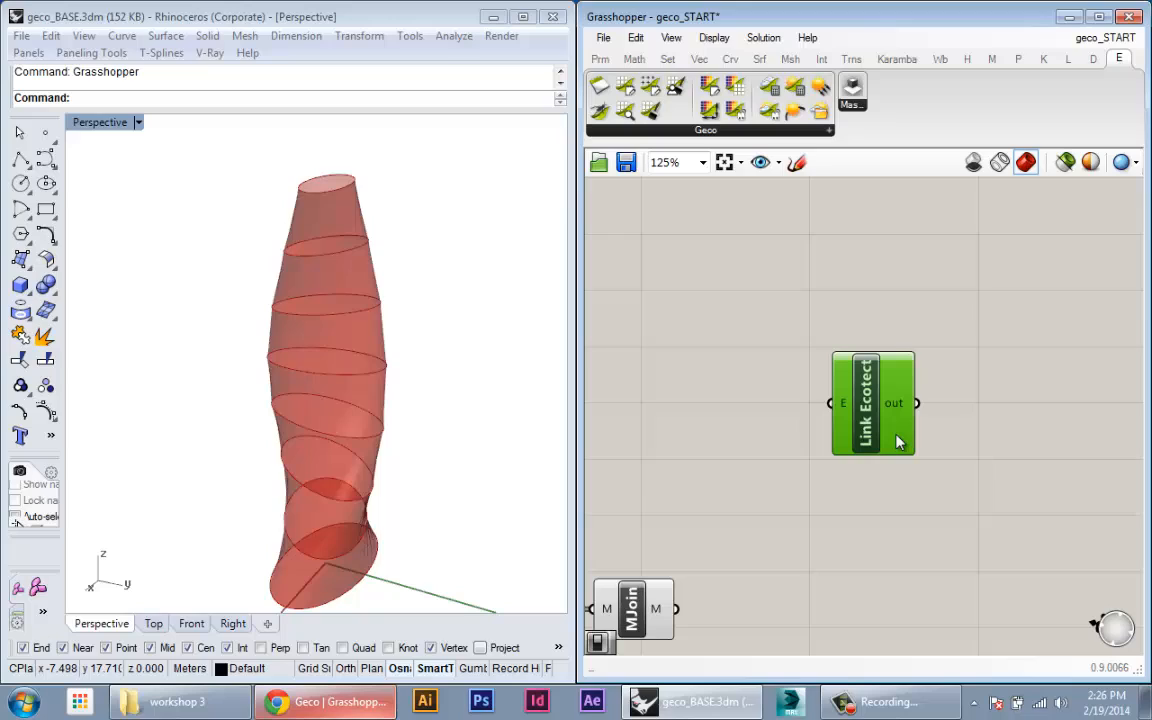
{"action": "mouse_move", "coordinate": [898, 442]}
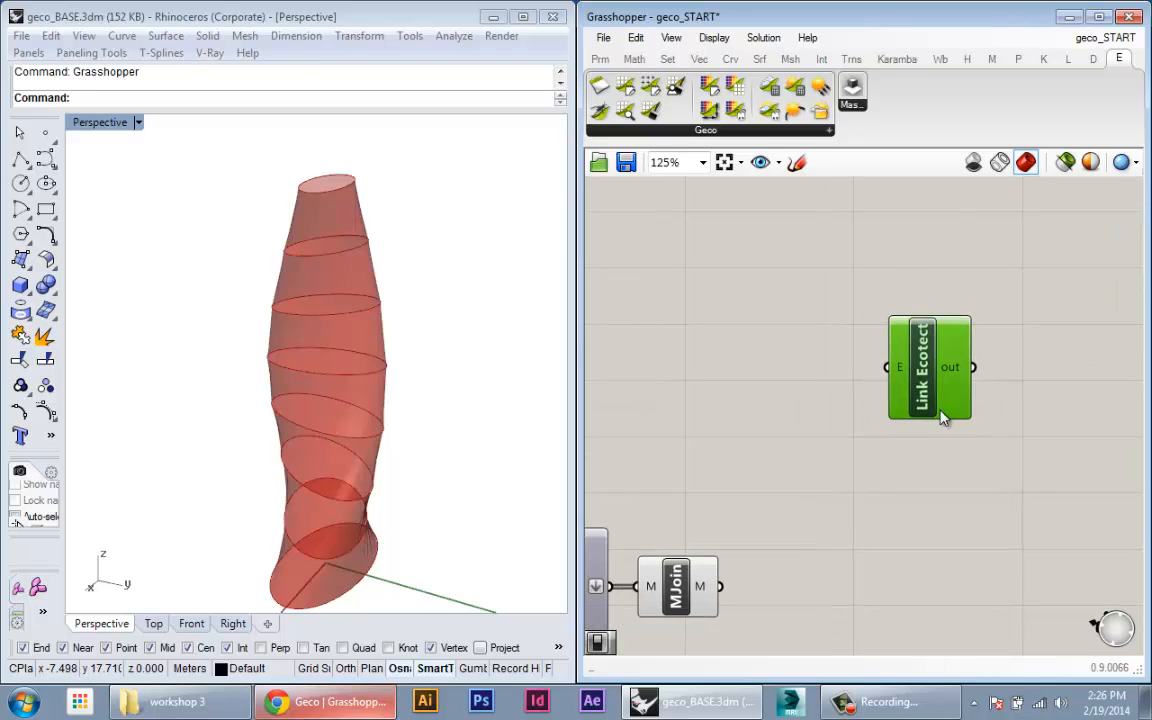
{"action": "left_click_drag", "start_coordinate": [928, 368], "coordinate": [908, 352]}
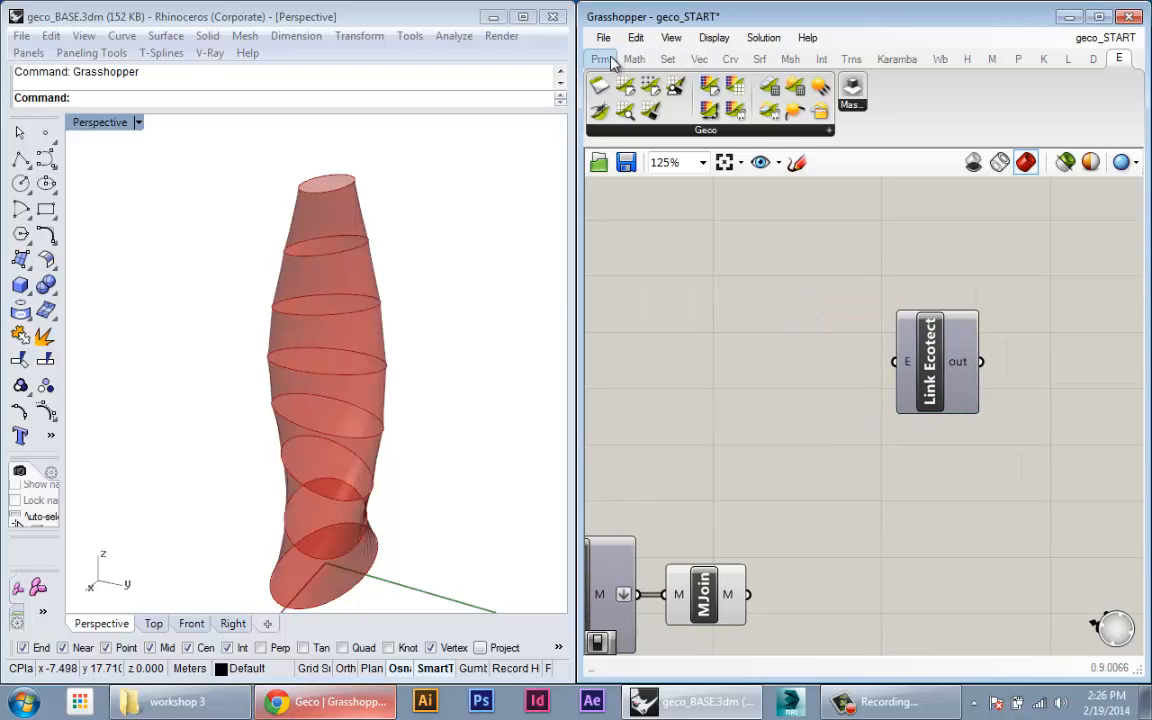
- Place a Boolean Toggle found by searching 'toggl' and position it left of Link Ecotect
{"action": "left_click", "coordinate": [600, 58]}
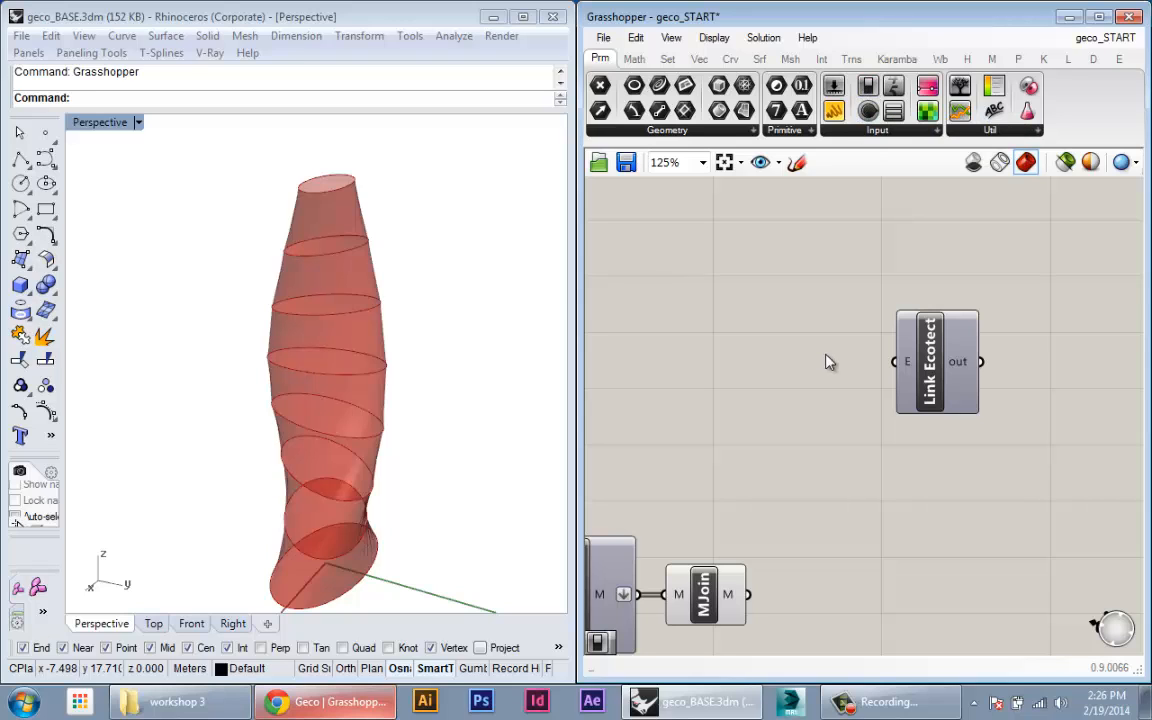
{"action": "type", "text": "toggl"}
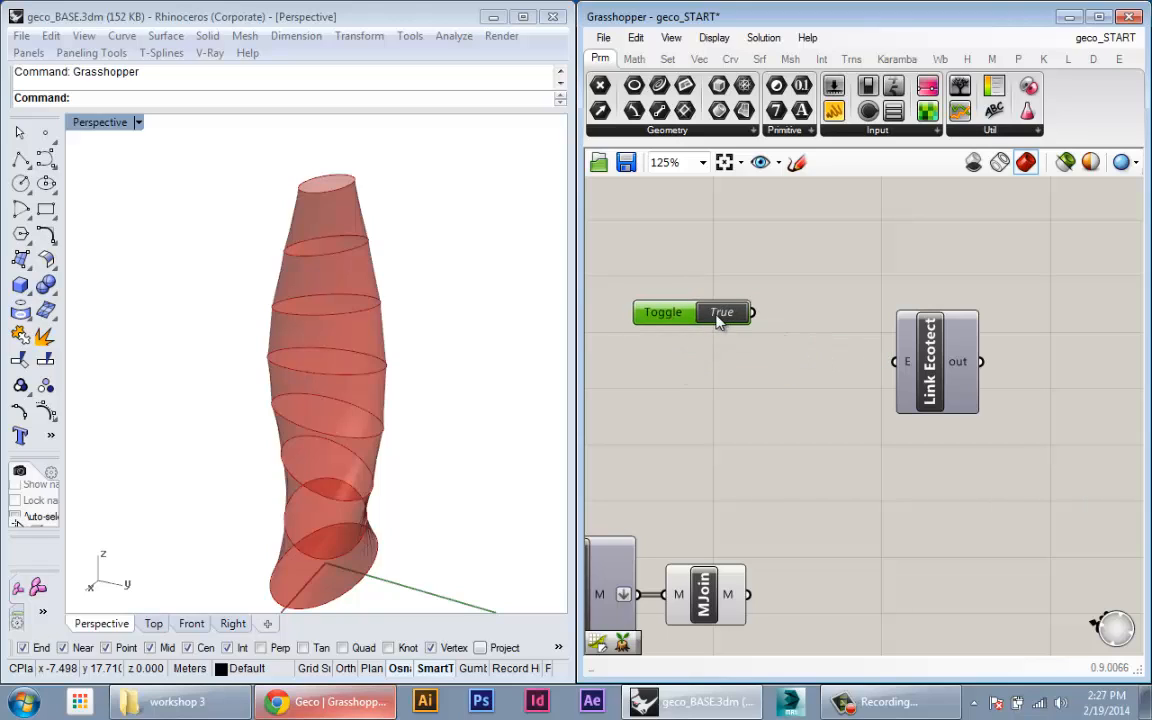
{"action": "left_click", "coordinate": [720, 312]}
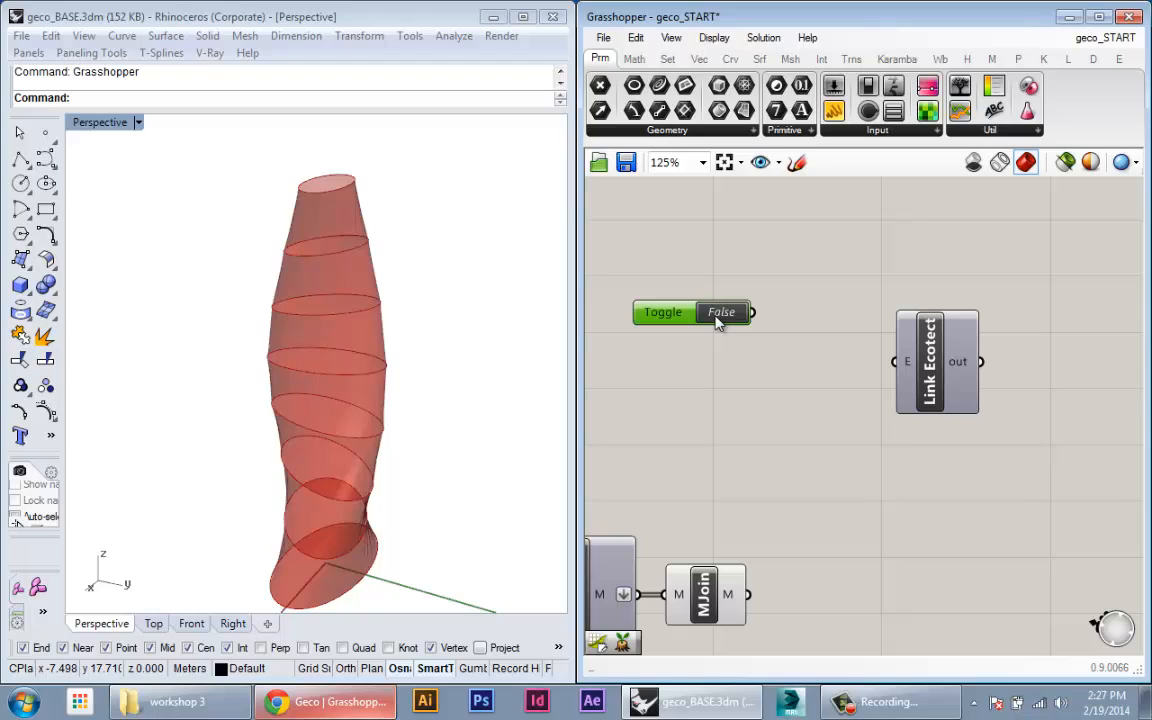
{"action": "left_click_drag", "start_coordinate": [690, 312], "coordinate": [770, 328]}
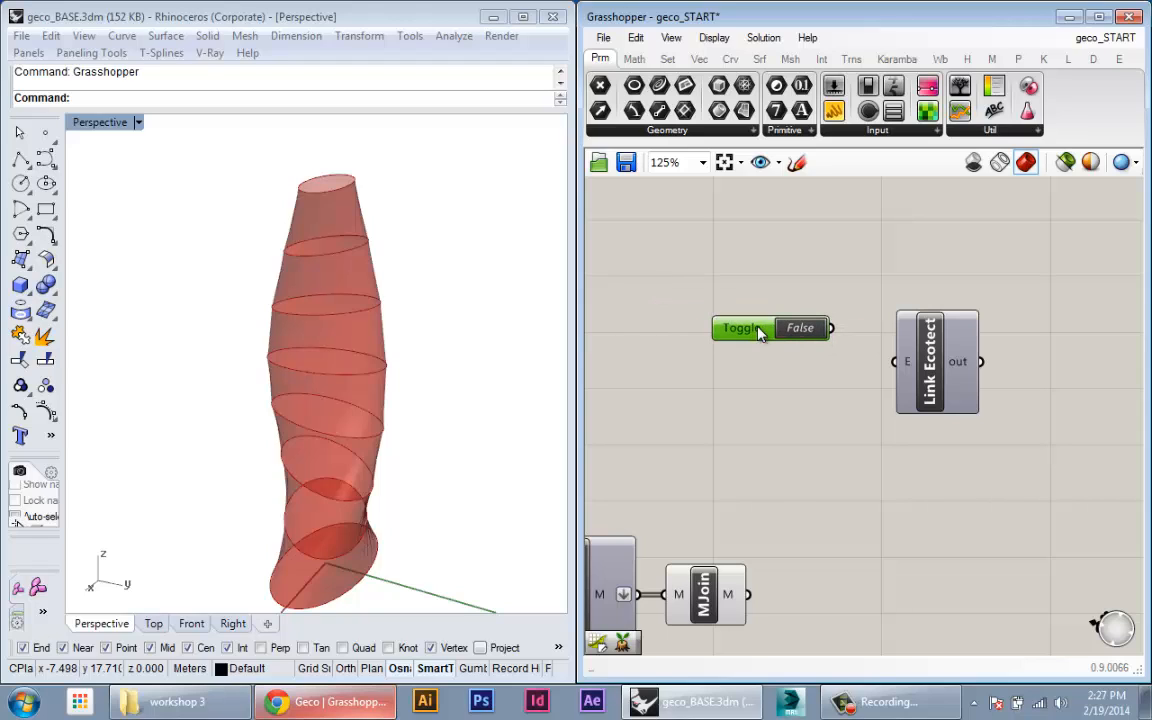
{"action": "left_click_drag", "start_coordinate": [830, 328], "coordinate": [892, 360]}
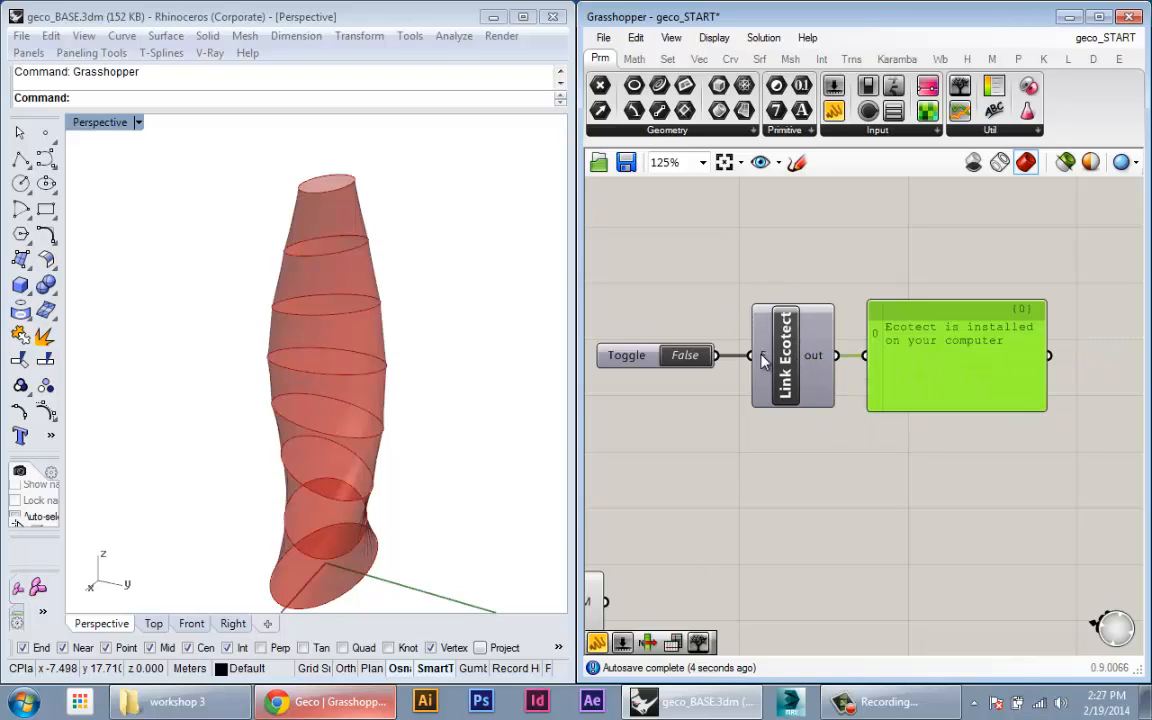
{"action": "mouse_move", "coordinate": [818, 356]}
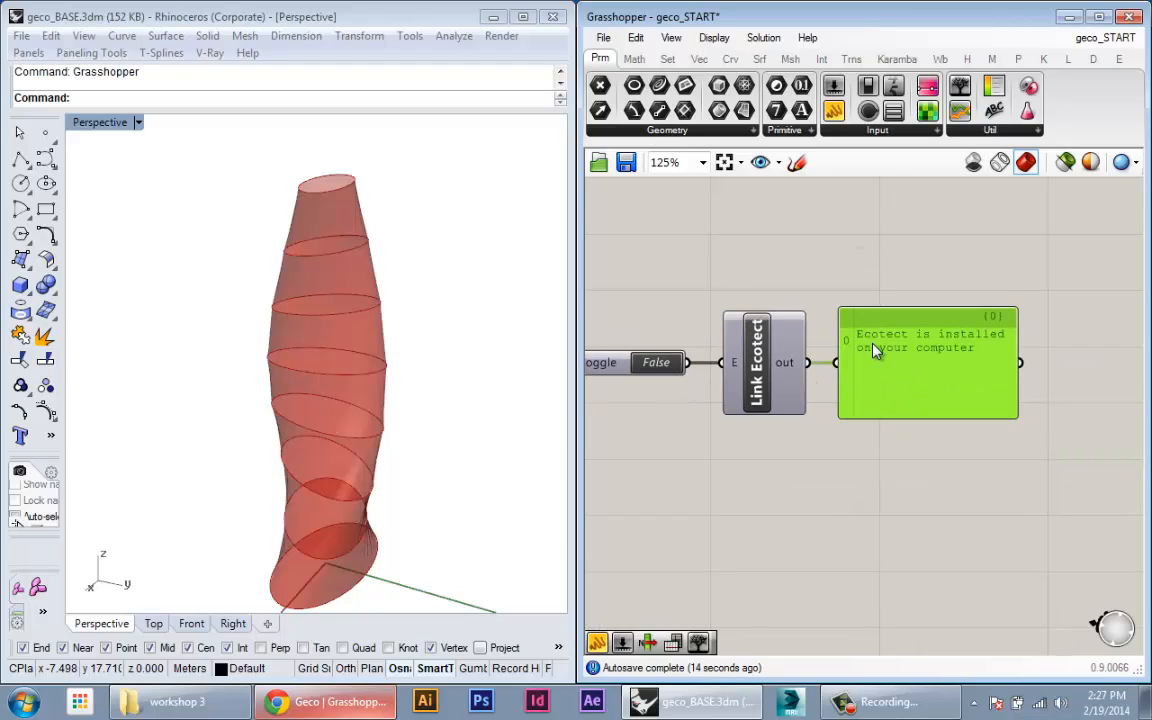
{"action": "mouse_move", "coordinate": [872, 398]}
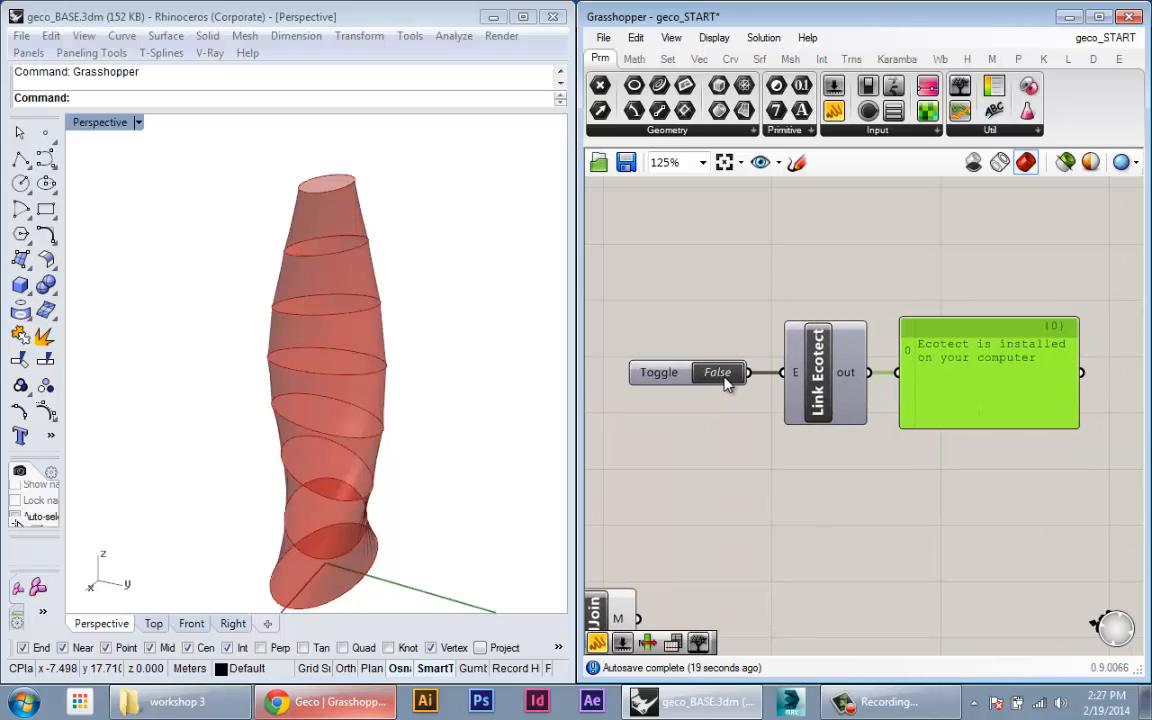
{"action": "mouse_move", "coordinate": [716, 376]}
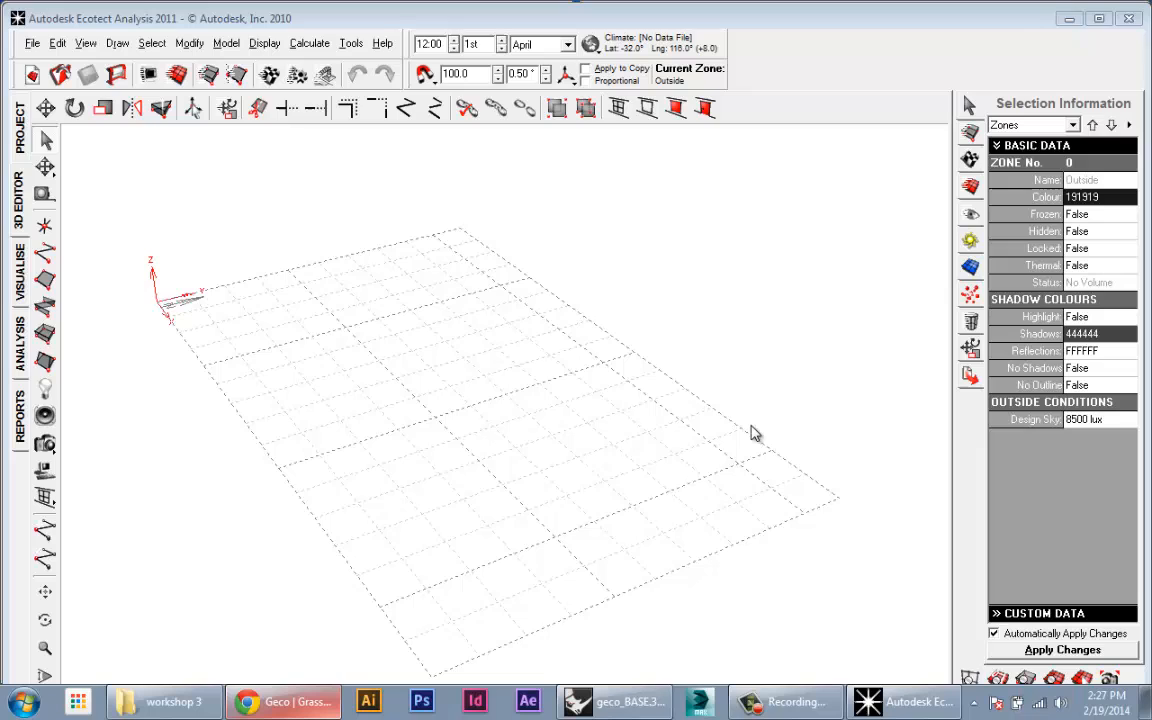
{"action": "mouse_move", "coordinate": [964, 396]}
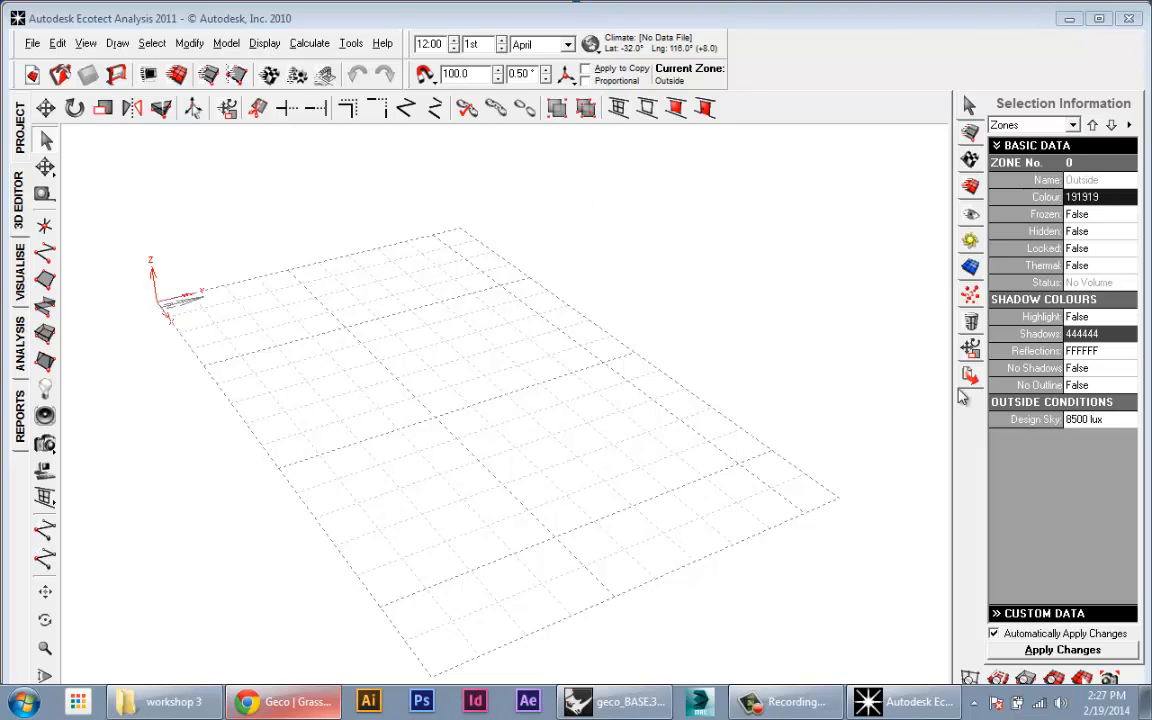
{"action": "mouse_move", "coordinate": [968, 398]}
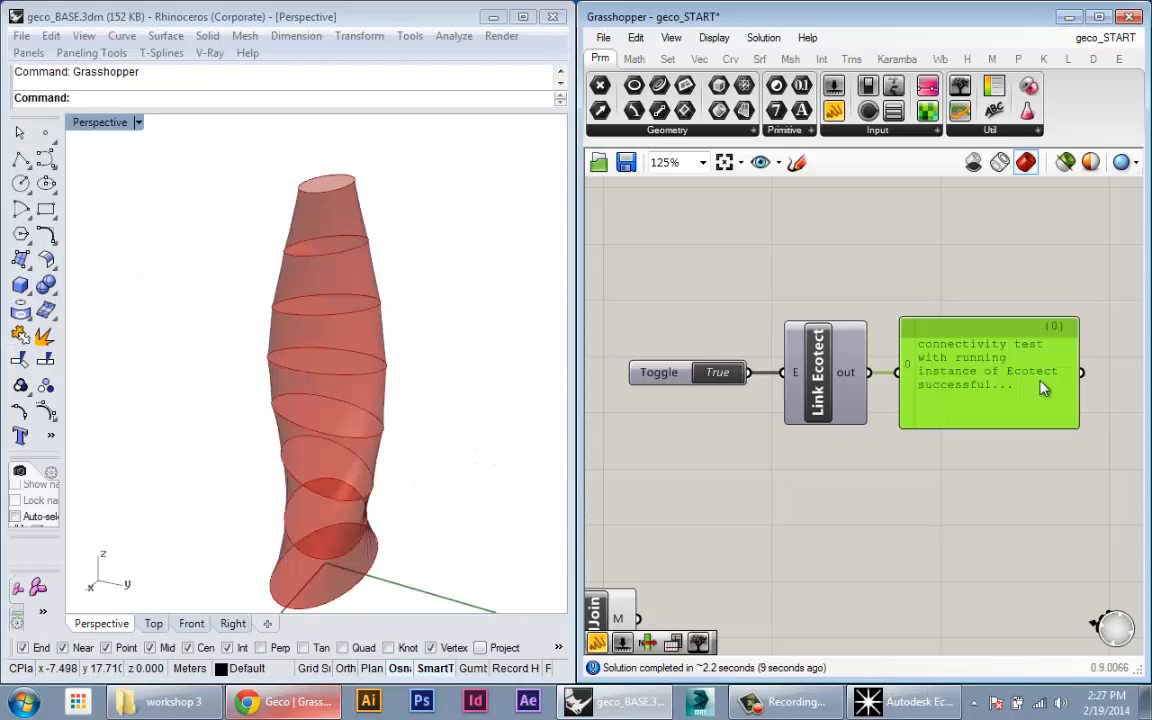
{"action": "mouse_move", "coordinate": [988, 350]}
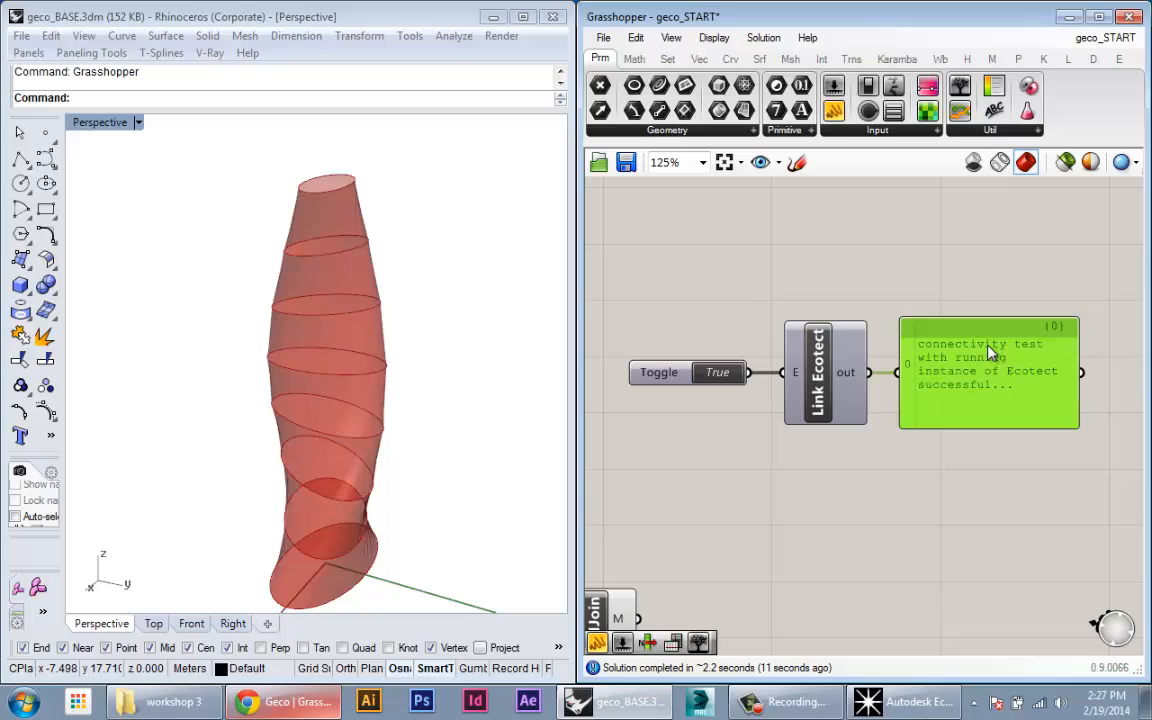
{"action": "mouse_move", "coordinate": [1038, 390]}
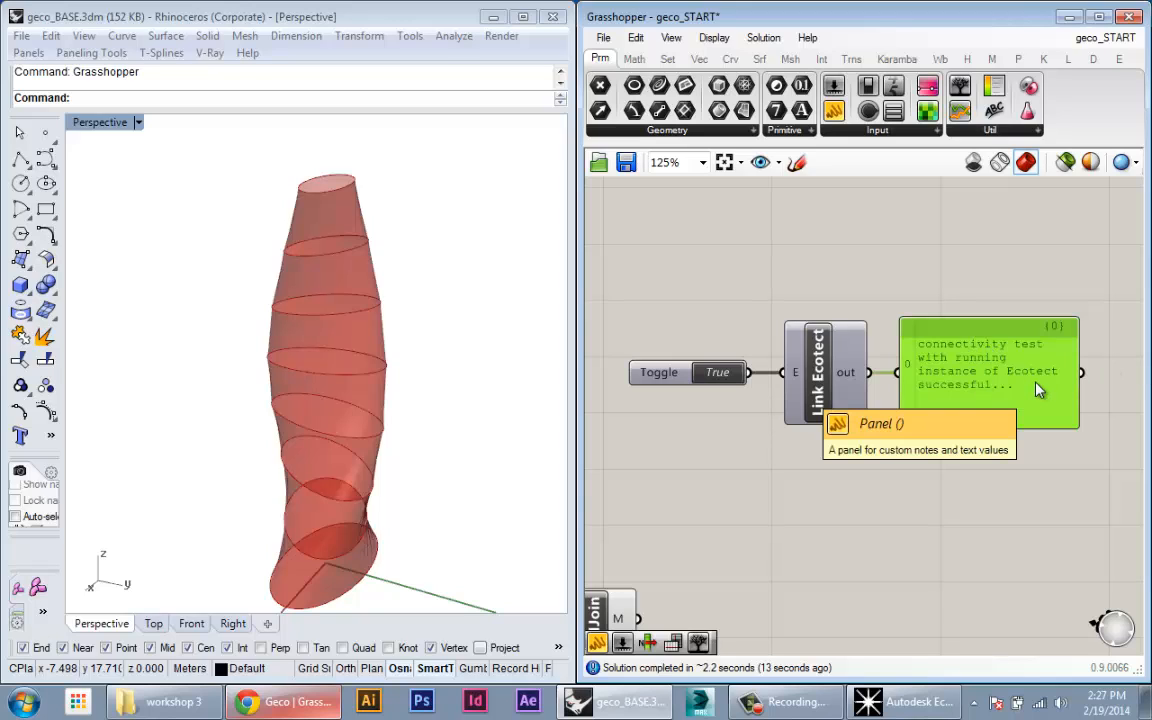
{"action": "mouse_move", "coordinate": [836, 384]}
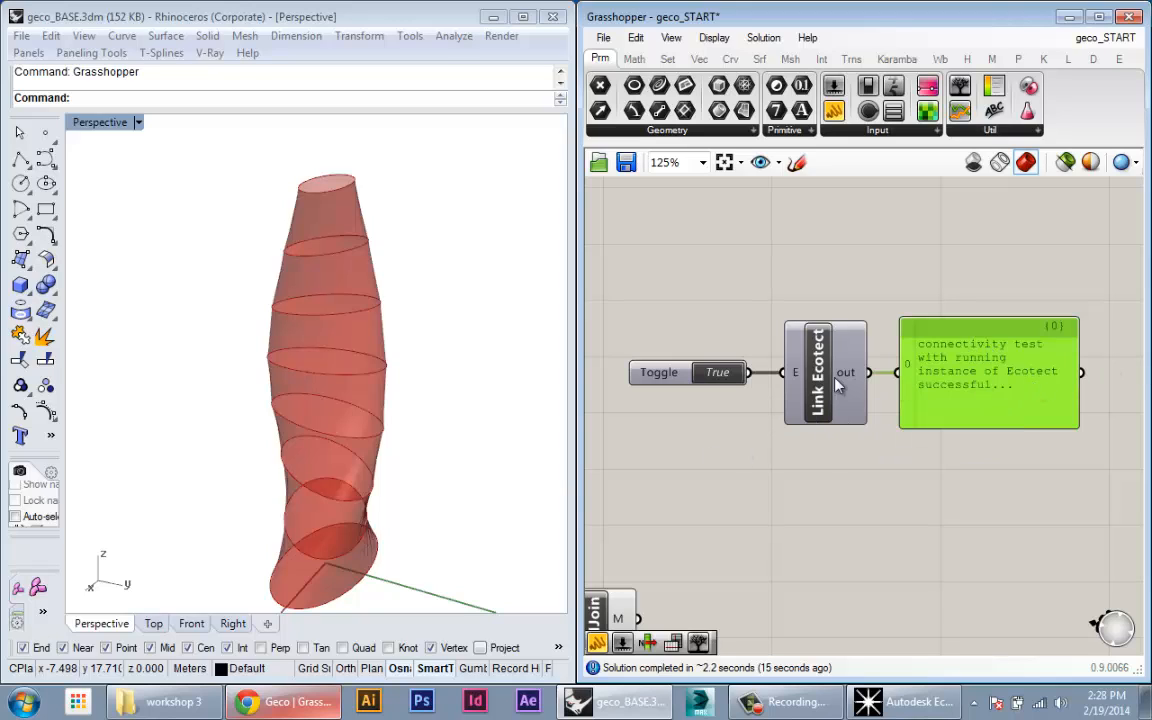
{"action": "mouse_move", "coordinate": [836, 384]}
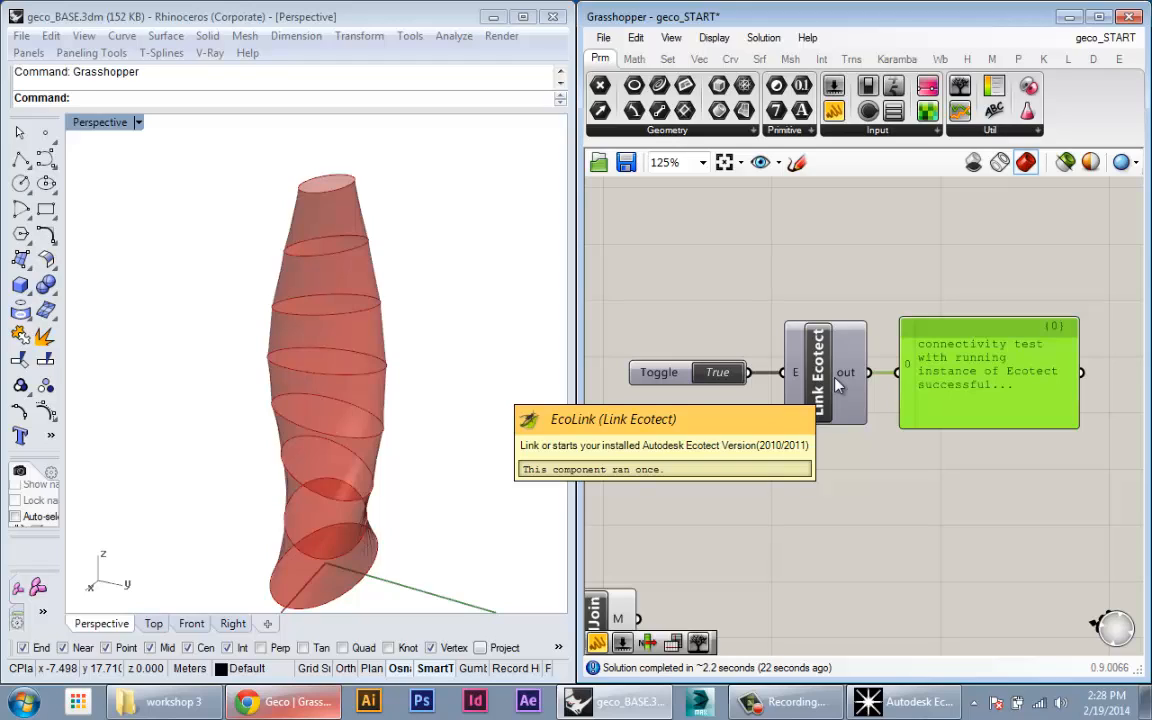
{"action": "mouse_move", "coordinate": [808, 386]}
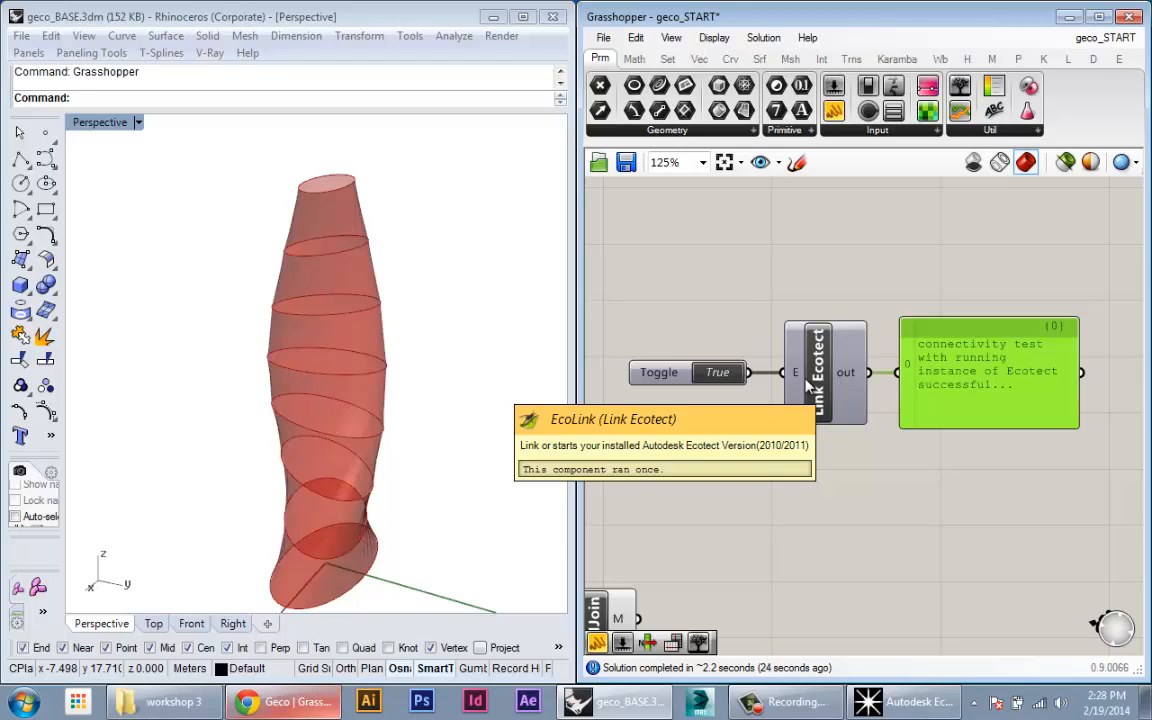
{"action": "mouse_move", "coordinate": [718, 374]}
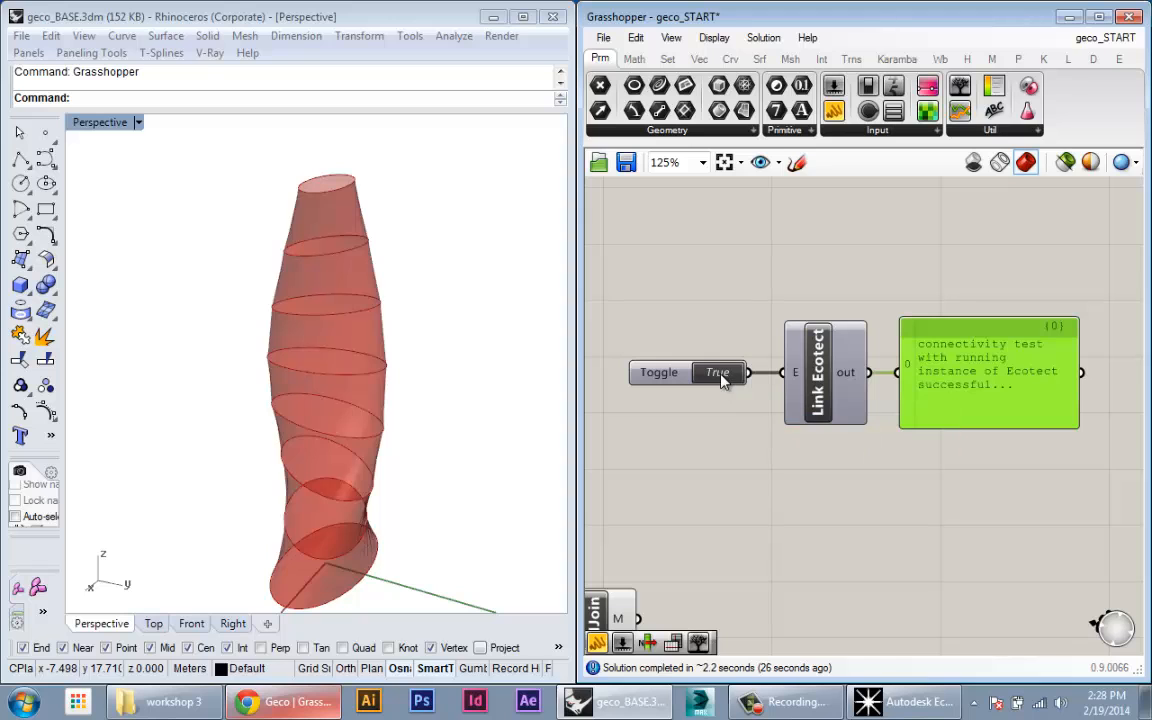
- Switch the Boolean Toggle to False so the panel reports Ecotect has been closed
{"action": "left_click", "coordinate": [910, 700]}
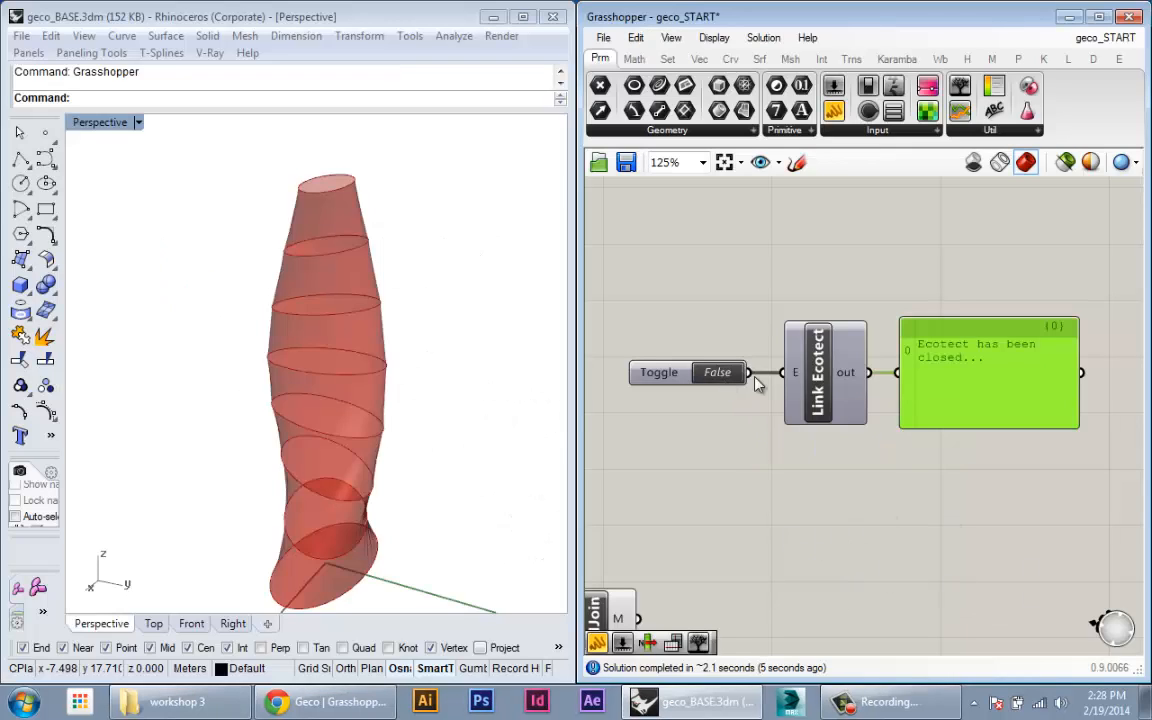
{"action": "mouse_move", "coordinate": [748, 404]}
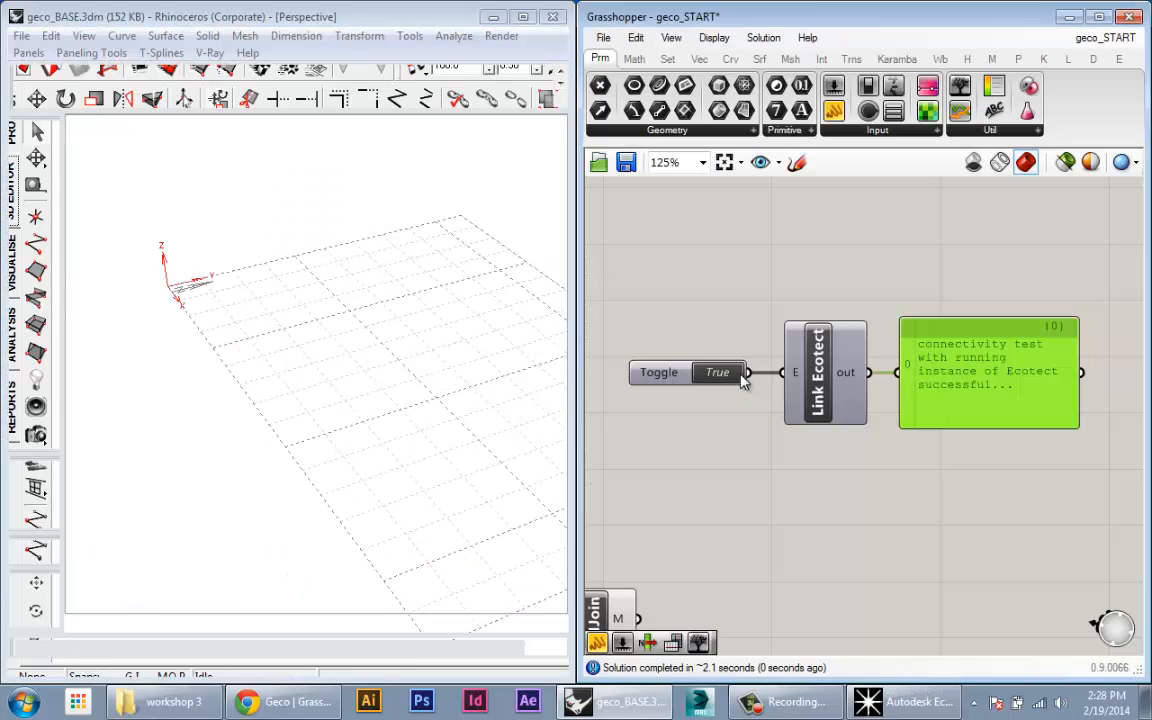
- Bring the Rhino model window back in front of the relaunched Ecotect
{"action": "left_click", "coordinate": [904, 702]}
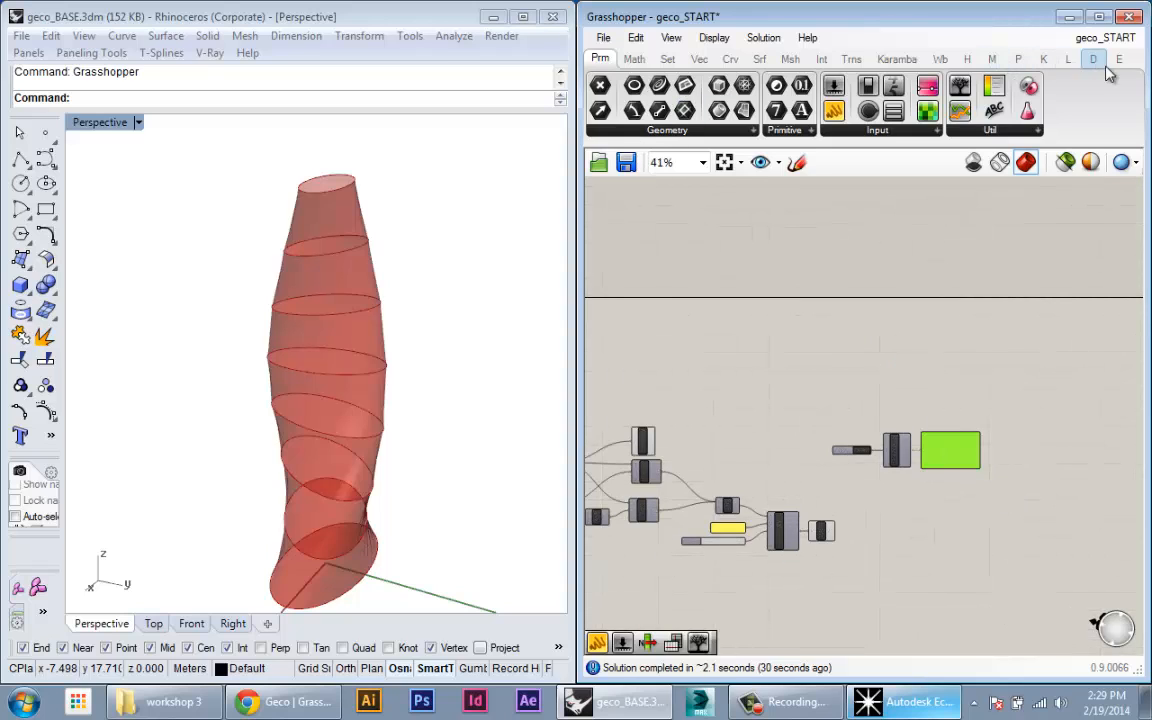
- Show the Geco component list to reach the EcoSunPath component
{"action": "left_click", "coordinate": [1120, 62]}
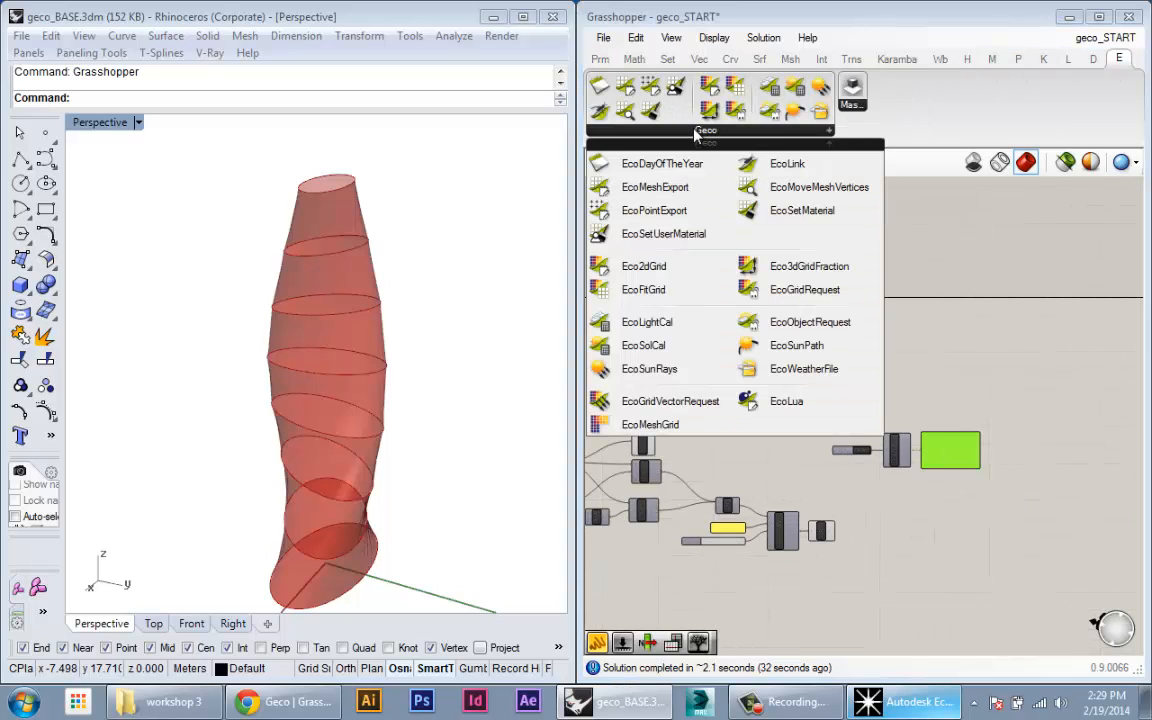
{"action": "mouse_move", "coordinate": [796, 344]}
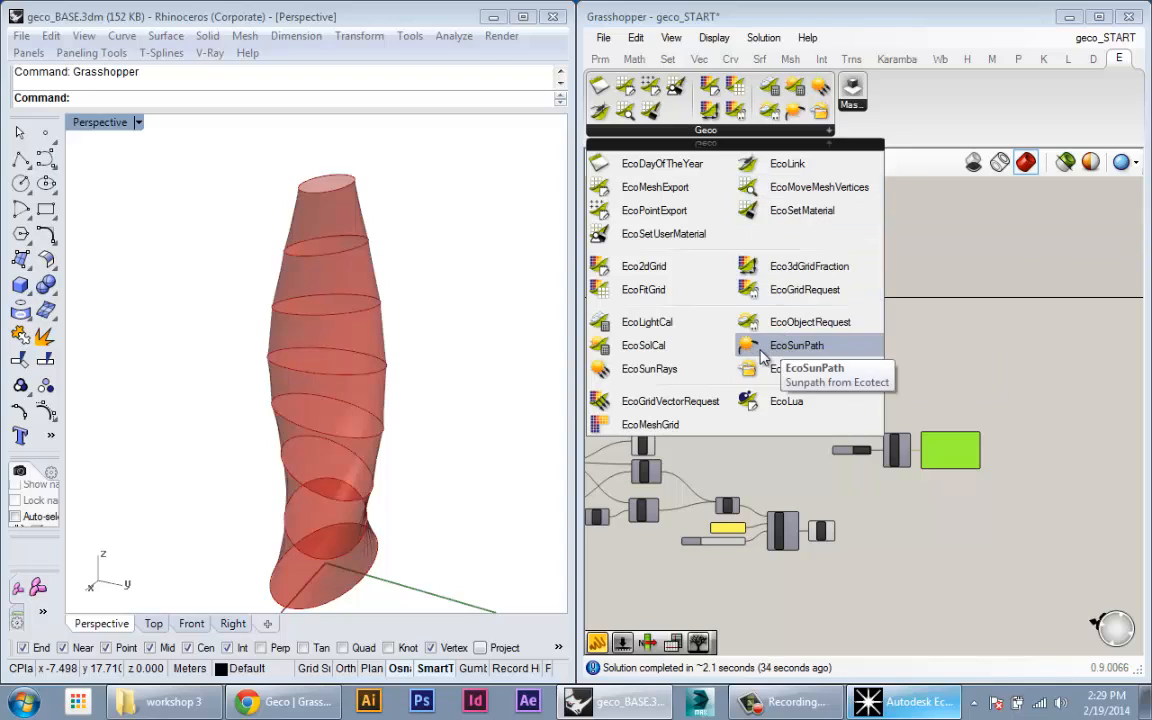
{"action": "mouse_move", "coordinate": [780, 352]}
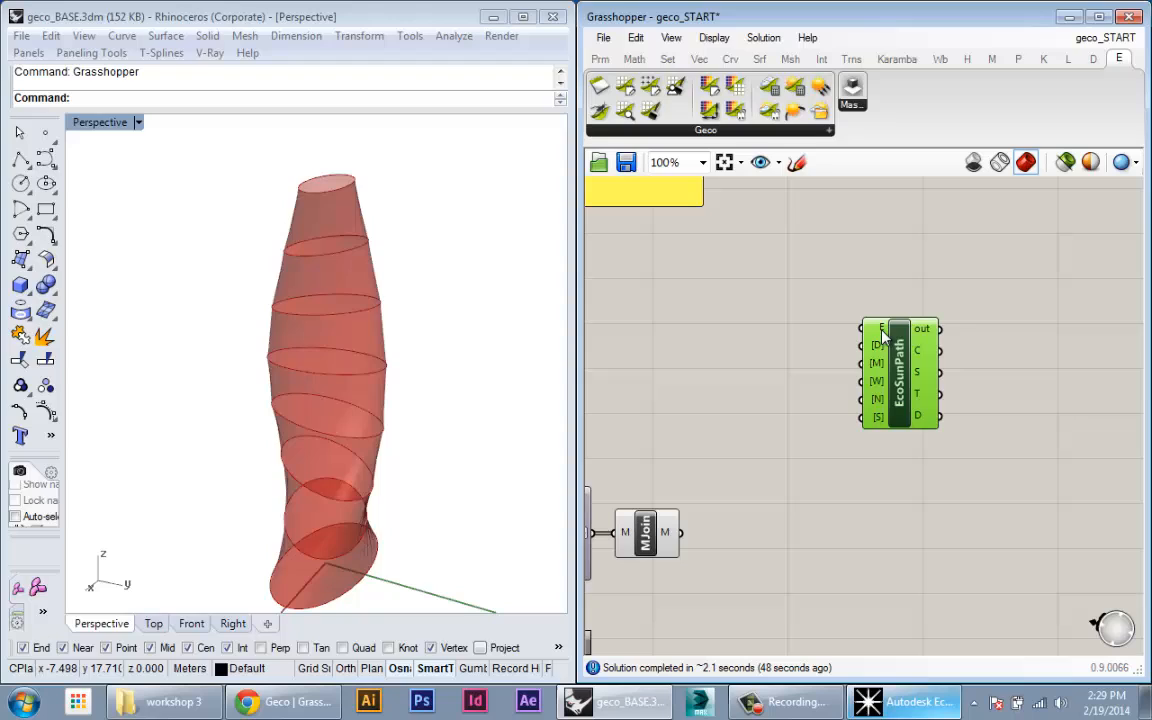
{"action": "mouse_move", "coordinate": [884, 332]}
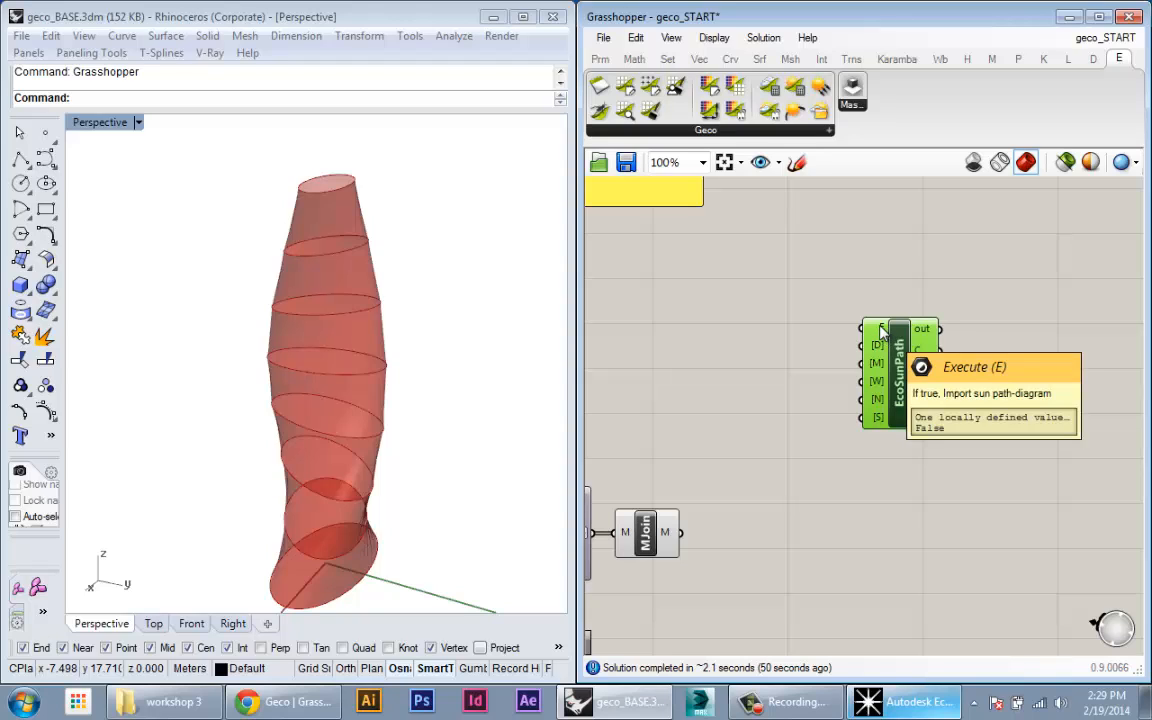
{"action": "mouse_move", "coordinate": [918, 356]}
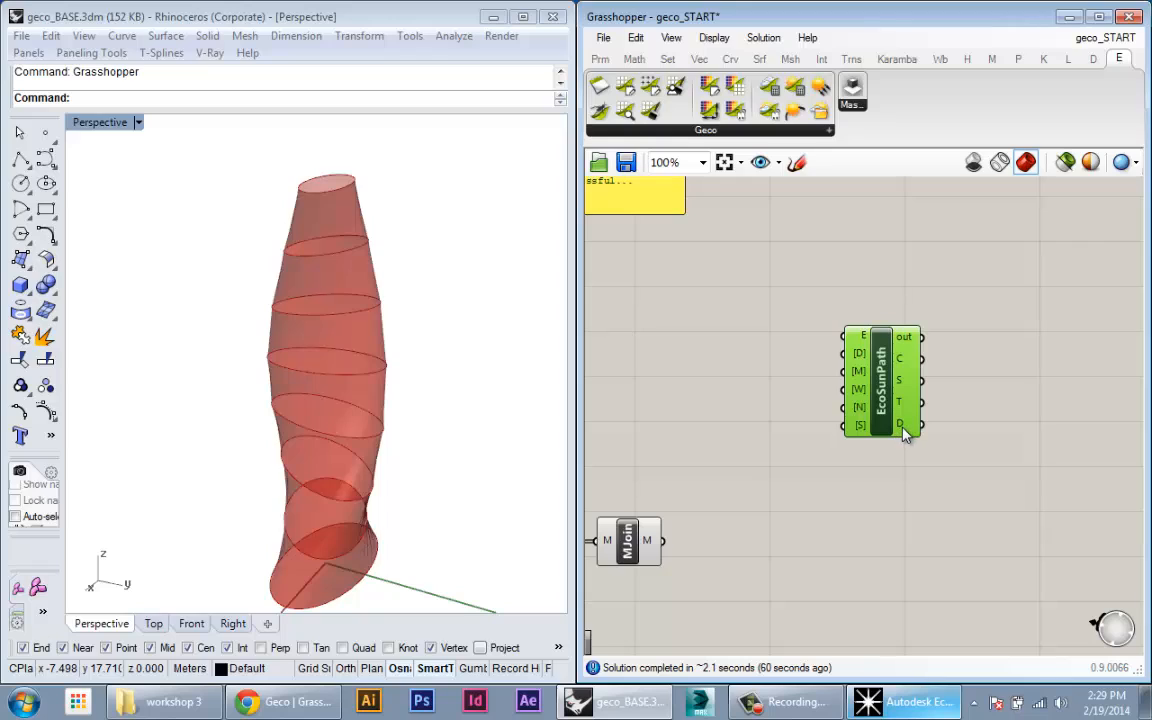
{"action": "mouse_move", "coordinate": [906, 424]}
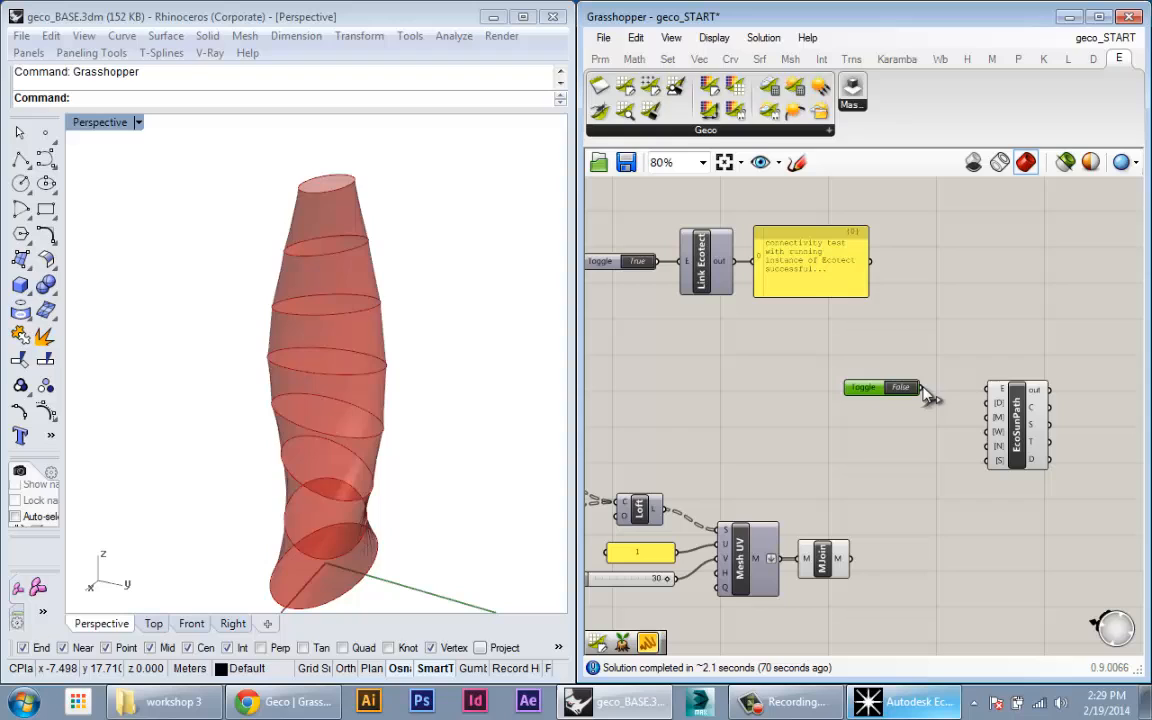
- Wire the False Boolean Toggle output into EcoSunPath's Execute (E) input
{"action": "left_click_drag", "start_coordinate": [884, 388], "coordinate": [904, 376]}
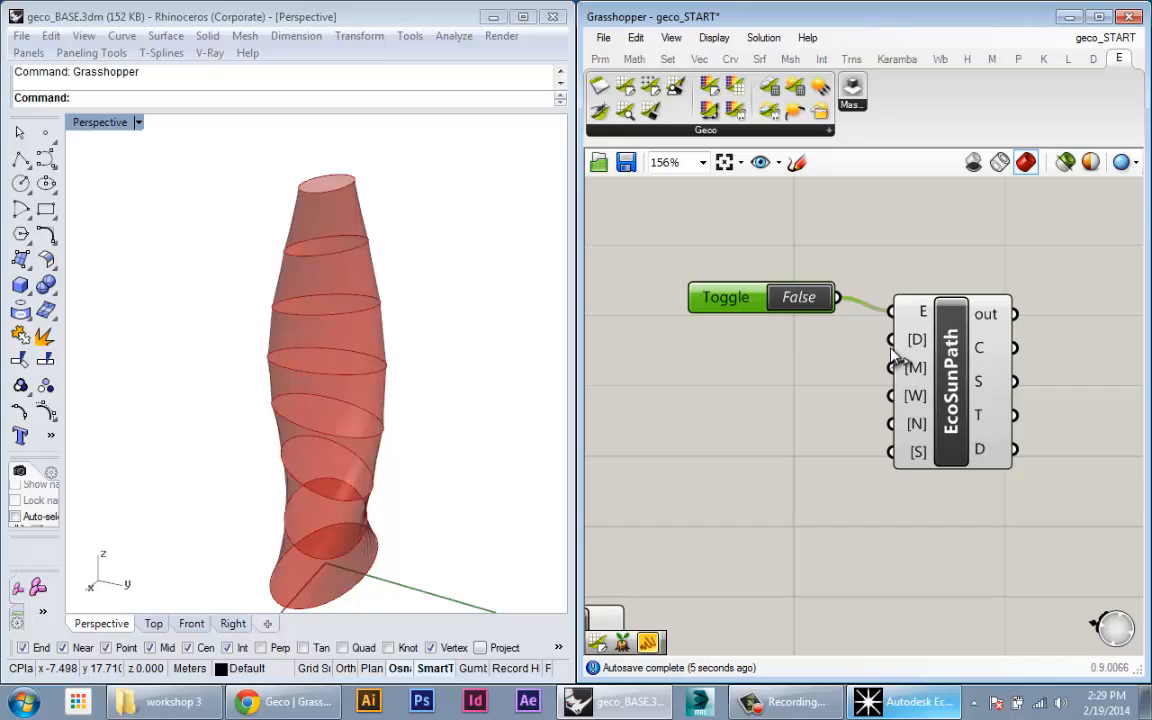
{"action": "mouse_move", "coordinate": [752, 288]}
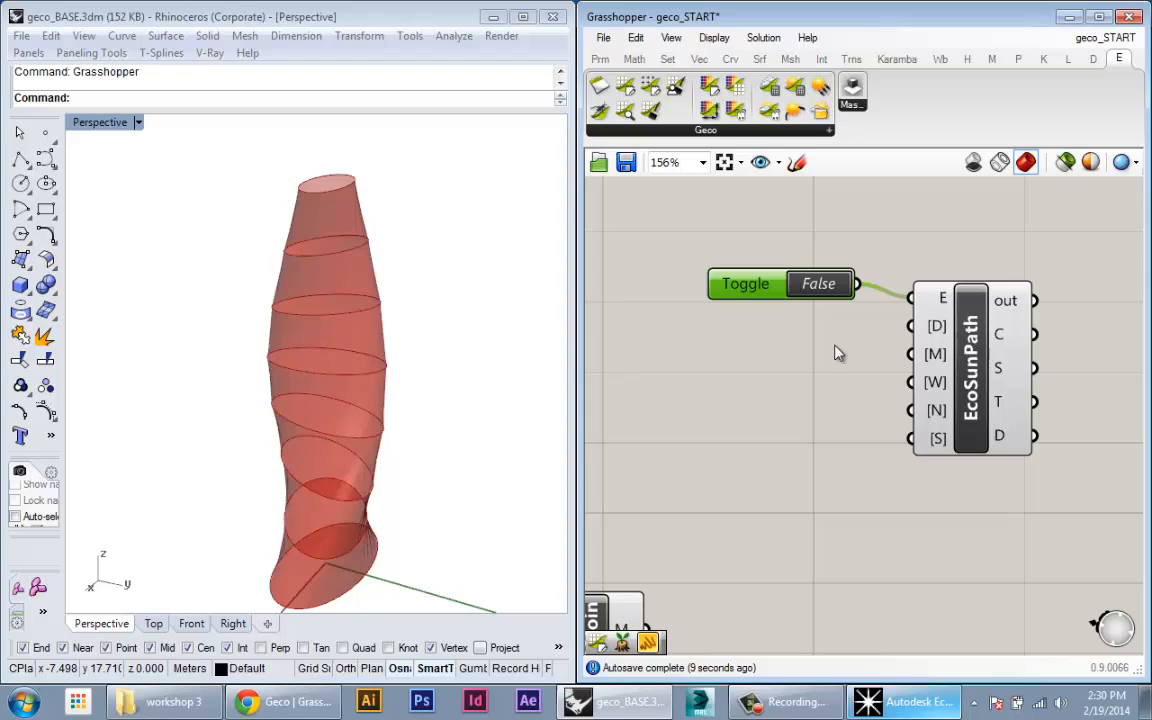
{"action": "mouse_move", "coordinate": [942, 344]}
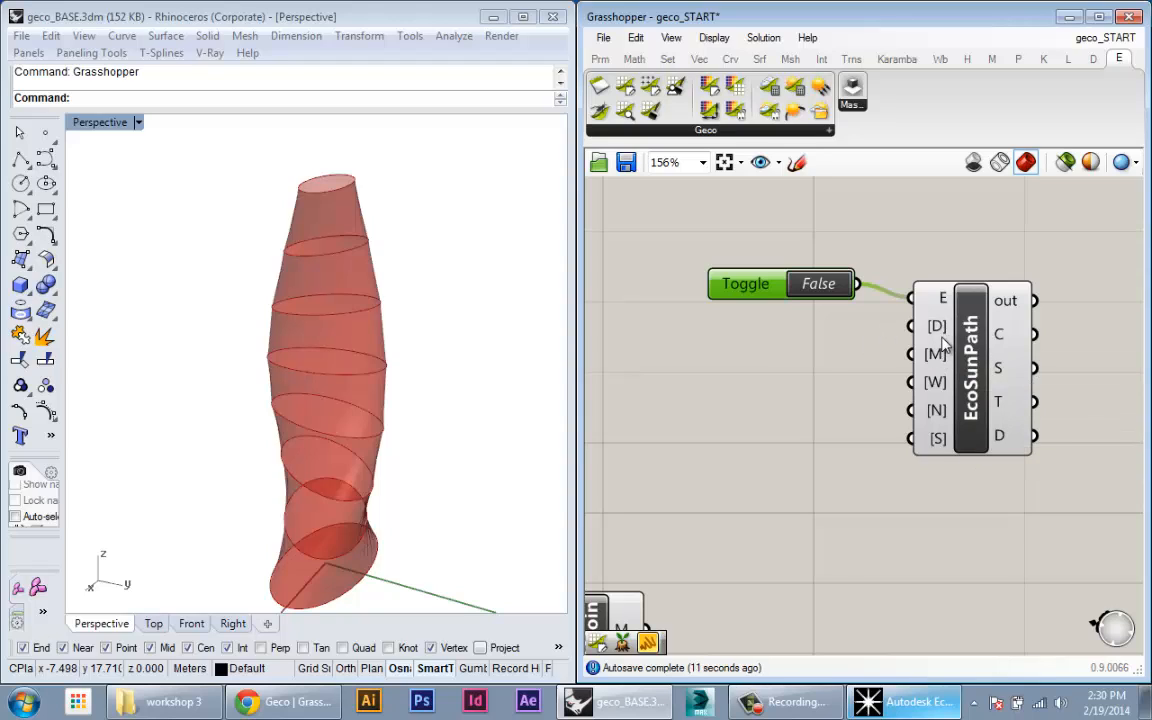
{"action": "mouse_move", "coordinate": [936, 352]}
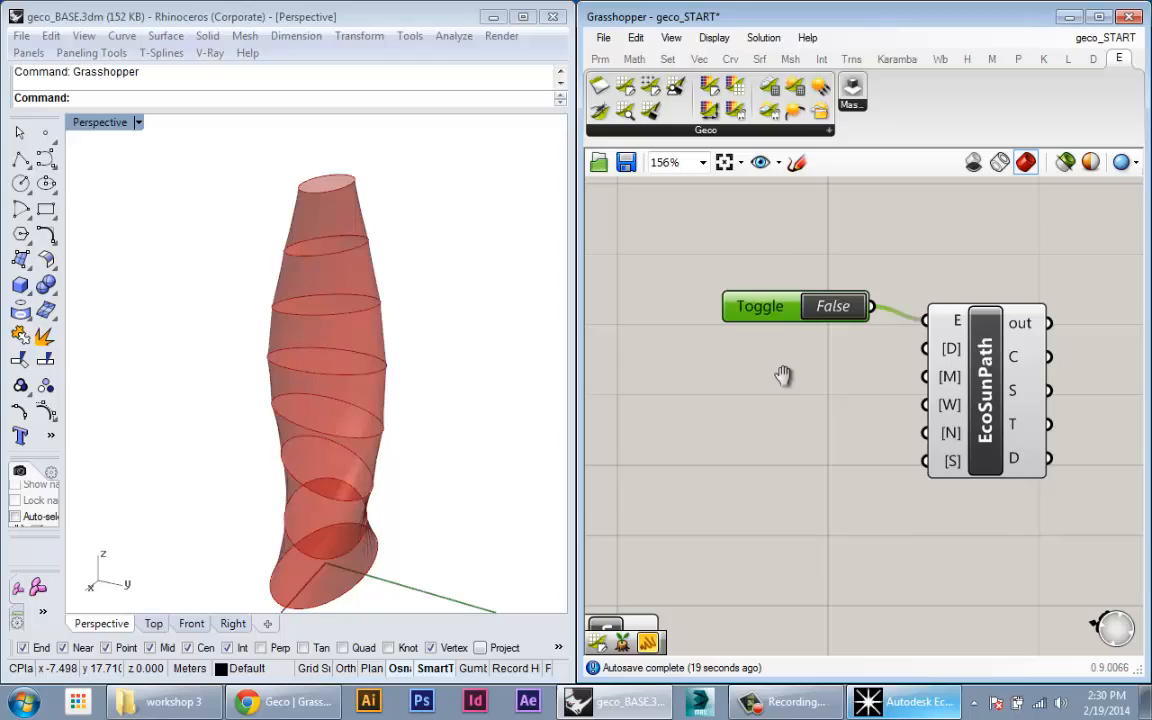
- Add a Day number slider ranging to 31 and feed it into EcoSunPath's D input
{"action": "double_click", "coordinate": [784, 376]}
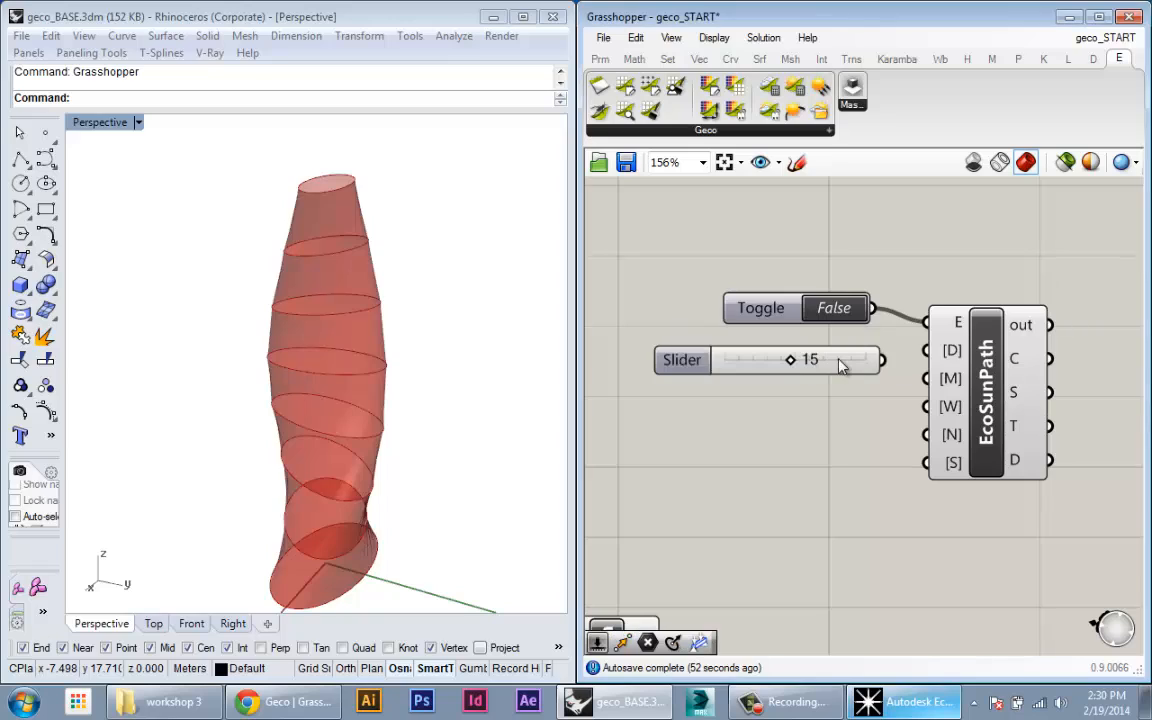
{"action": "left_click_drag", "start_coordinate": [788, 360], "coordinate": [744, 360]}
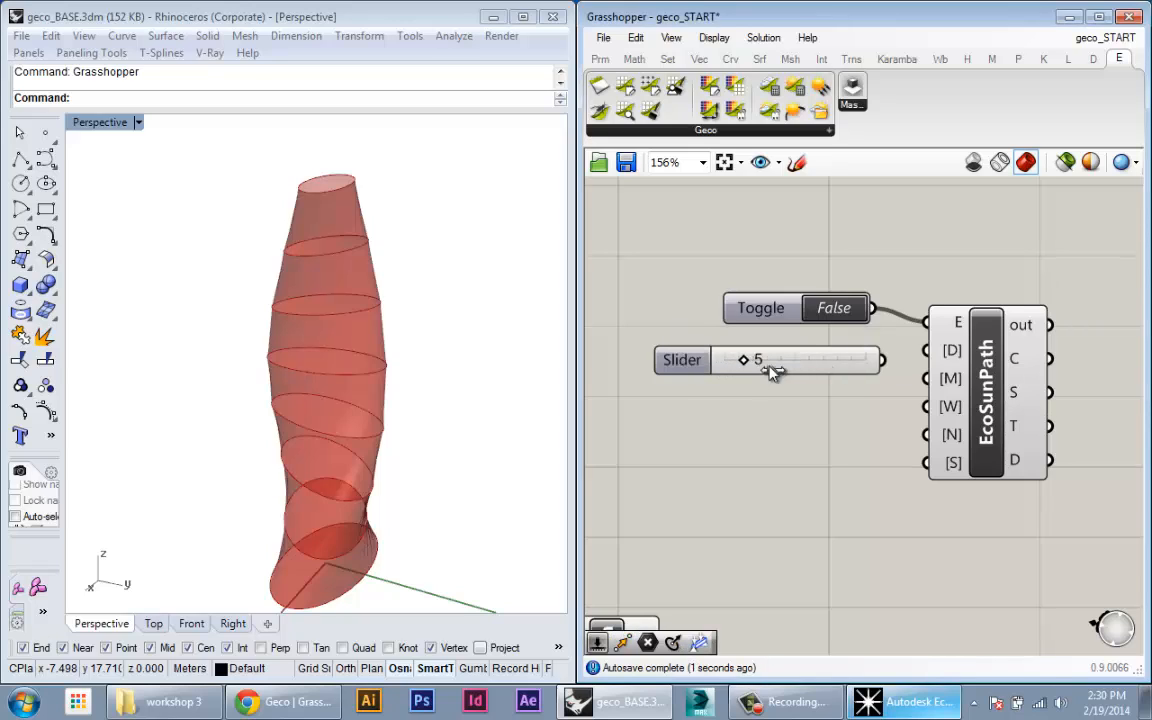
{"action": "left_click_drag", "start_coordinate": [742, 360], "coordinate": [864, 360]}
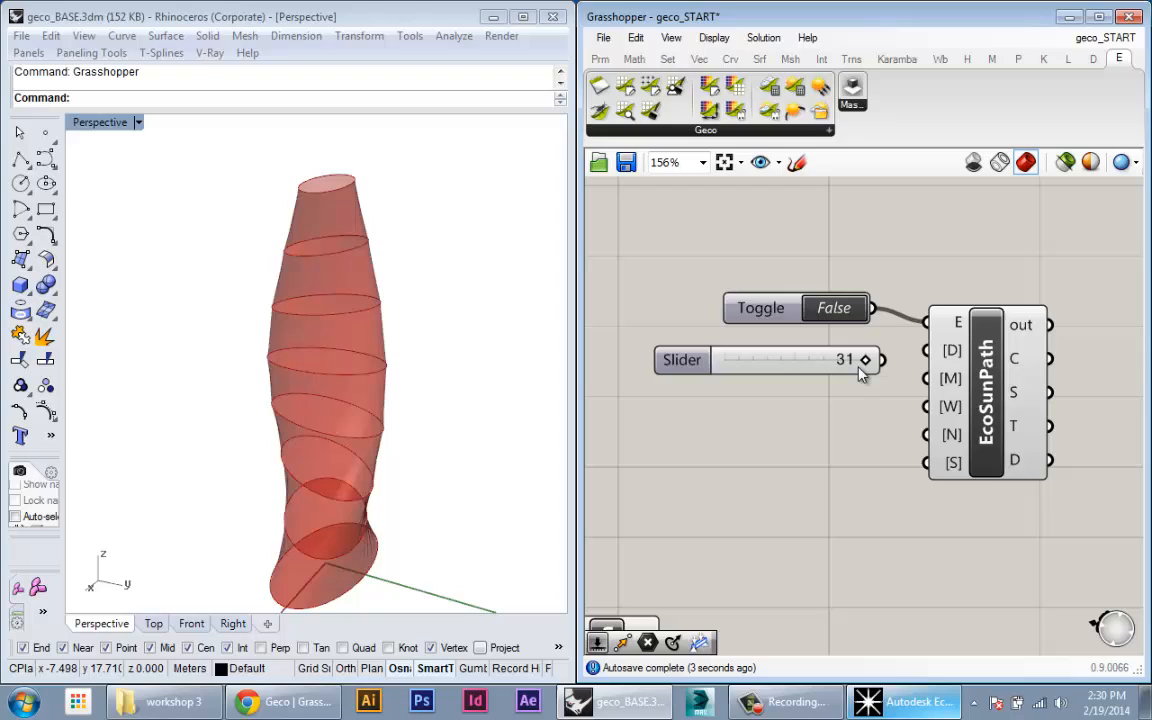
{"action": "mouse_move", "coordinate": [856, 370]}
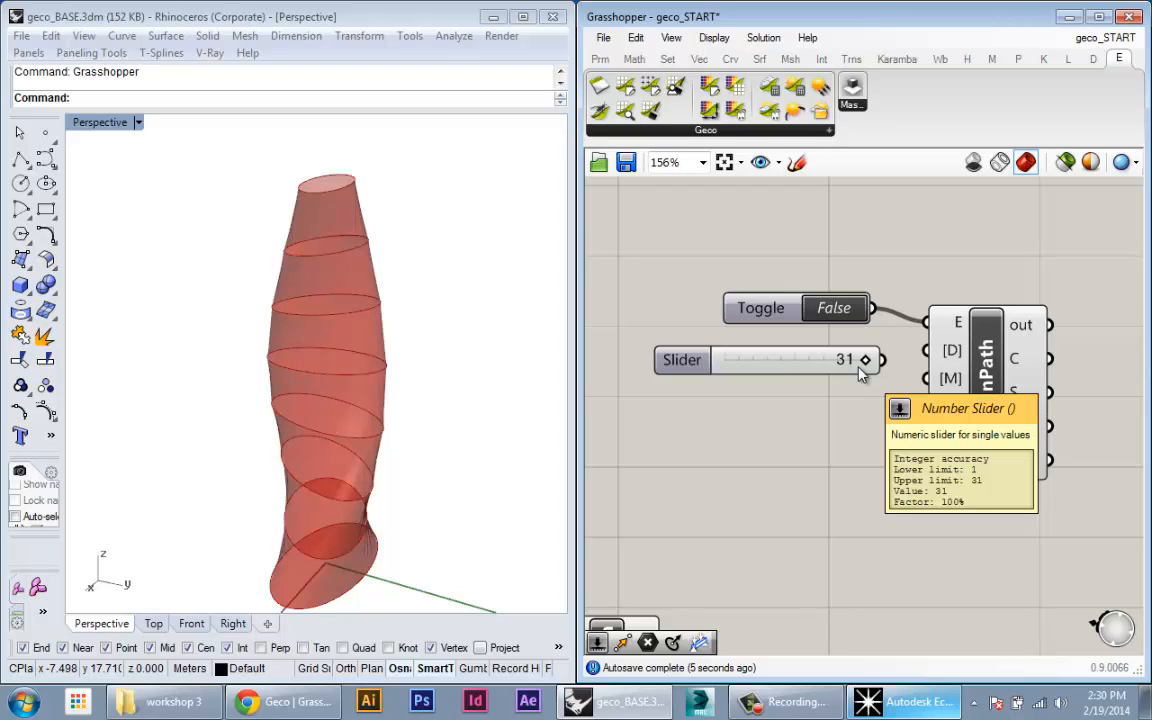
{"action": "left_click_drag", "start_coordinate": [864, 360], "coordinate": [804, 360]}
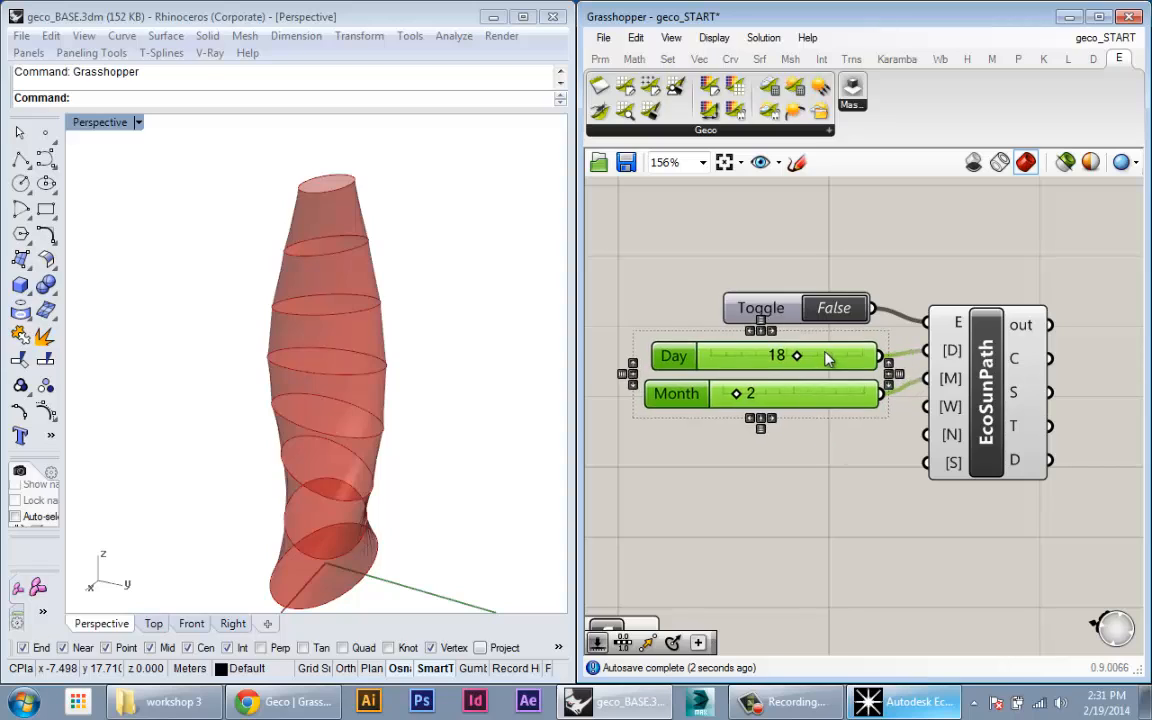
{"action": "mouse_move", "coordinate": [950, 408]}
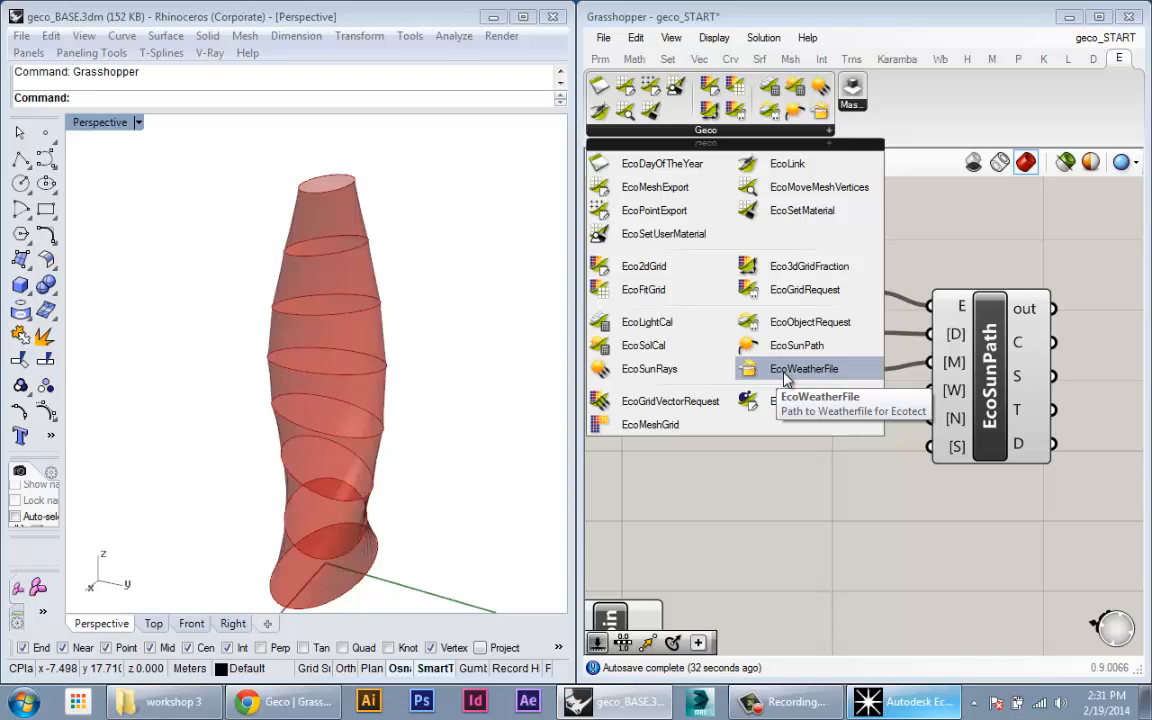
- Place an EcoWeatherFile component and bring up its weather file browser
{"action": "left_click", "coordinate": [804, 368]}
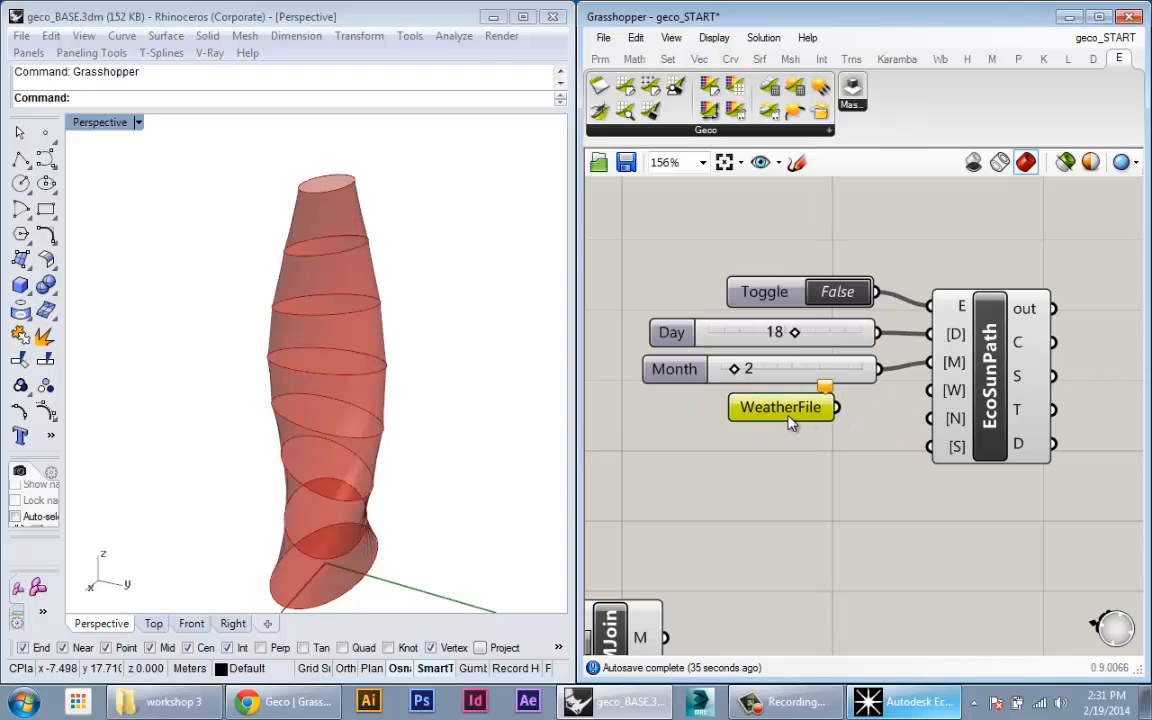
{"action": "mouse_move", "coordinate": [788, 414]}
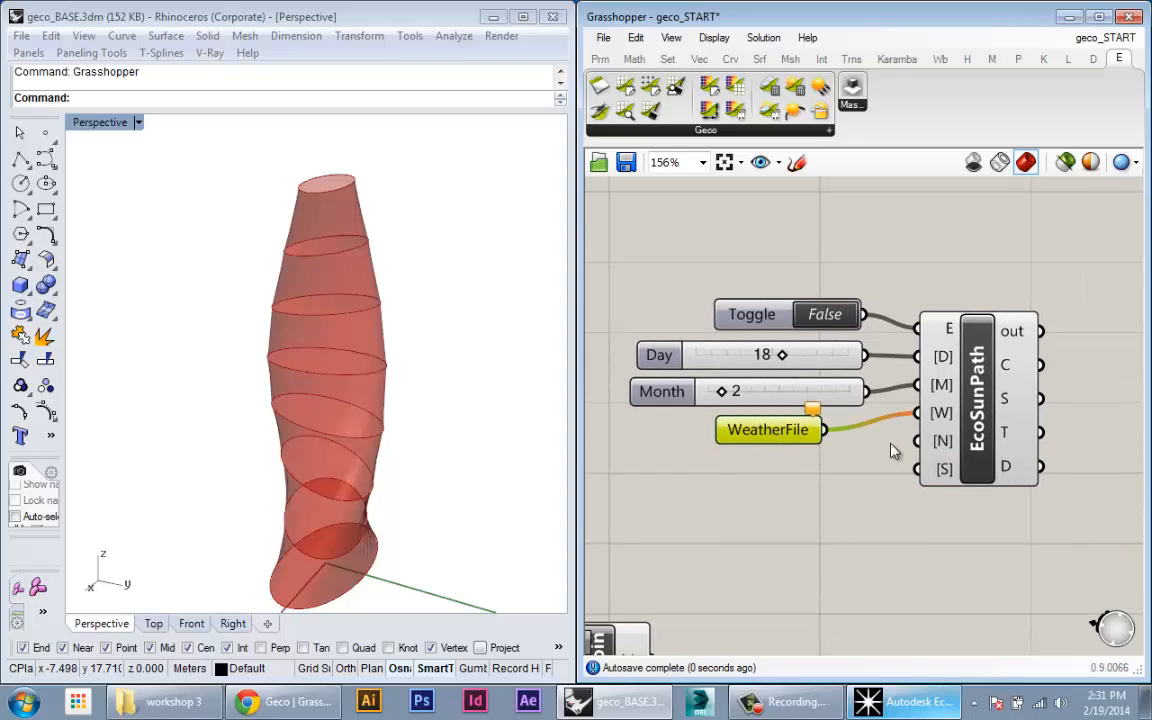
{"action": "mouse_move", "coordinate": [776, 440]}
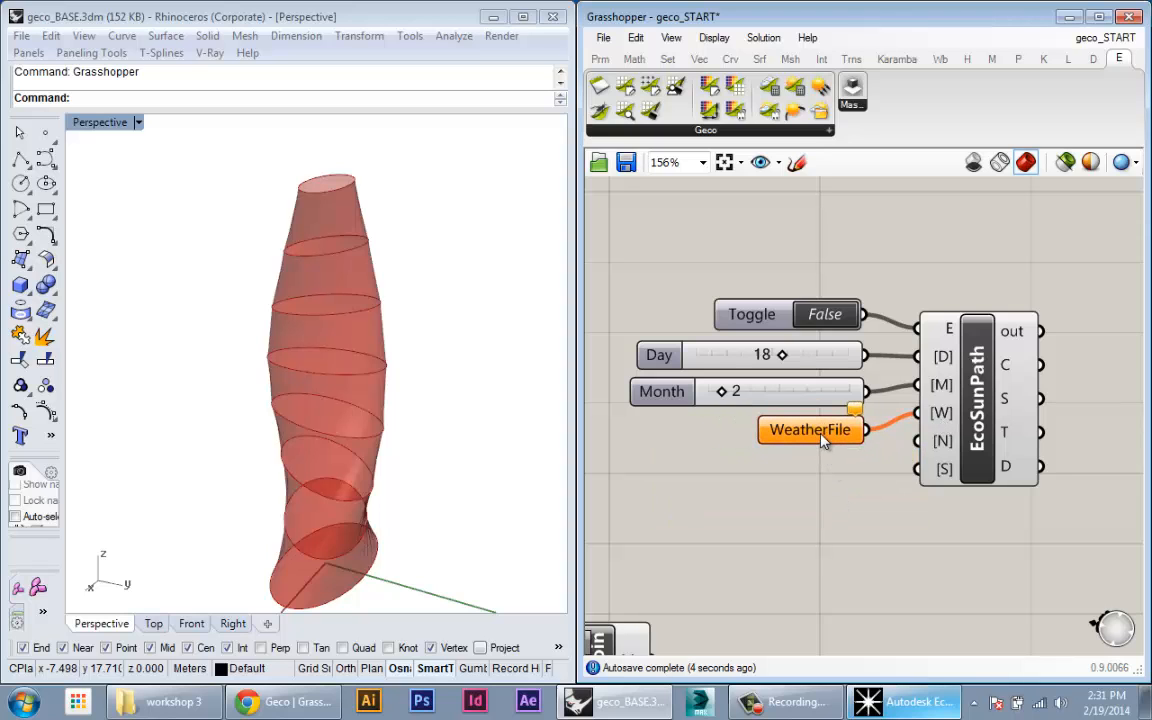
{"action": "left_click", "coordinate": [808, 428]}
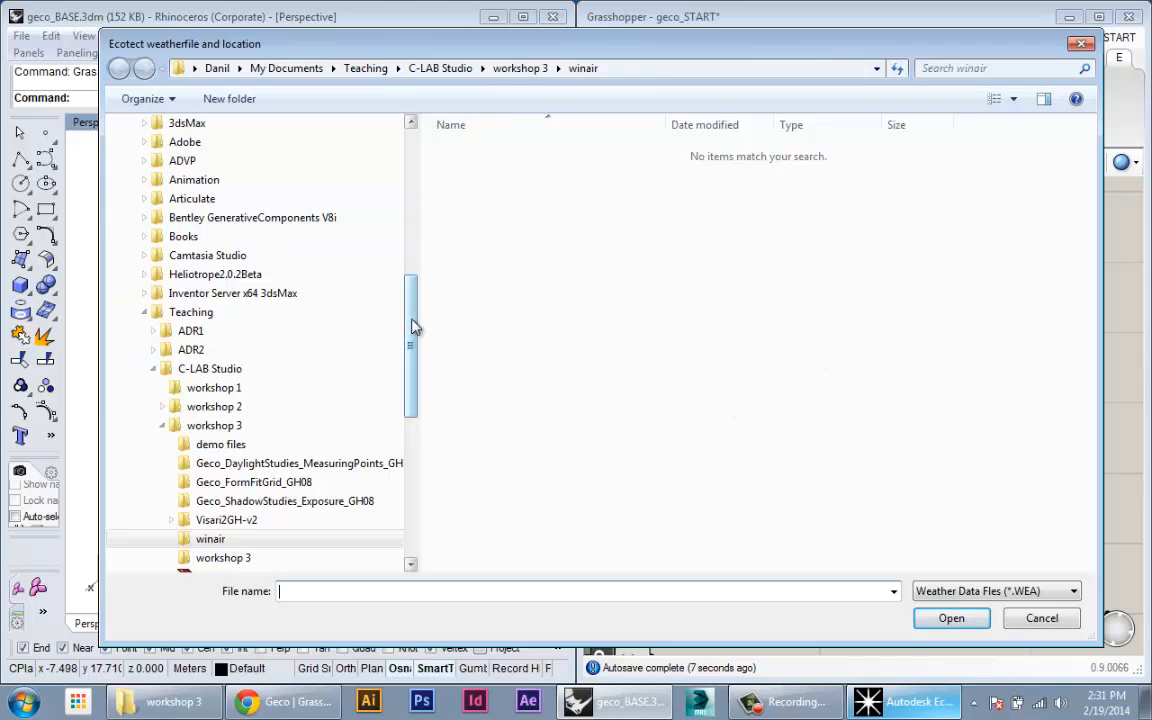
- Load USA-NewYorkNewYork.wea from Ecotect Analysis 2011's Weather Data folder
{"action": "scroll", "scroll_direction": "down", "scroll_amount": 3}
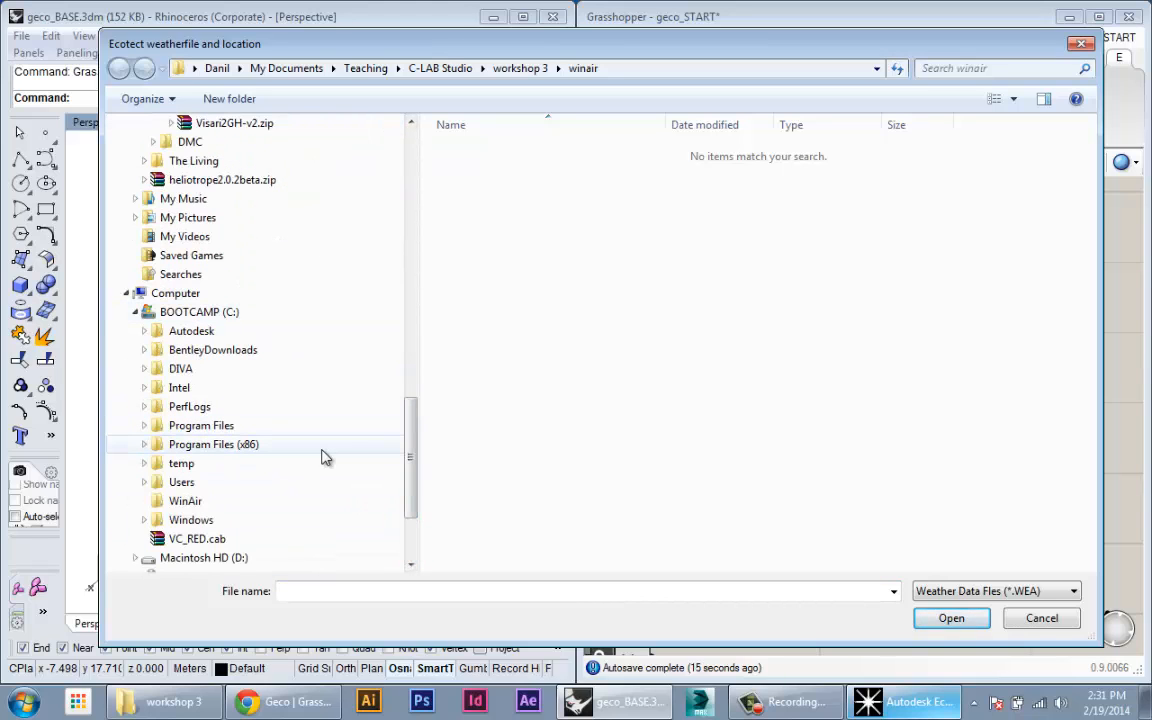
{"action": "mouse_move", "coordinate": [480, 330]}
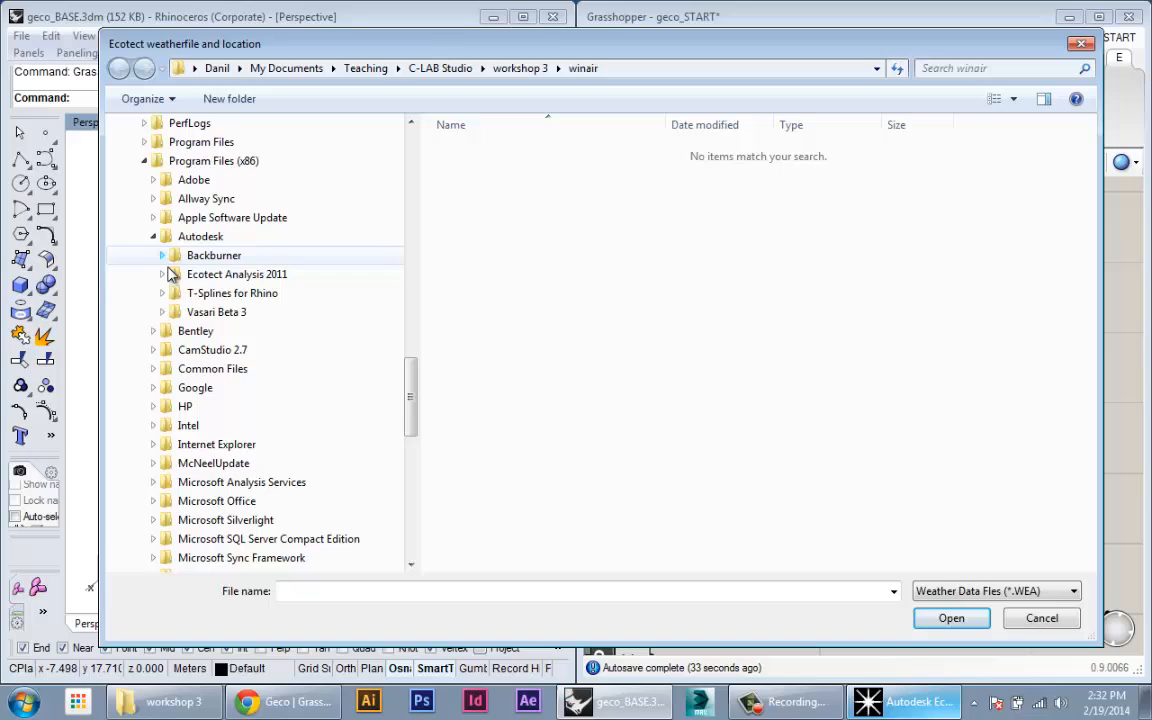
{"action": "left_click", "coordinate": [164, 274]}
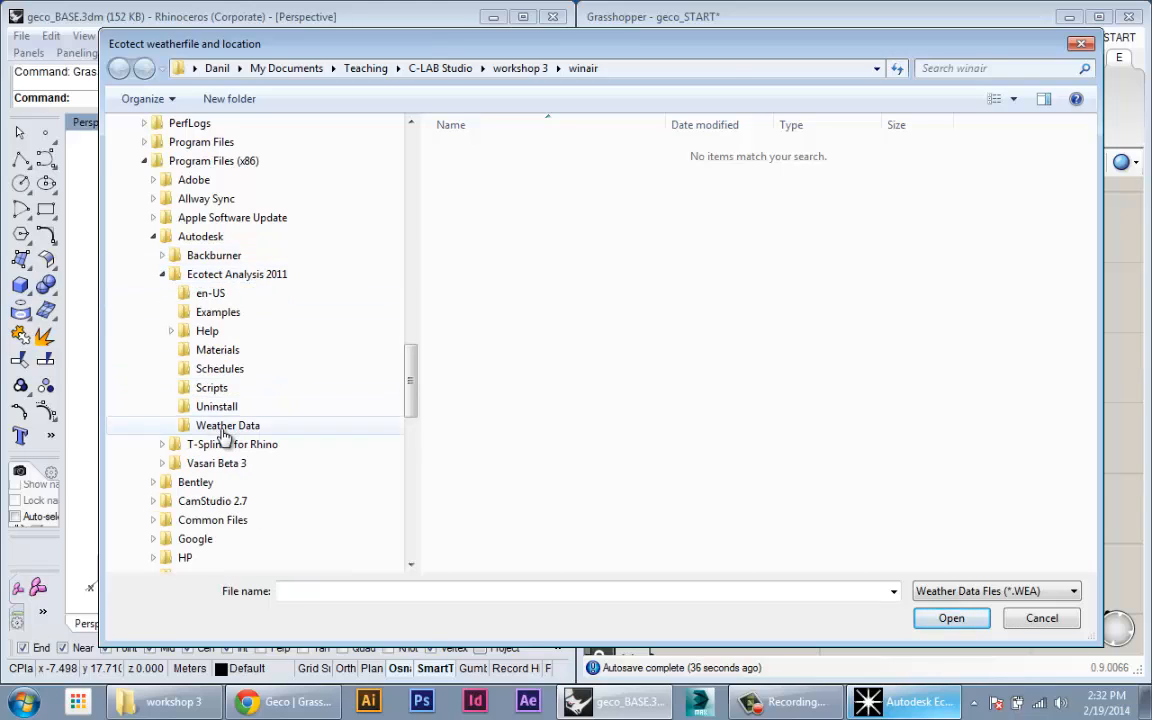
{"action": "double_click", "coordinate": [228, 424]}
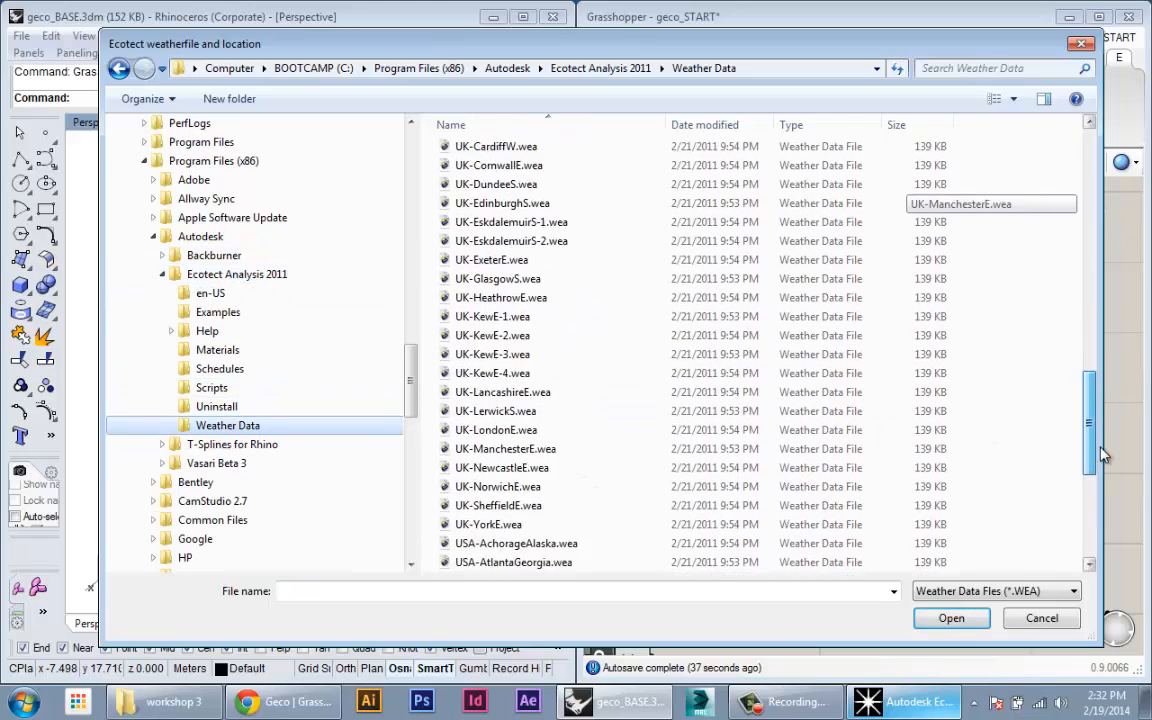
{"action": "scroll", "scroll_direction": "down", "scroll_amount": 3}
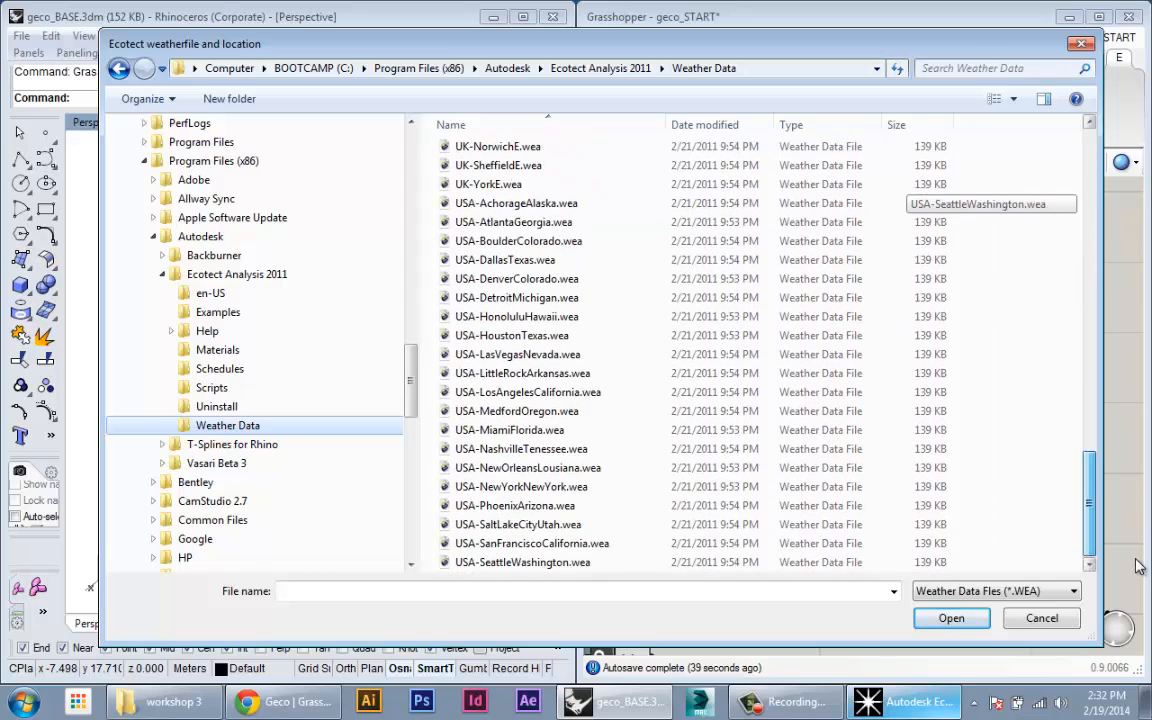
{"action": "left_click", "coordinate": [520, 486]}
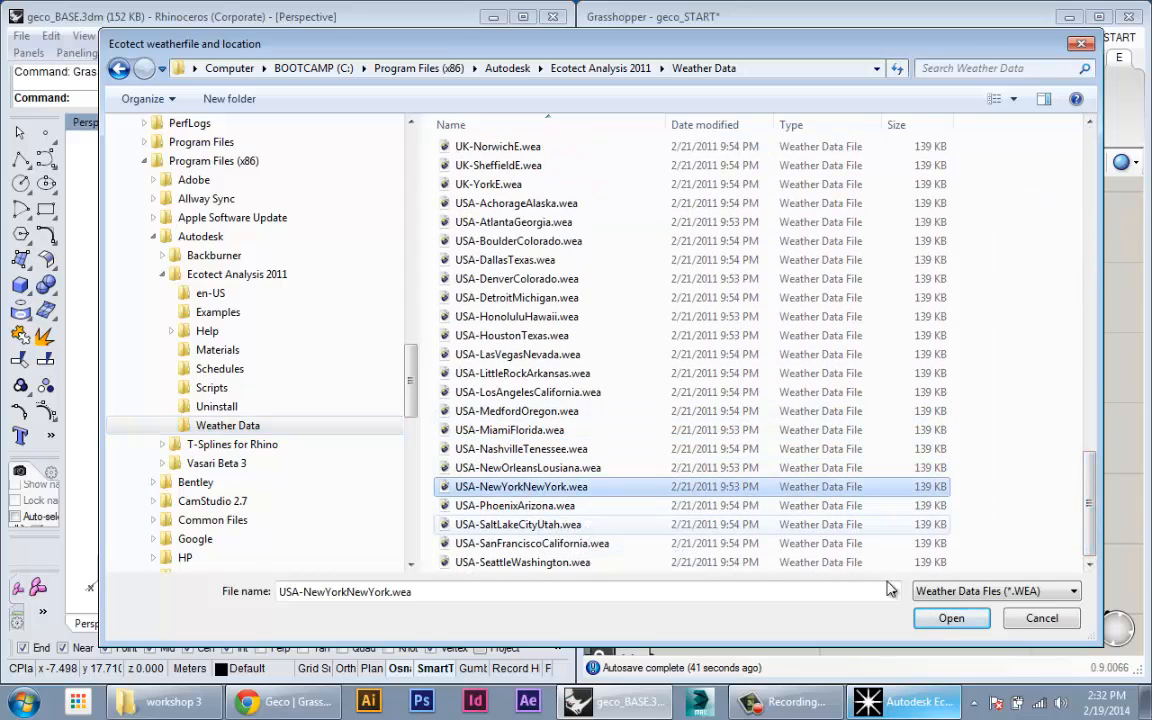
{"action": "left_click", "coordinate": [952, 618]}
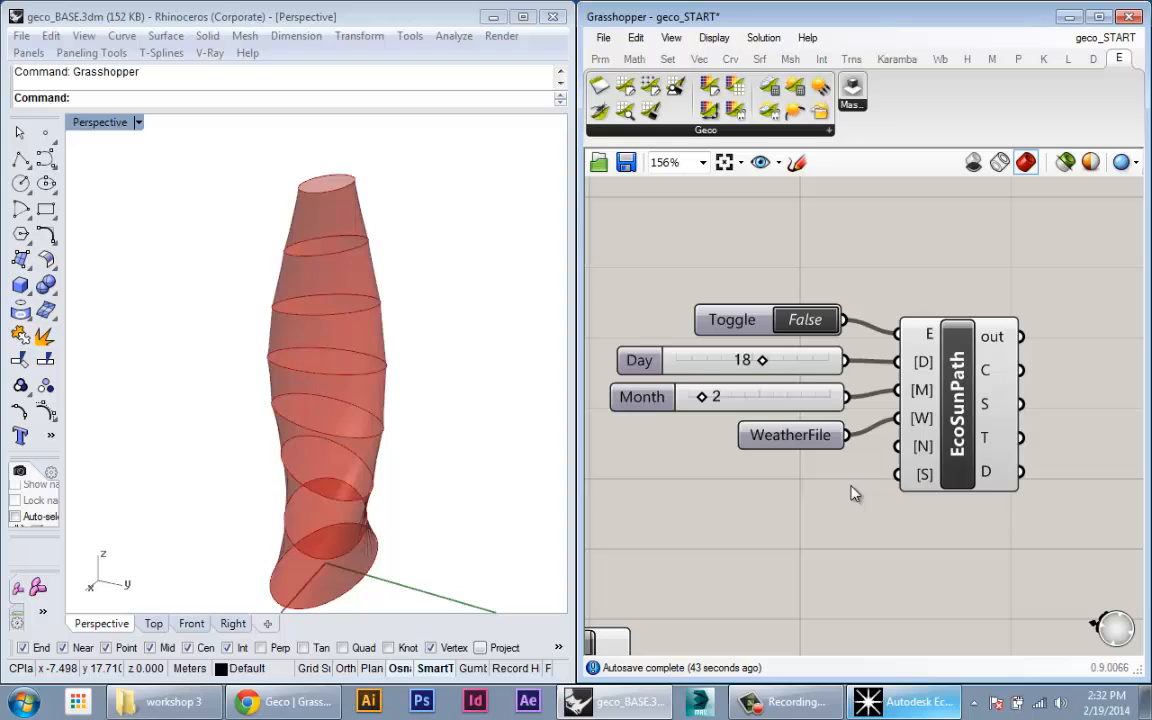
{"action": "mouse_move", "coordinate": [792, 436]}
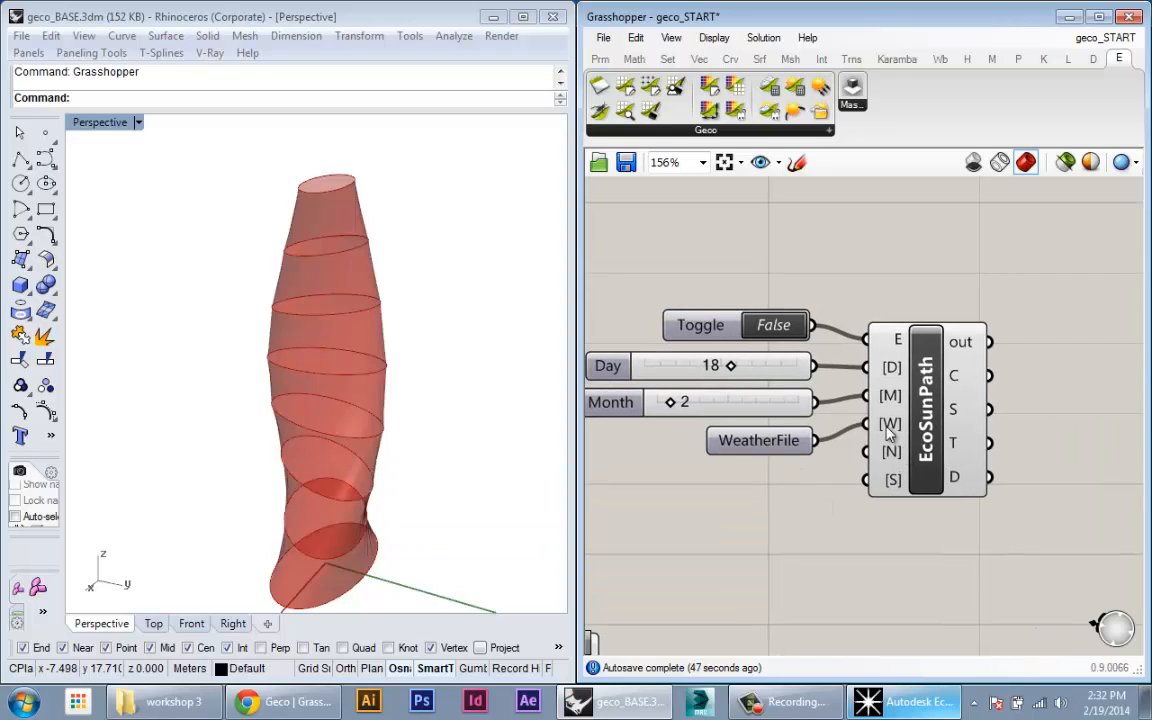
{"action": "mouse_move", "coordinate": [888, 424]}
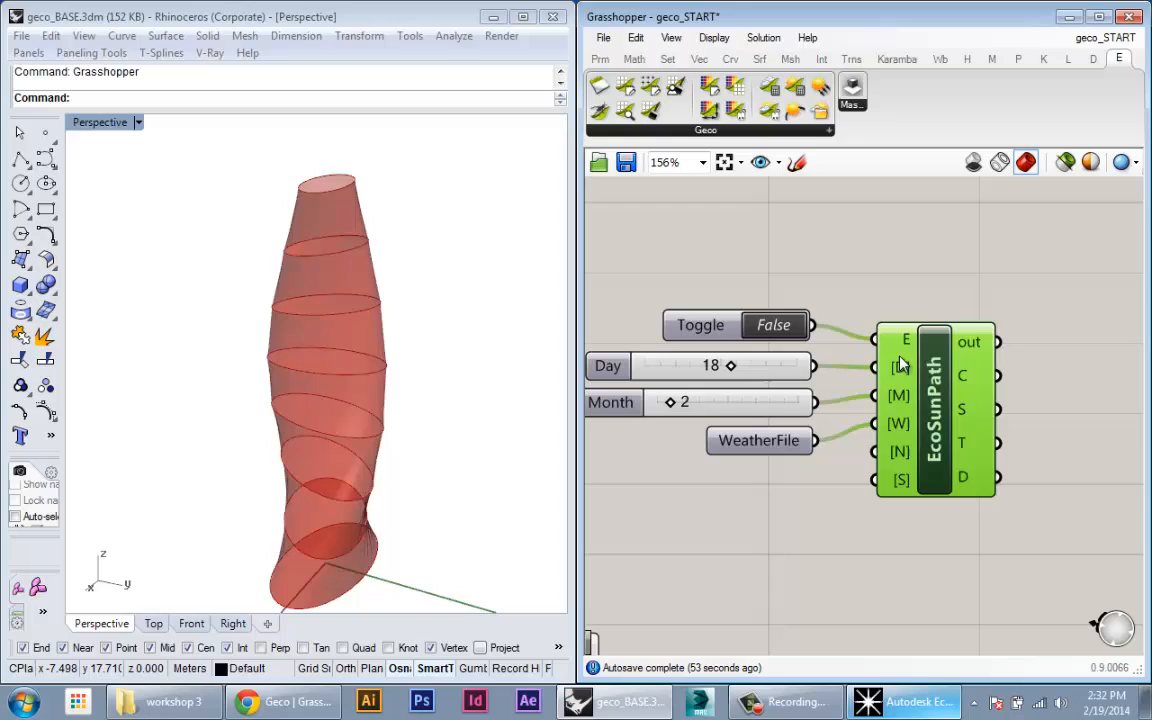
{"action": "mouse_move", "coordinate": [900, 452]}
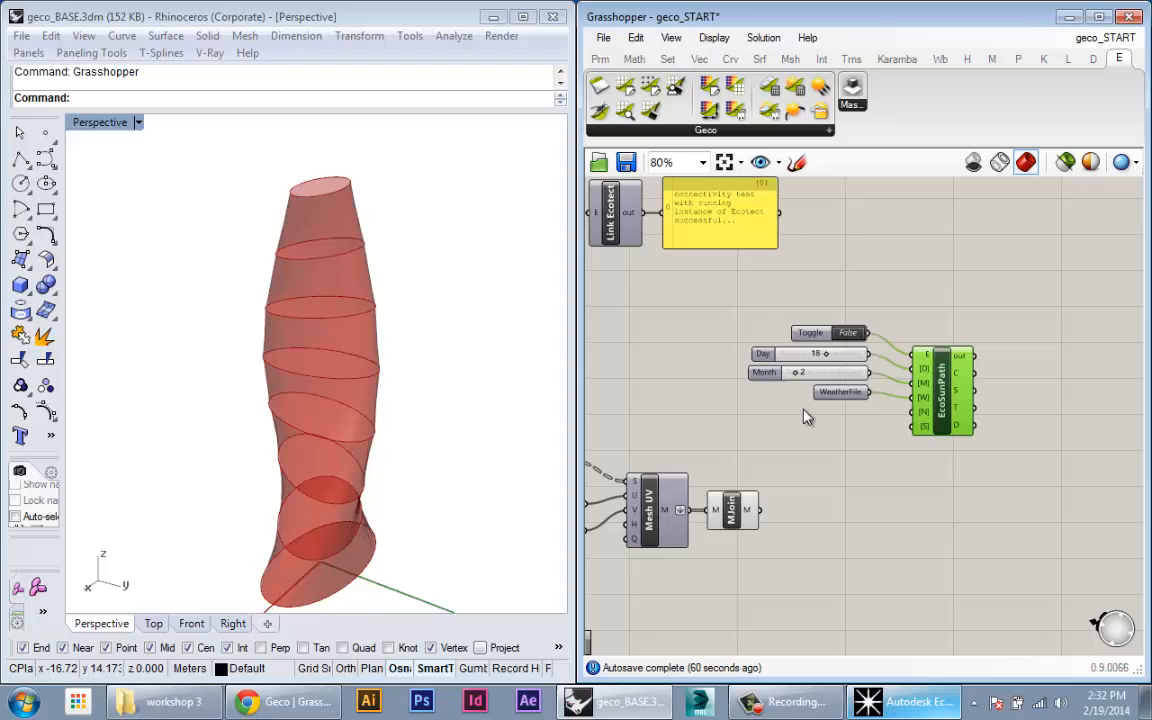
{"action": "mouse_move", "coordinate": [816, 424]}
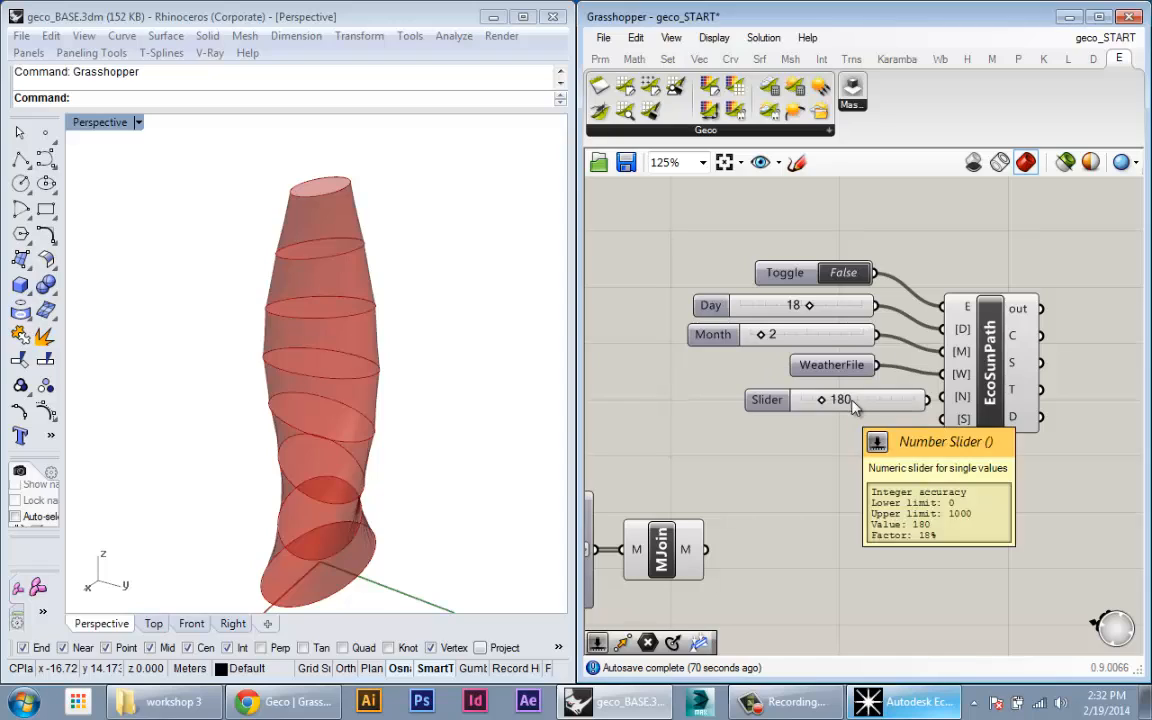
- Name the new number slider NorthAngle, set to 180, for the EcoSunPath [N] input
{"action": "left_click", "coordinate": [784, 394]}
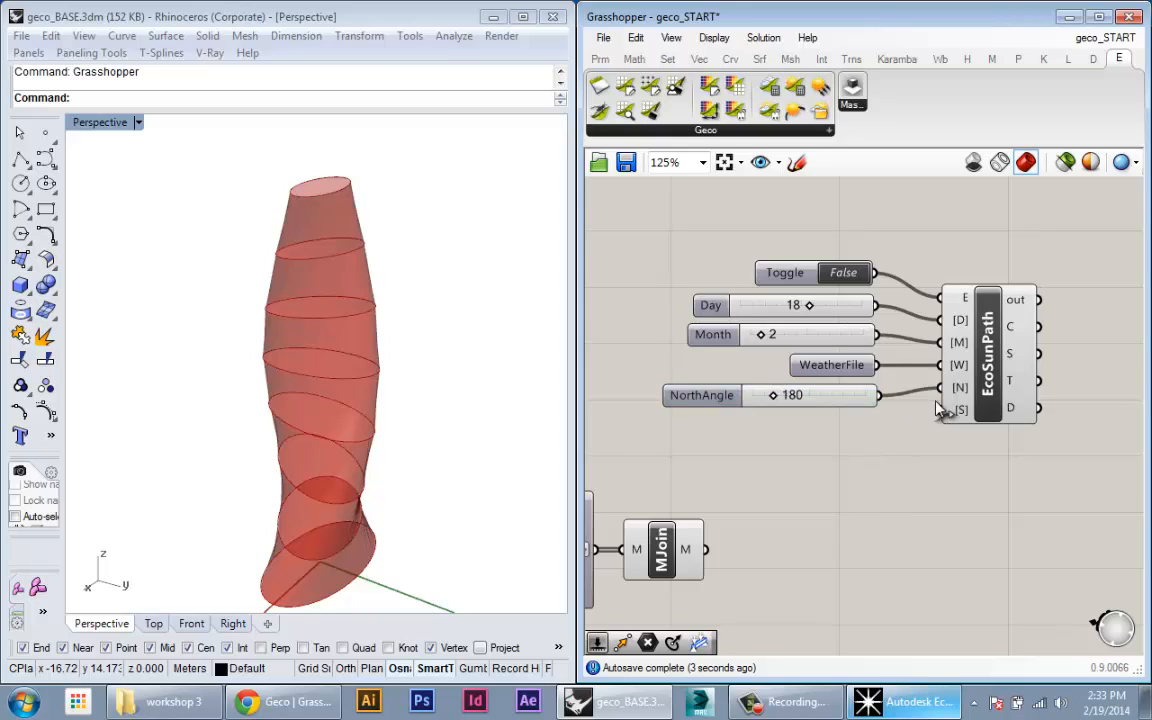
{"action": "mouse_move", "coordinate": [960, 388]}
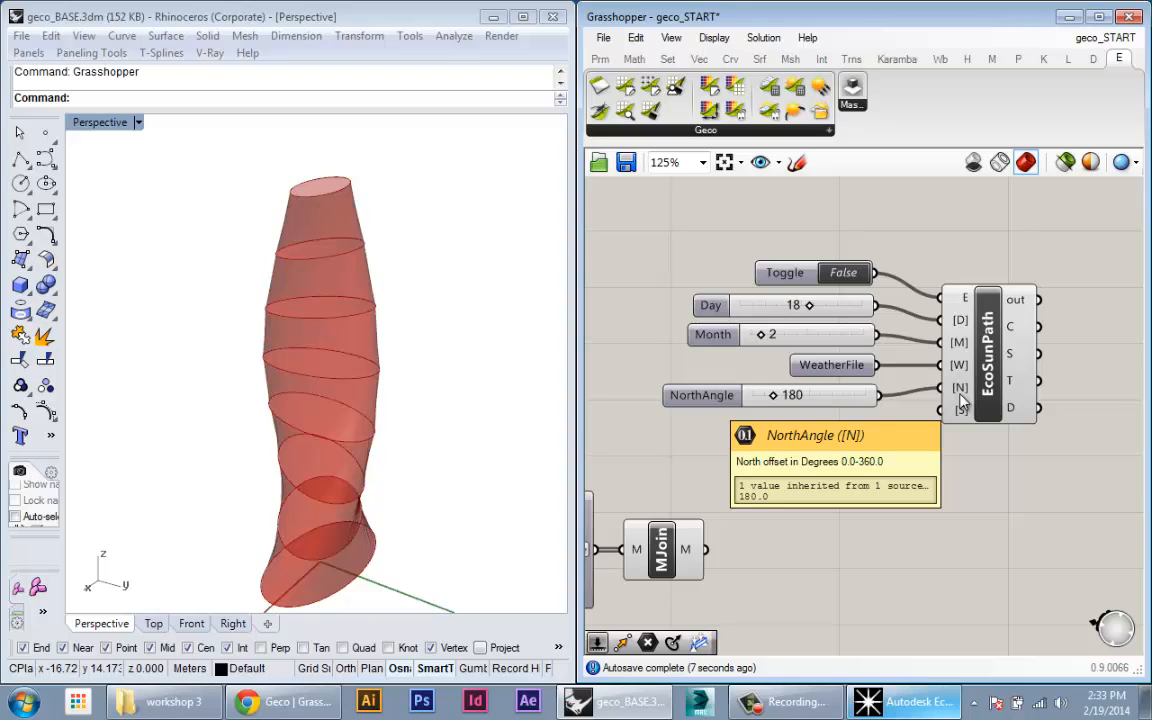
{"action": "mouse_move", "coordinate": [958, 416]}
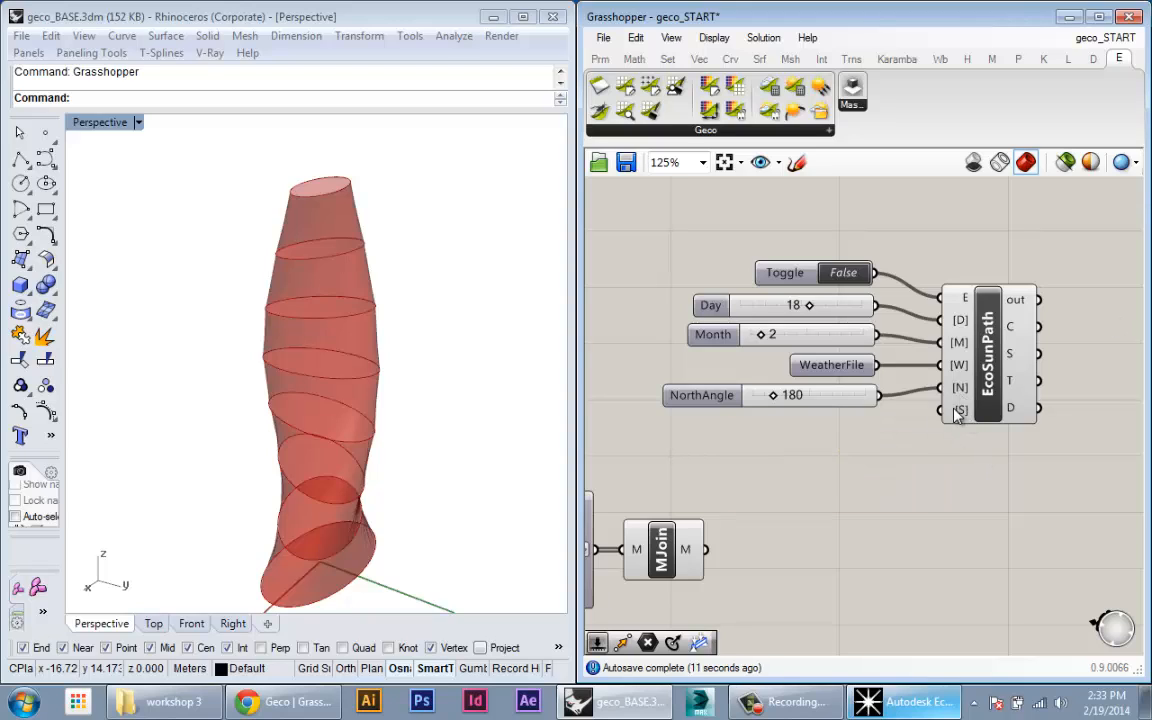
{"action": "mouse_move", "coordinate": [962, 412]}
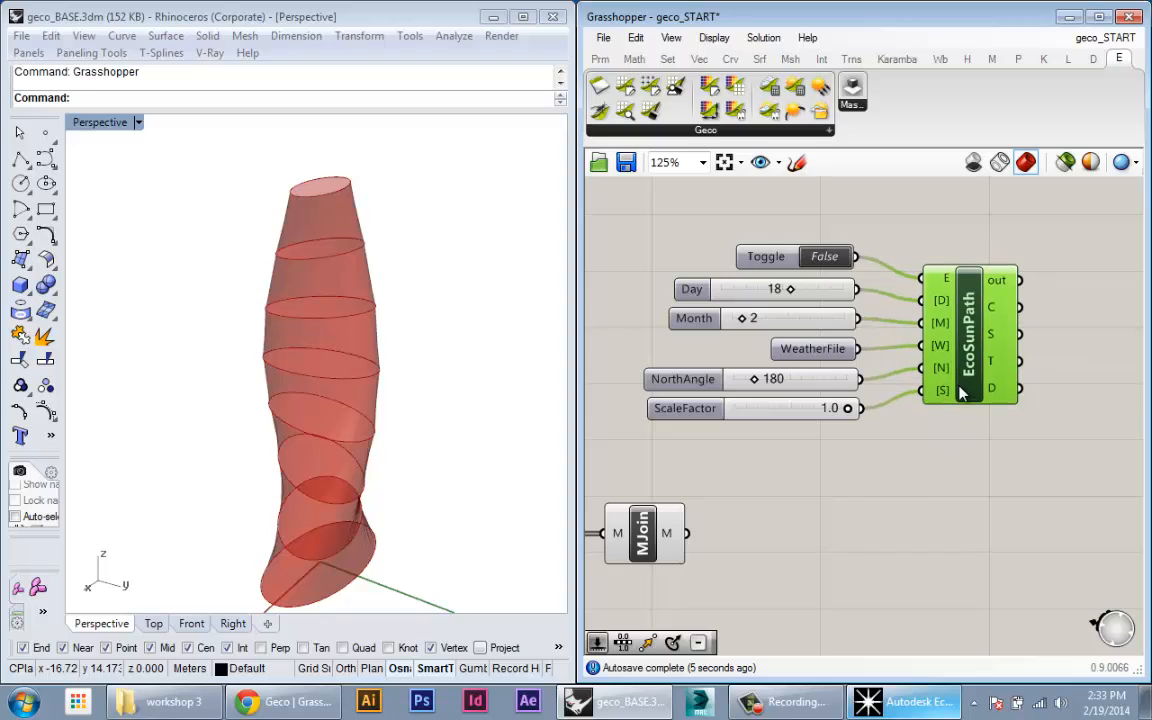
{"action": "mouse_move", "coordinate": [962, 392]}
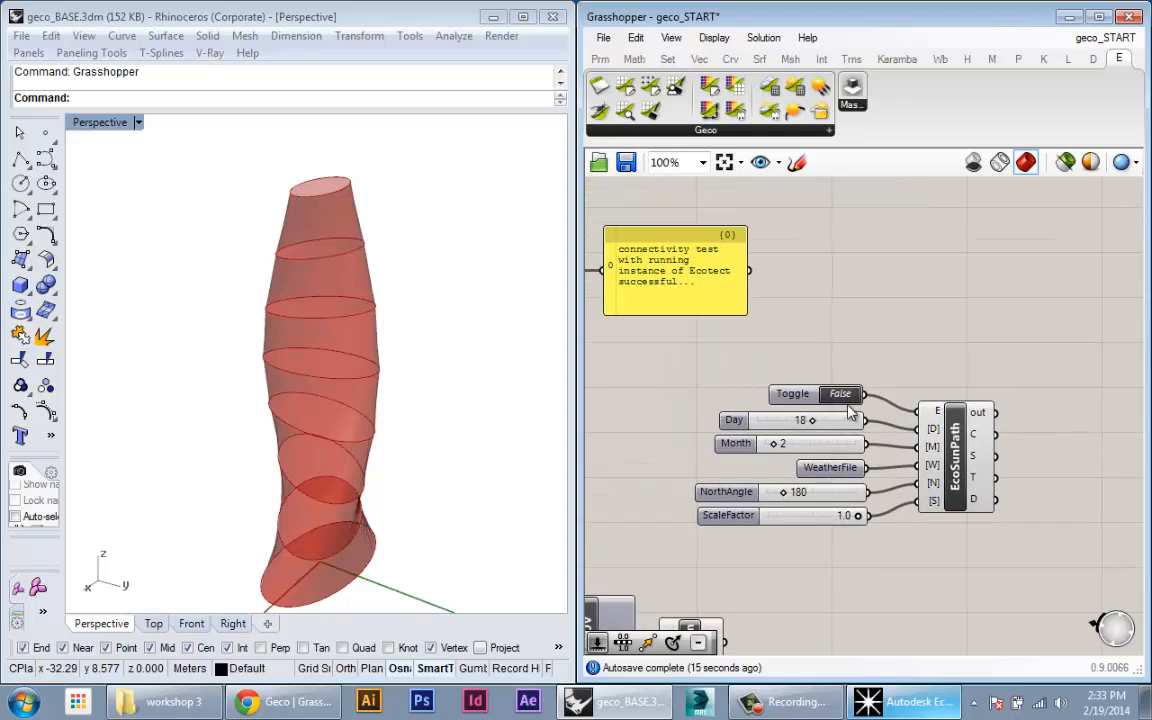
- Set the Toggle to True, ScaleFactor to 0.5 and Month to June so the sun path draws for 21 June
{"action": "left_click", "coordinate": [840, 394]}
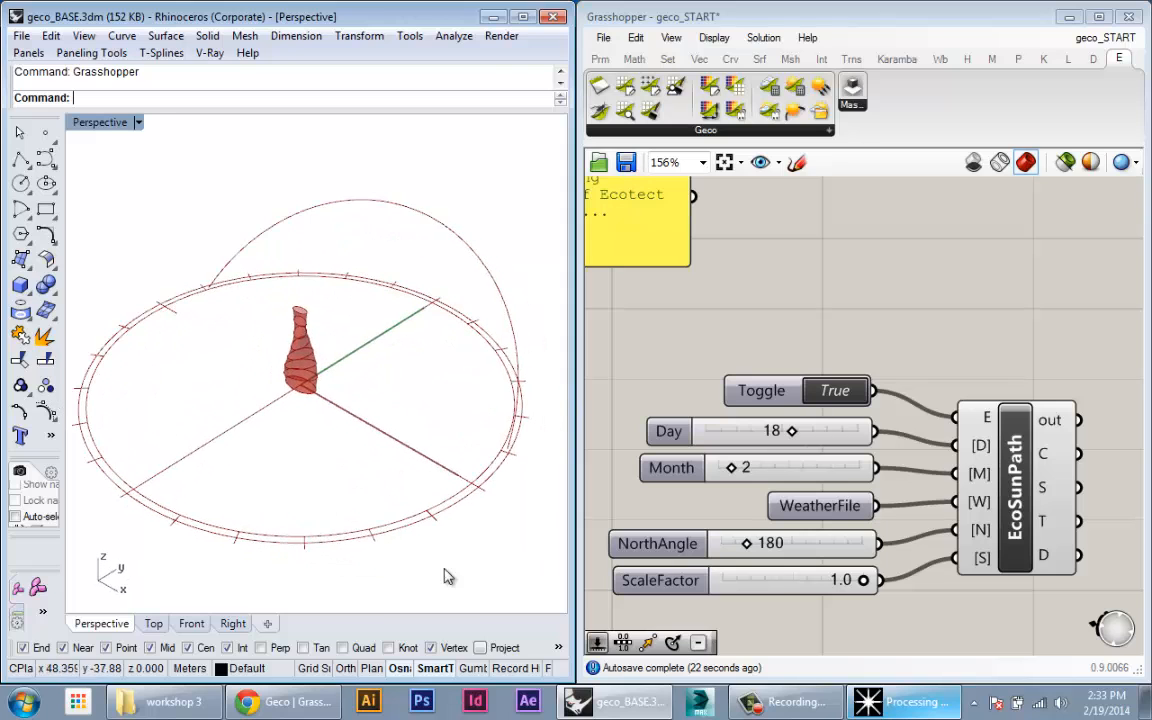
{"action": "left_click_drag", "start_coordinate": [864, 580], "coordinate": [808, 580]}
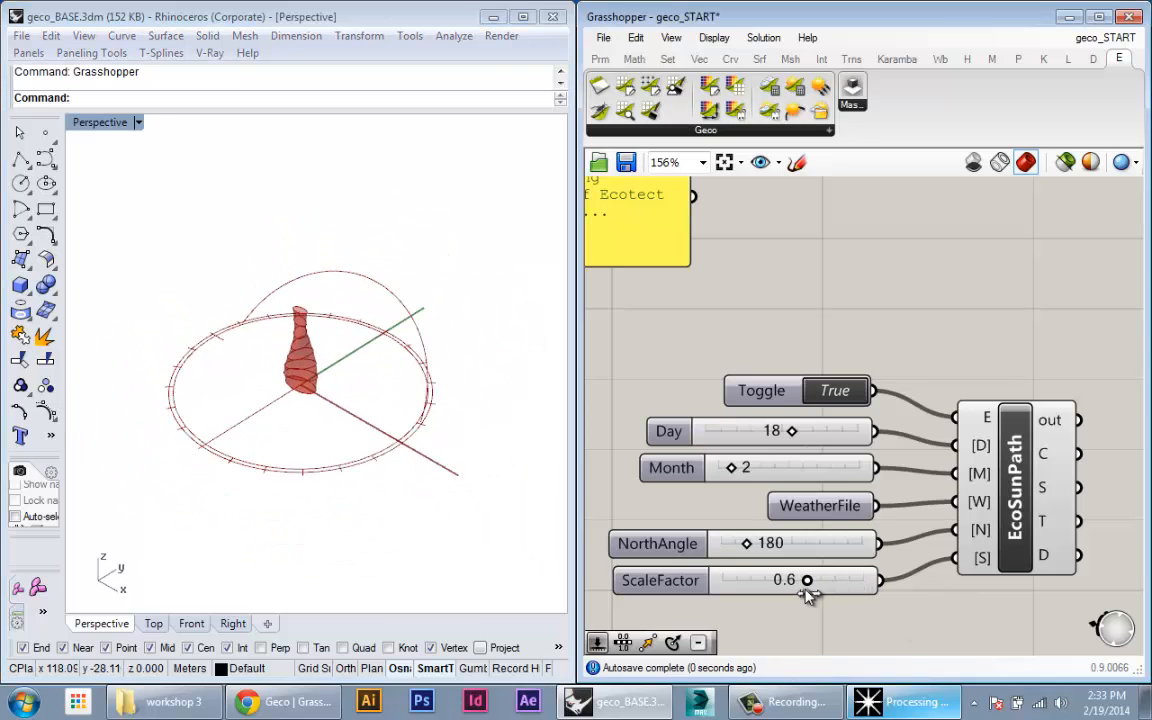
{"action": "left_click_drag", "start_coordinate": [808, 580], "coordinate": [792, 580]}
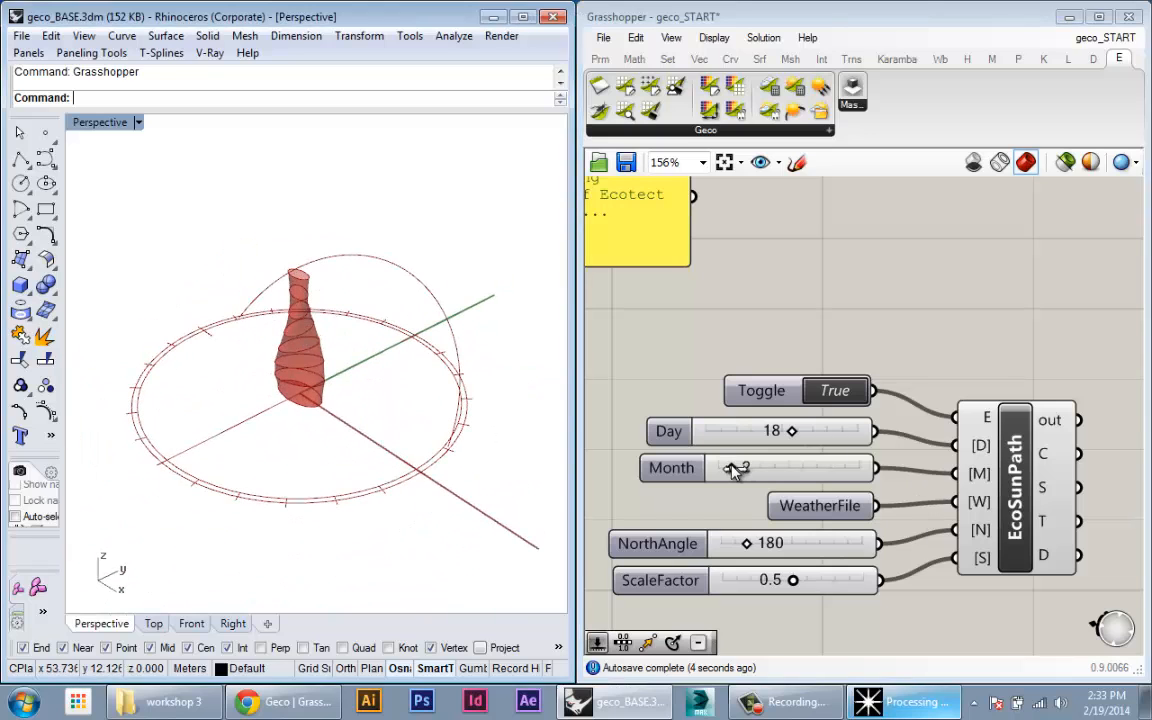
{"action": "left_click_drag", "start_coordinate": [736, 468], "coordinate": [784, 468]}
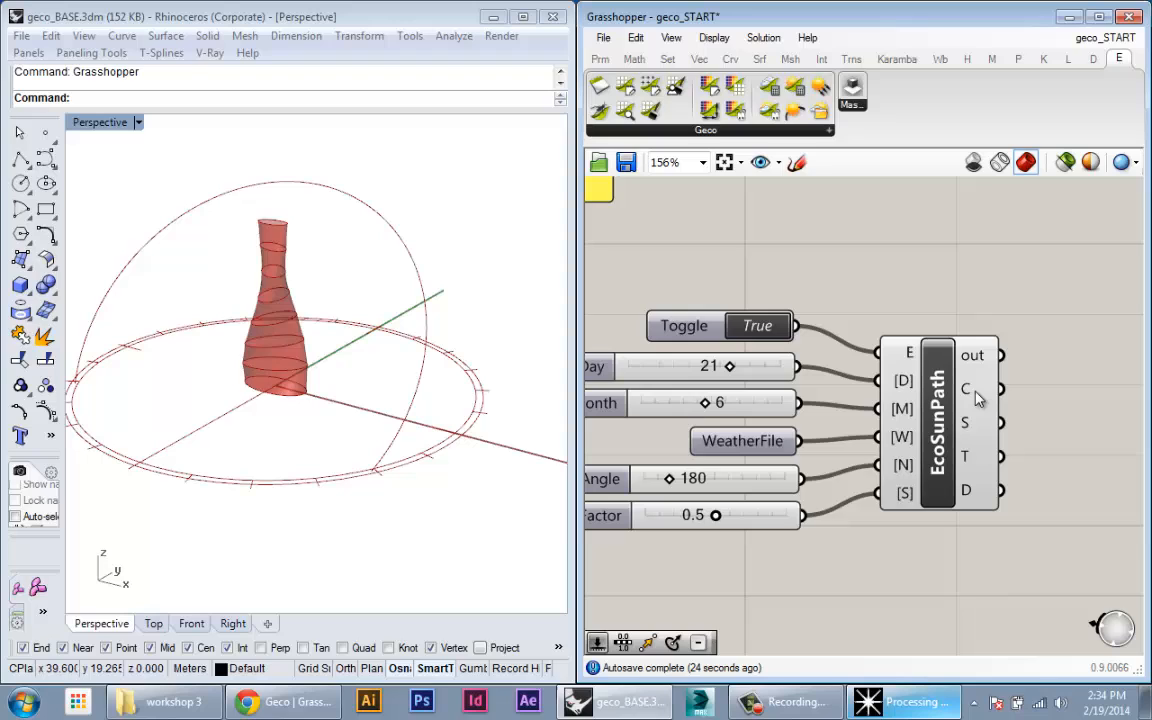
{"action": "mouse_move", "coordinate": [976, 396]}
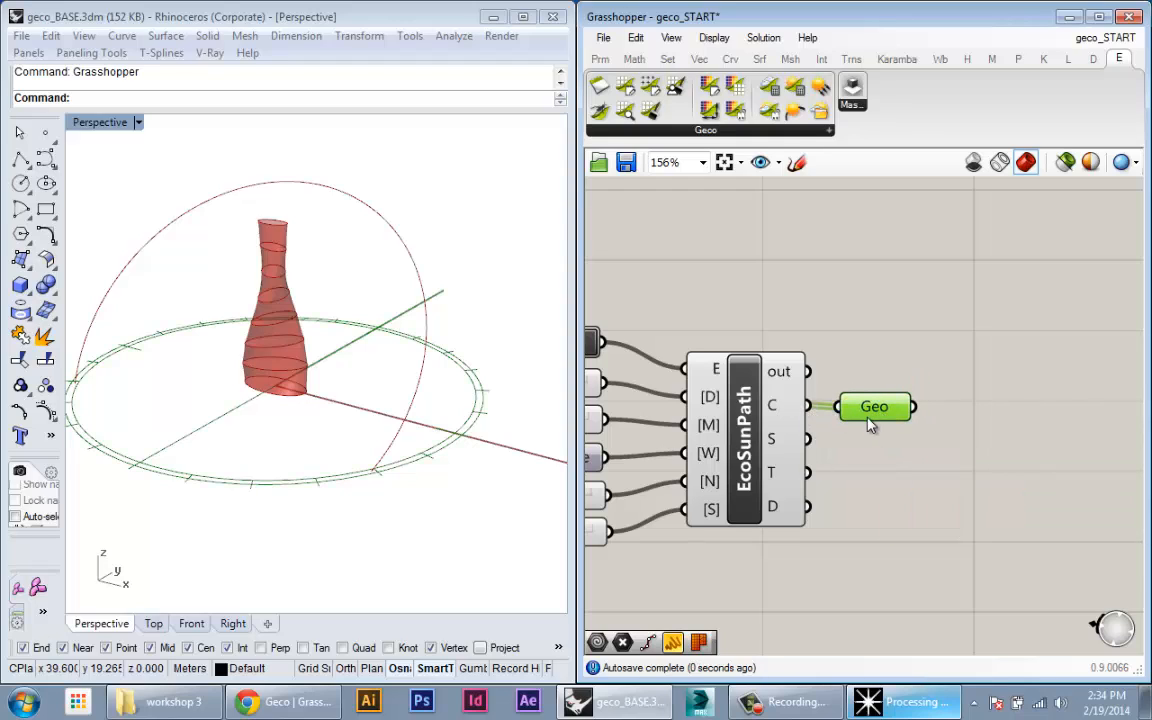
- Wire EcoSunPath's C and S outputs into two Geo parameters and toggle Preview on one
{"action": "left_click_drag", "start_coordinate": [874, 406], "coordinate": [888, 428]}
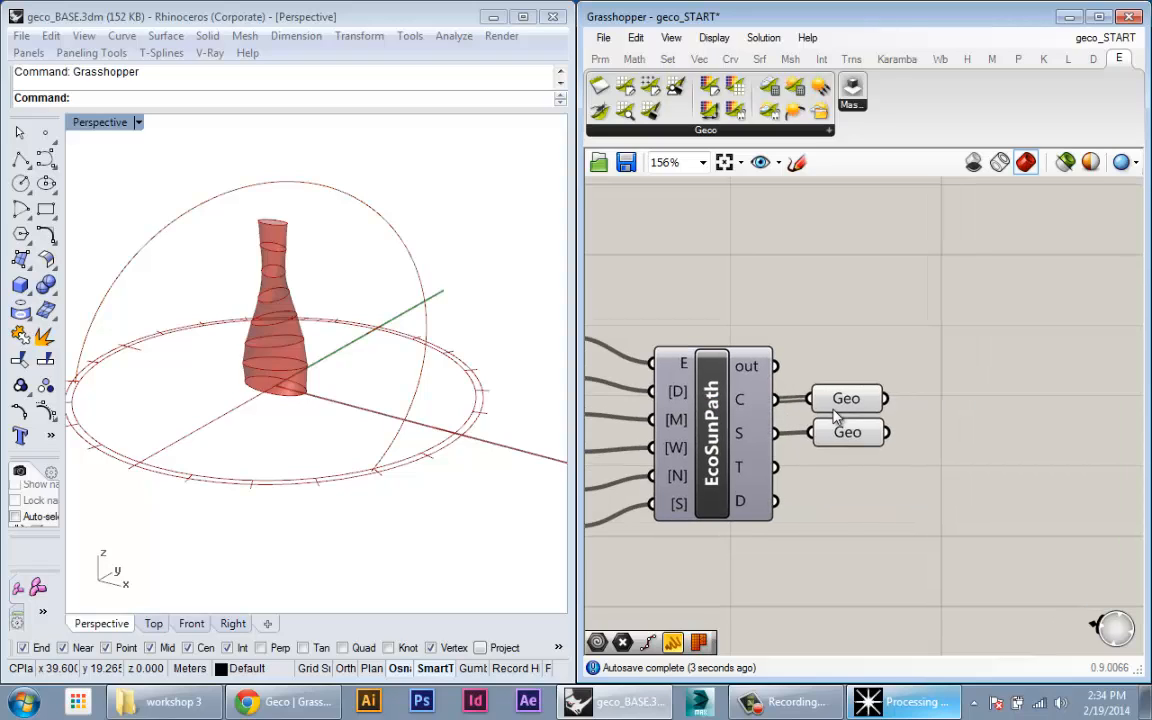
{"action": "left_click", "coordinate": [860, 390]}
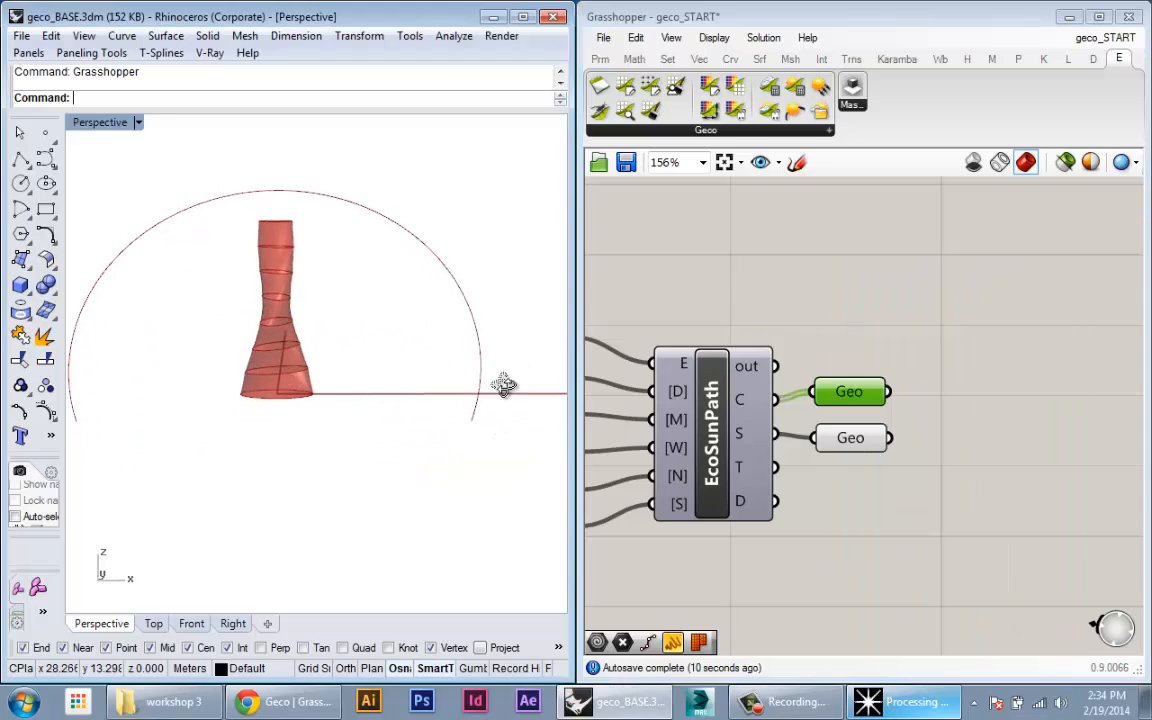
{"action": "right_click", "coordinate": [848, 390]}
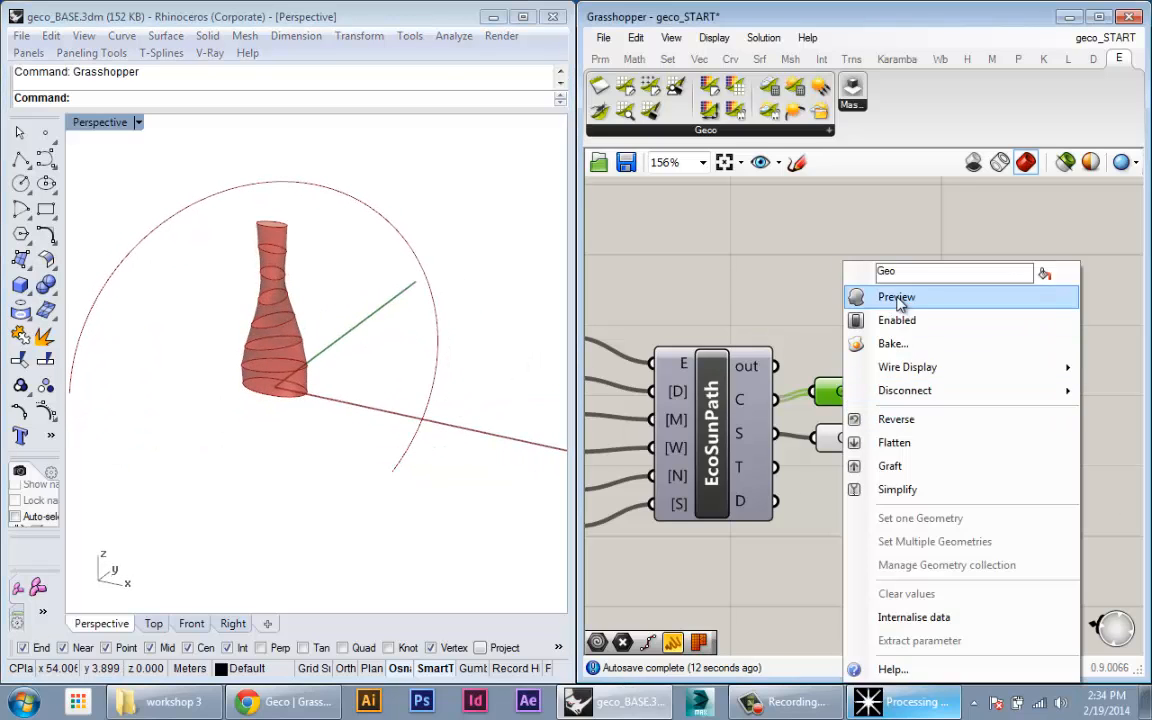
{"action": "left_click", "coordinate": [896, 296]}
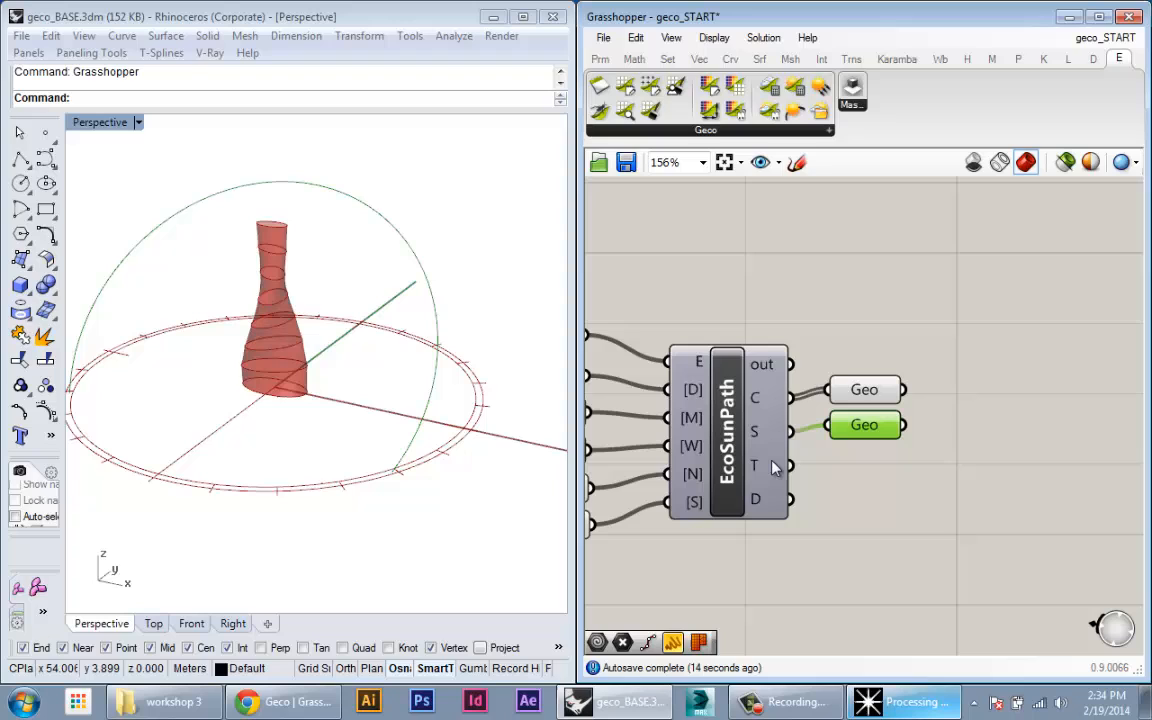
{"action": "mouse_move", "coordinate": [772, 468]}
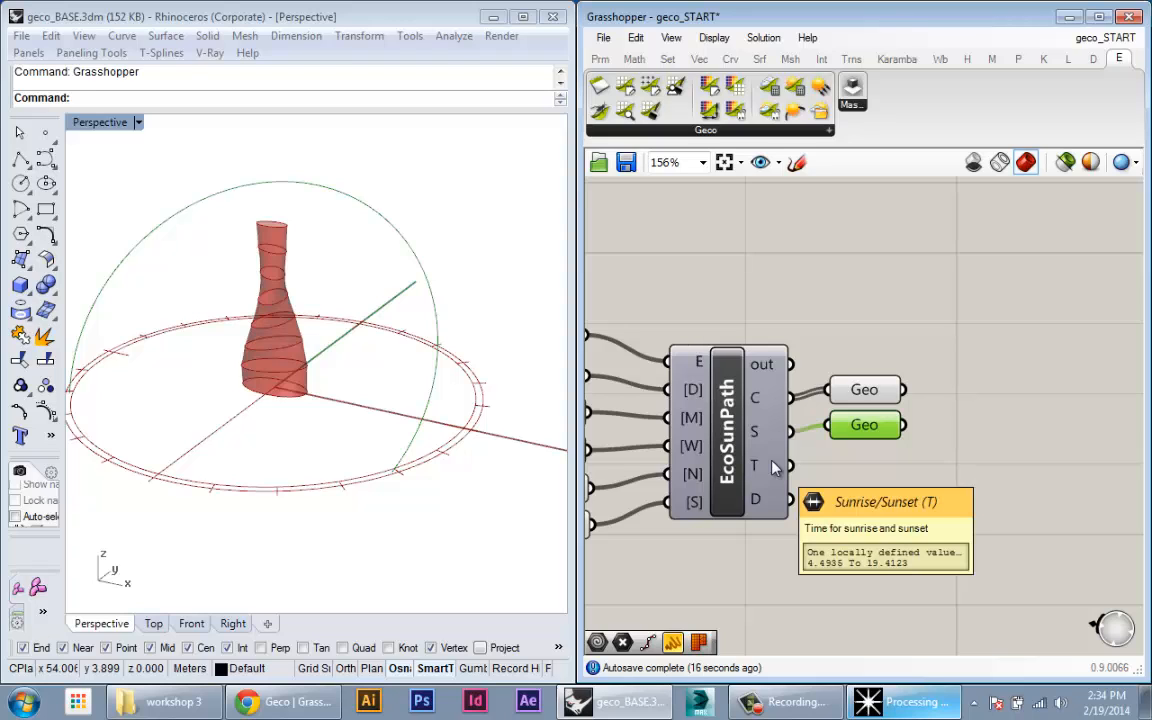